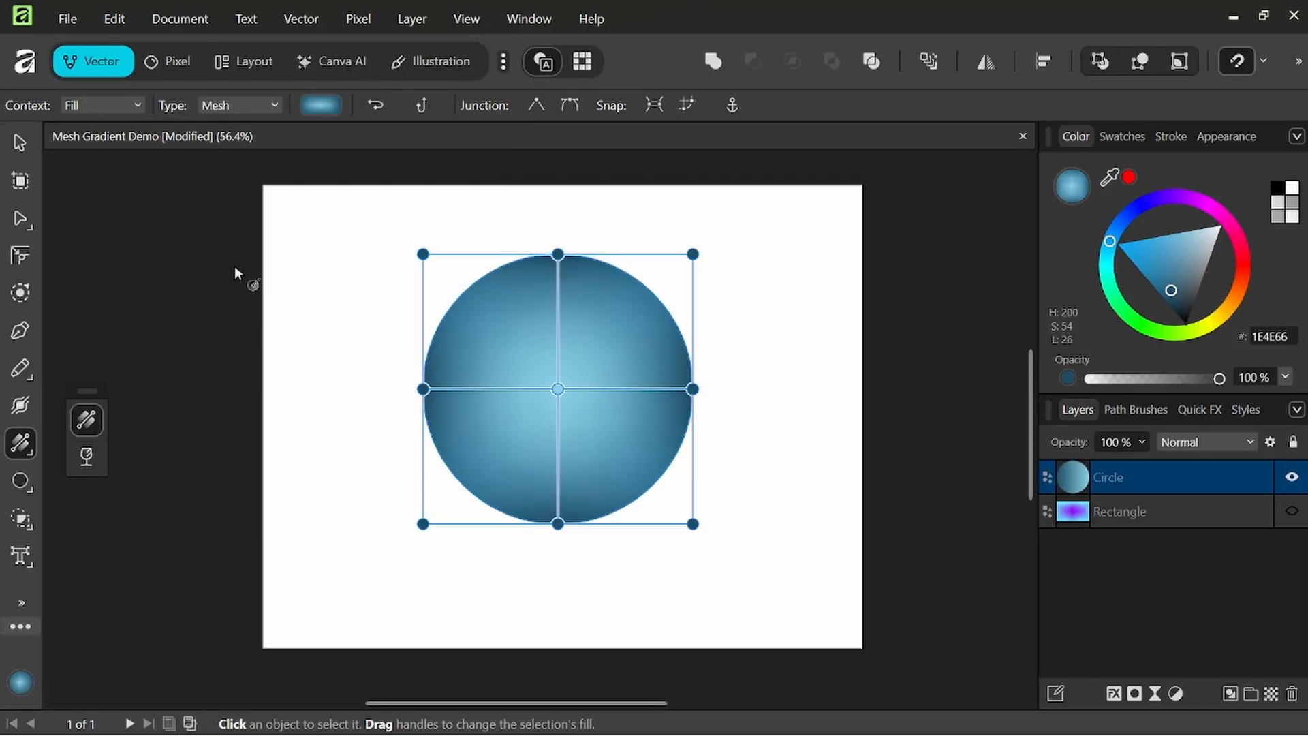
Marquee-select the teal mesh-gradient circle and the rectangle, then delete both
drag(557, 388, 530, 341)
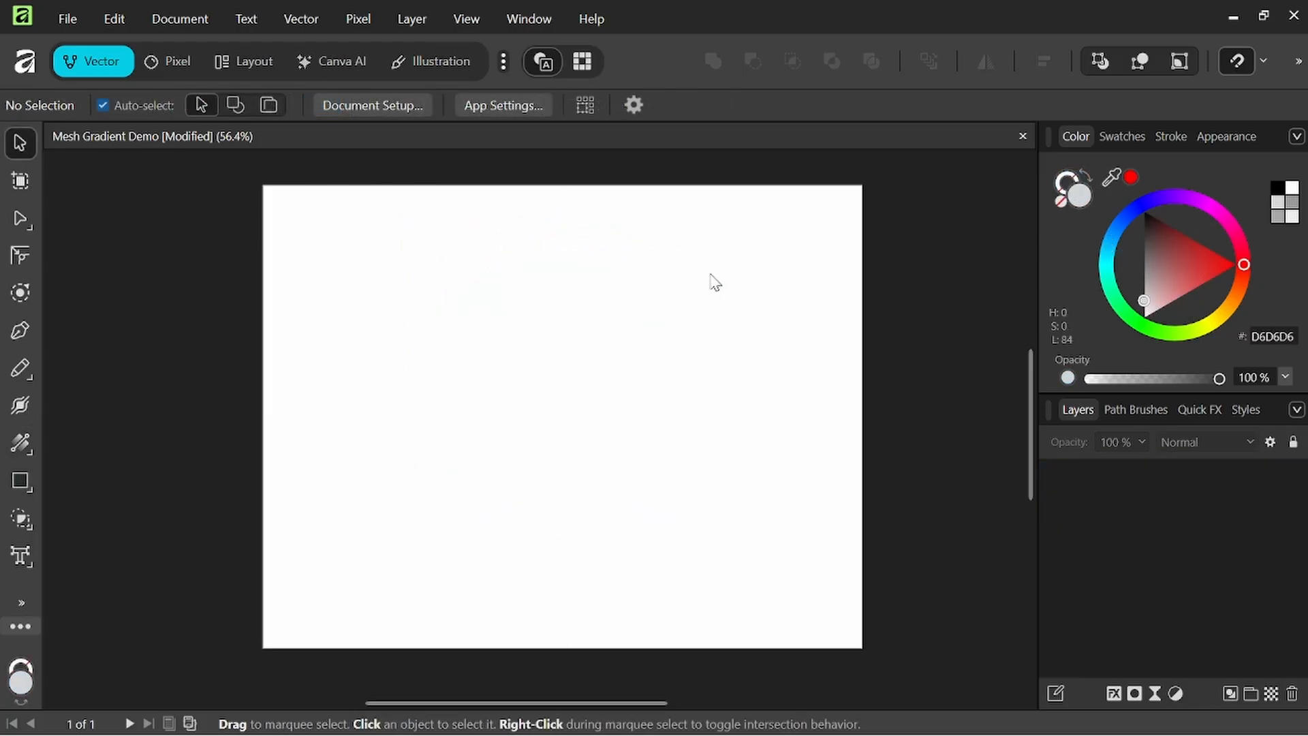
mouse_move(624, 311)
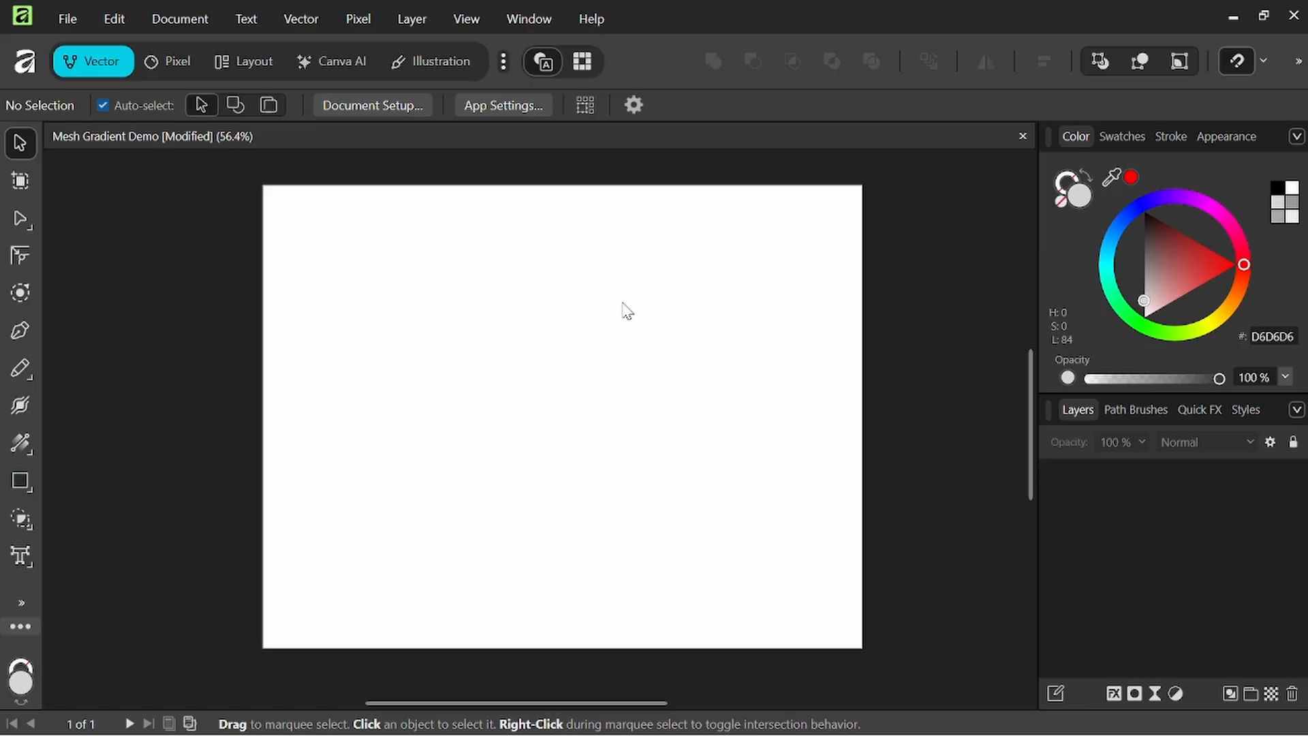
mouse_move(380, 360)
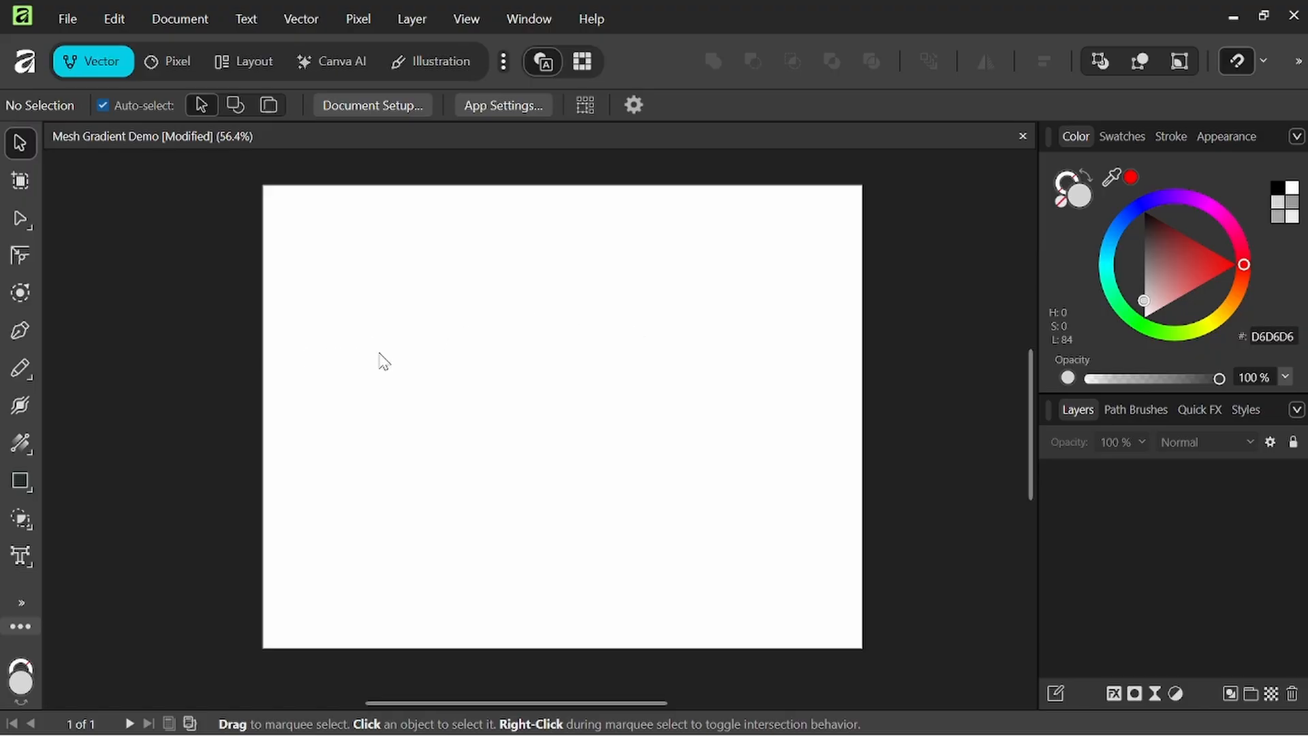
mouse_move(225, 357)
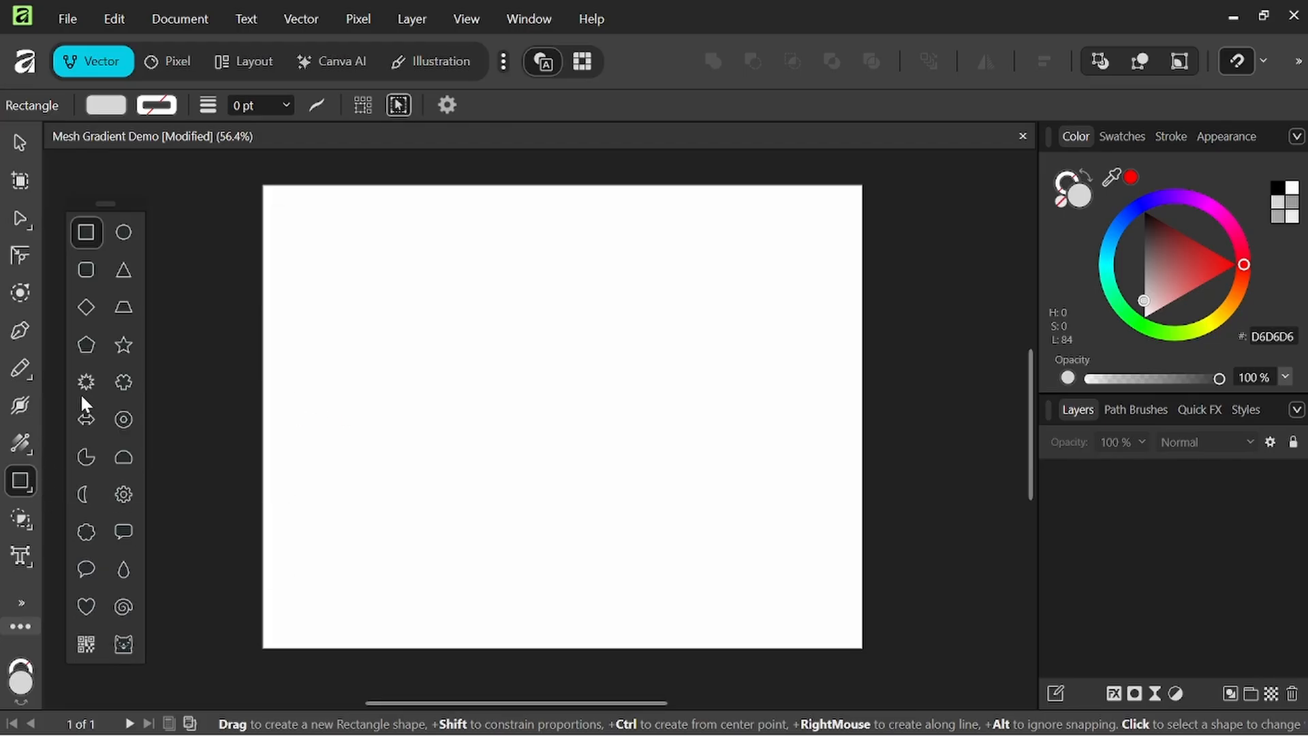
Drag out a grey-gradient rectangle across the middle of the page
drag(341, 265, 607, 480)
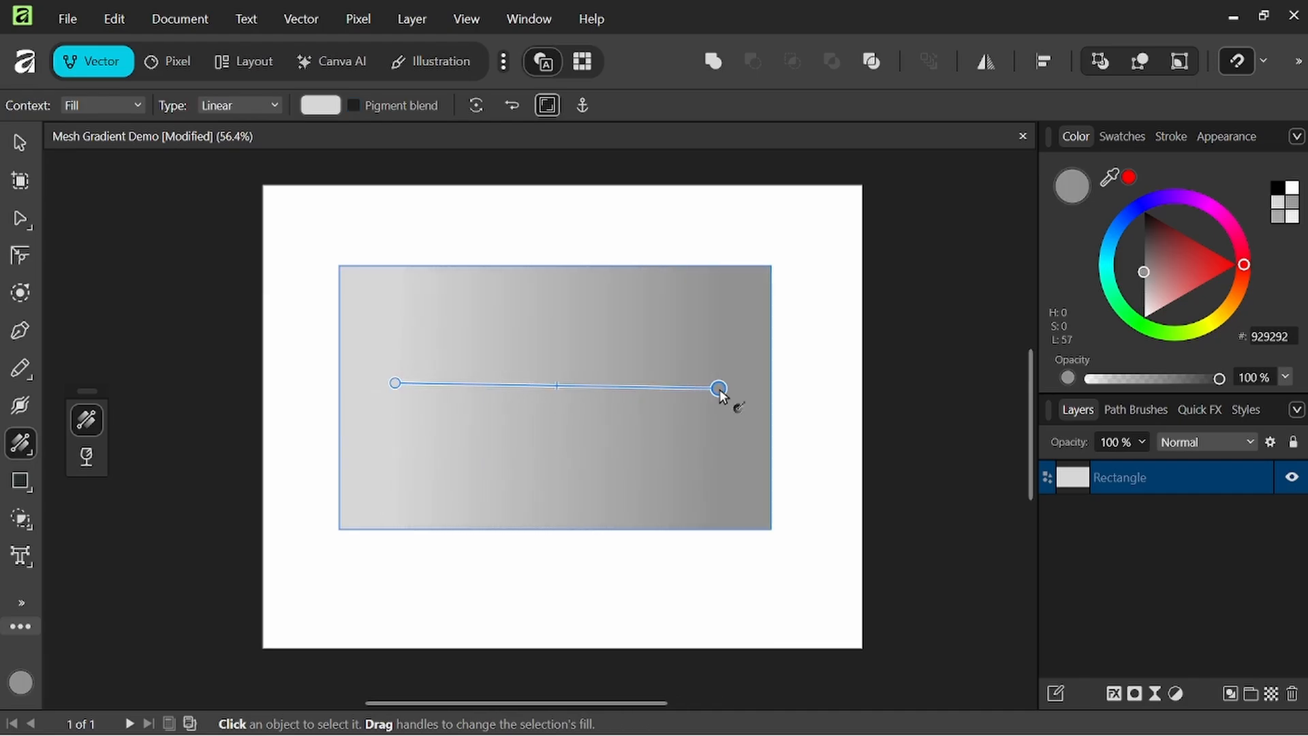
Recolour the rectangle's gradient stops on the HSL wheel, from light cyan to vivid purple
drag(718, 388, 725, 383)
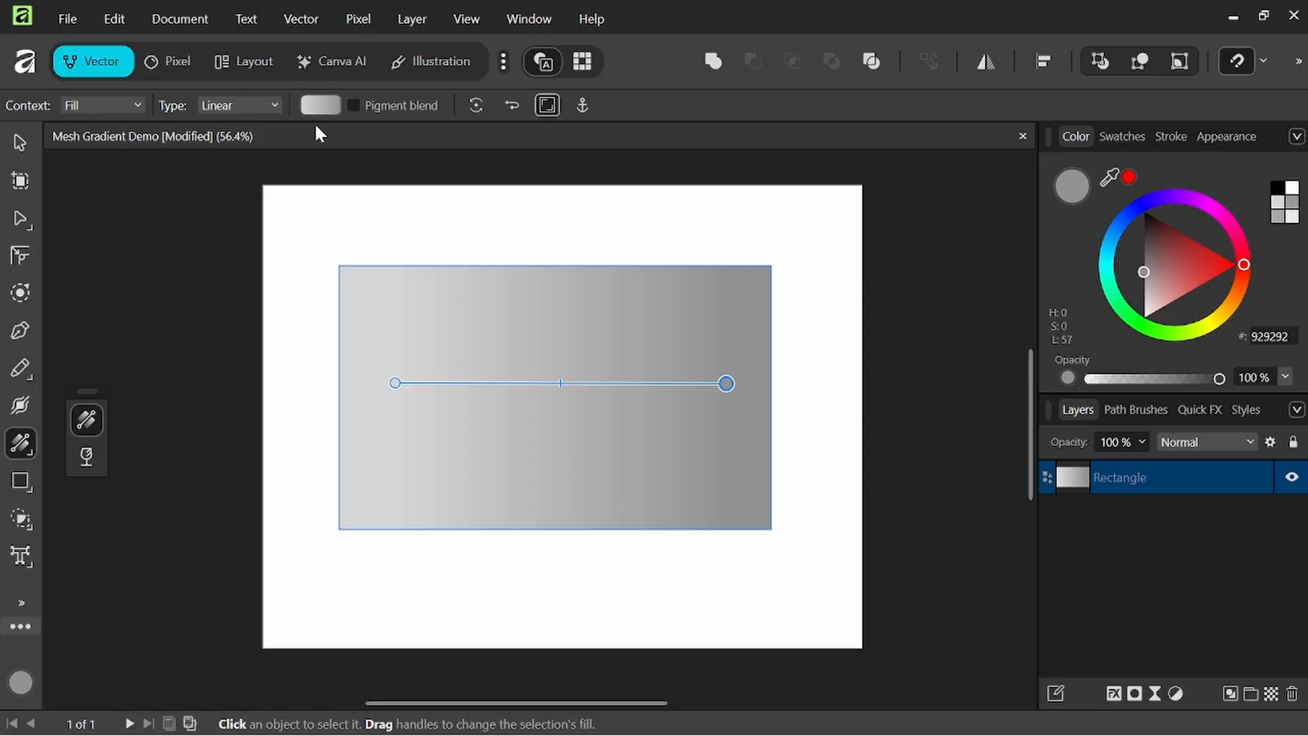
click(319, 105)
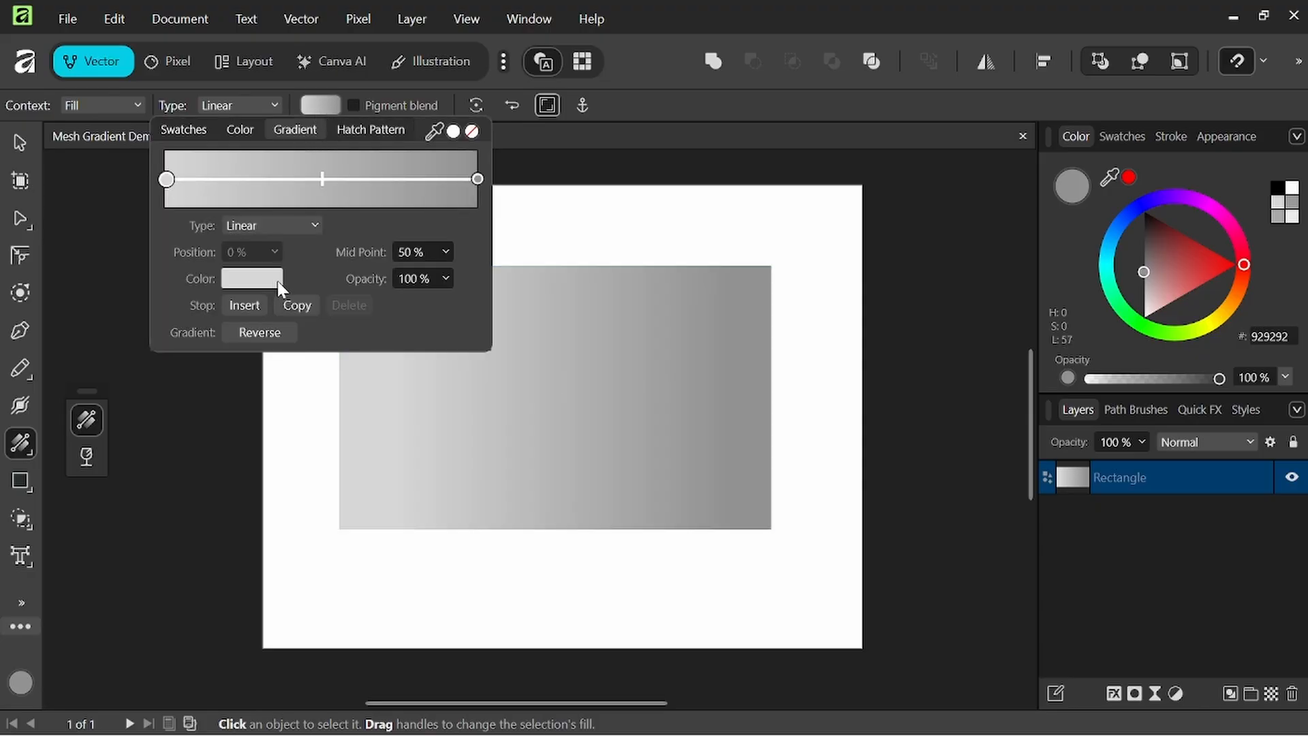
click(252, 278)
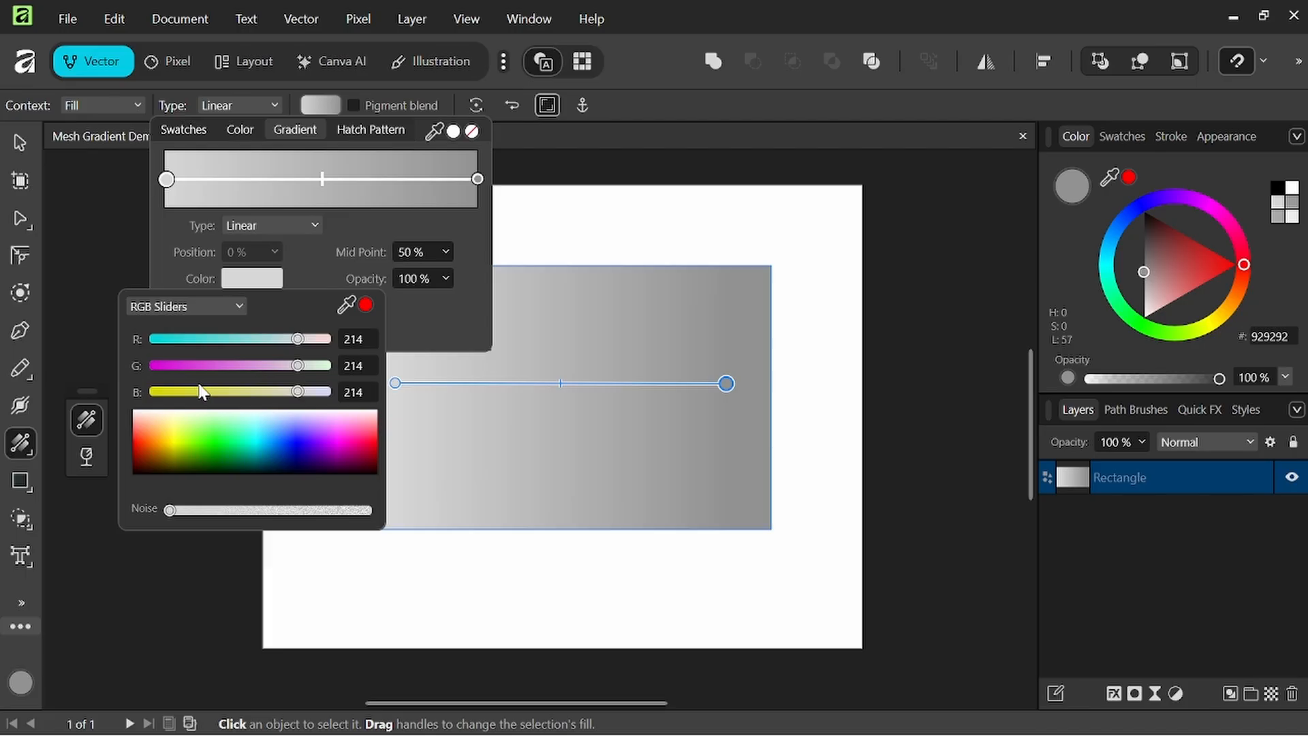
click(186, 306)
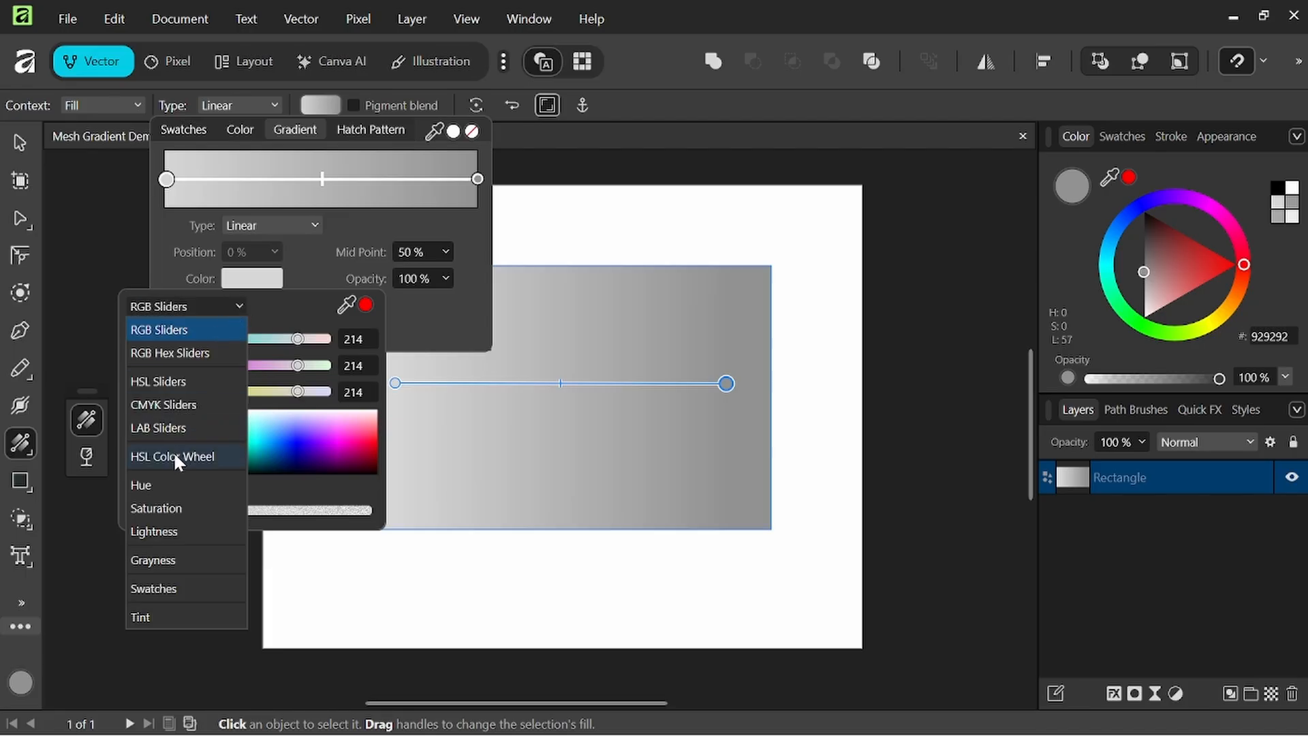
click(173, 456)
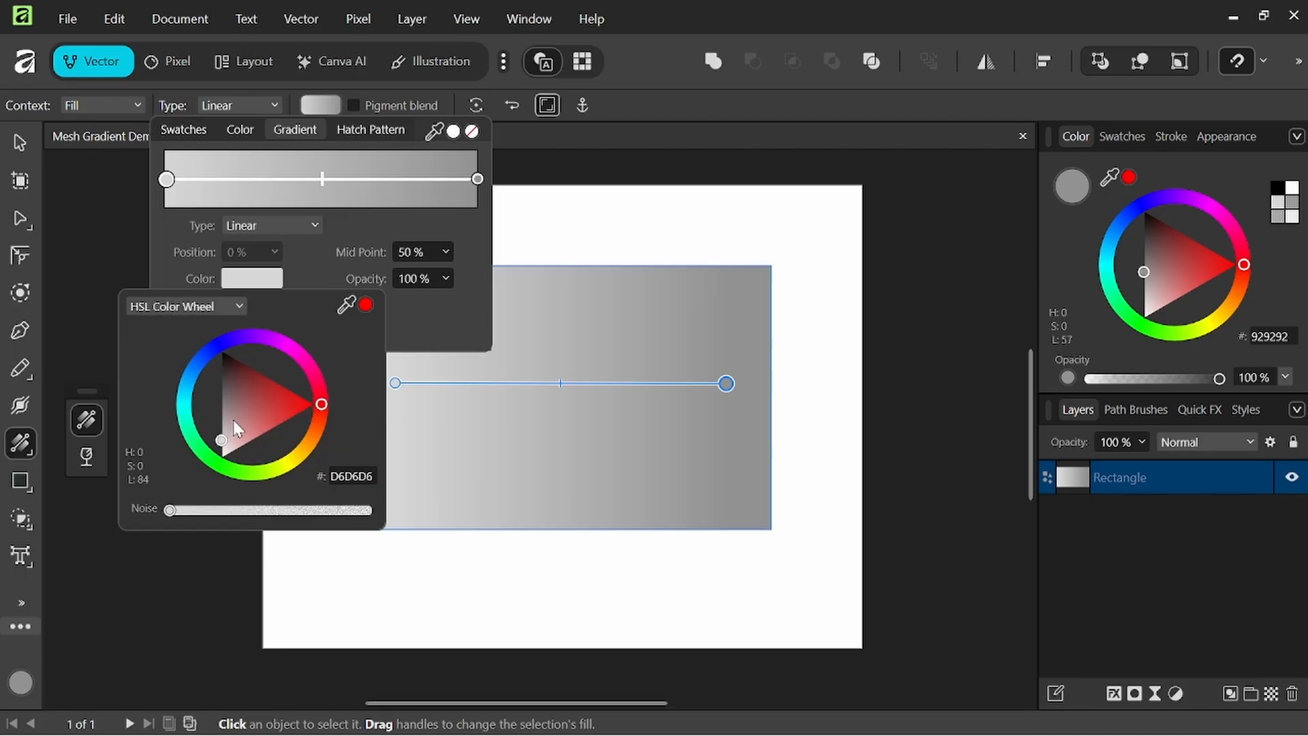
mouse_move(235, 439)
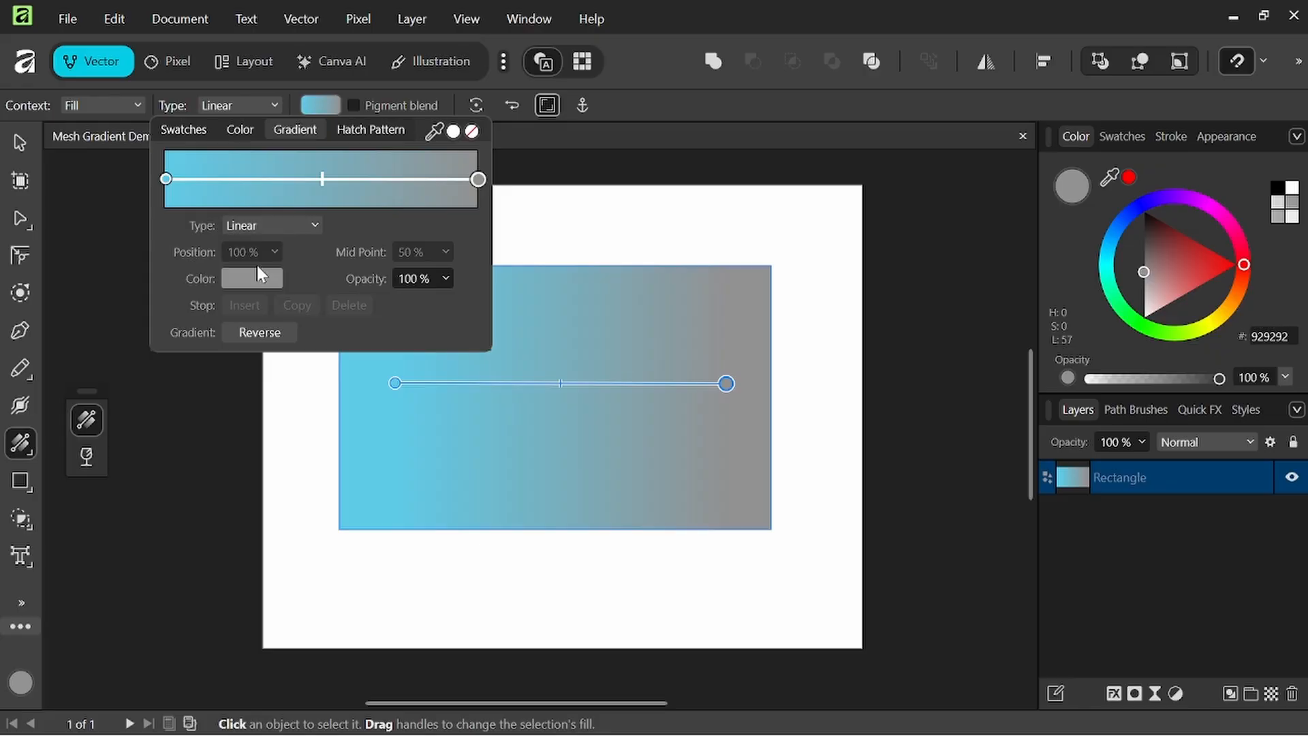
click(251, 278)
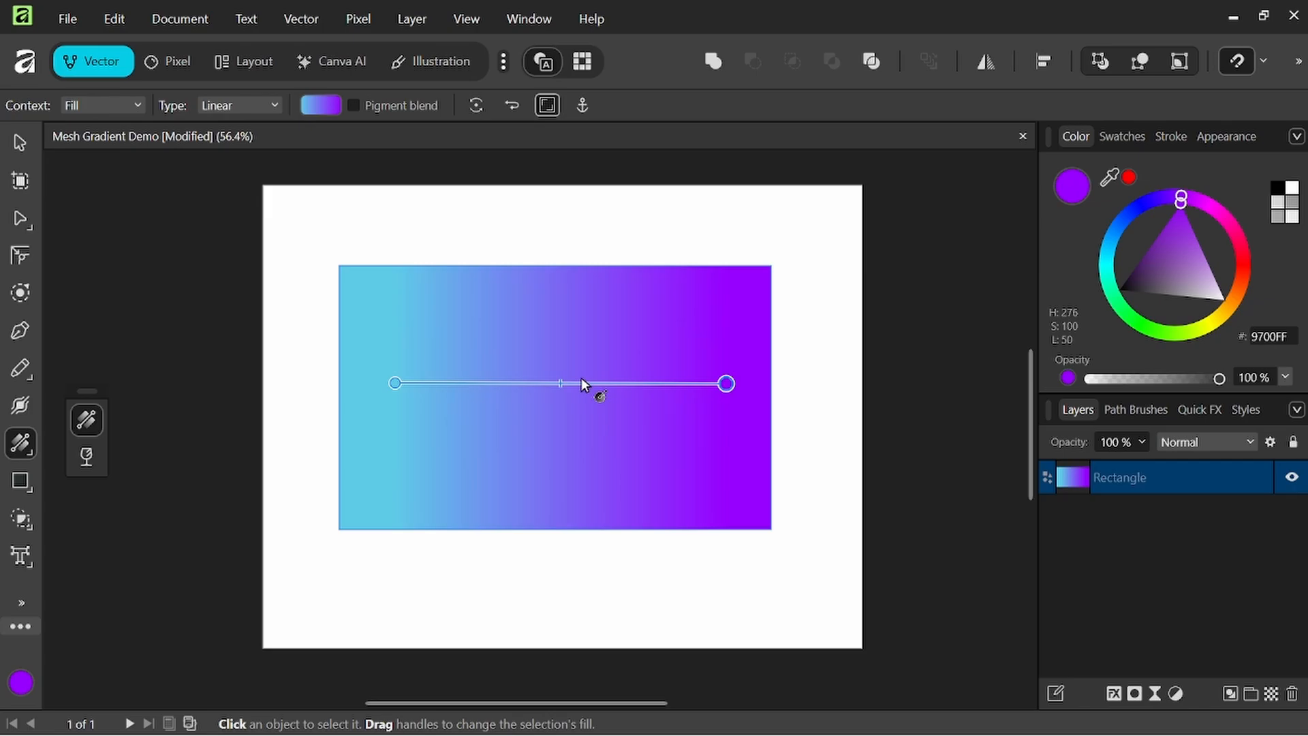
mouse_move(193, 120)
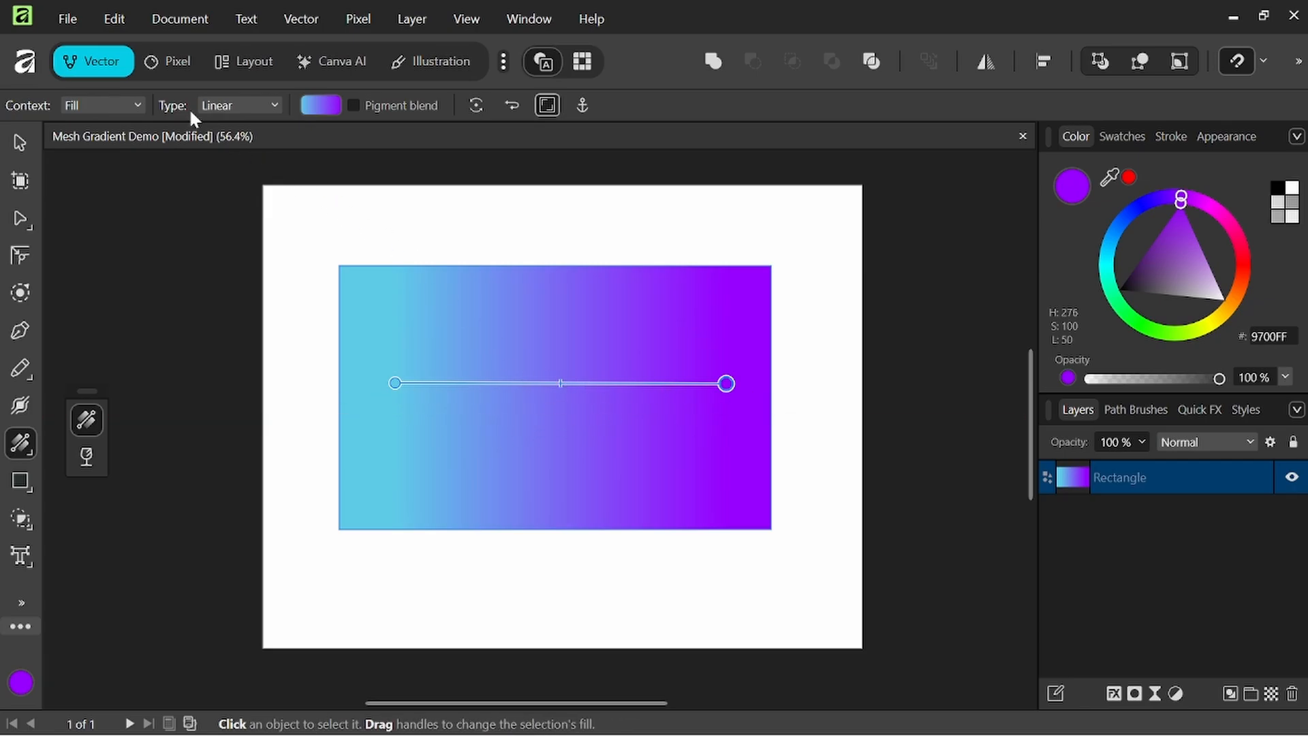
Switch the rectangle's fill type to Mesh, producing a 2×2 mesh grid
click(274, 104)
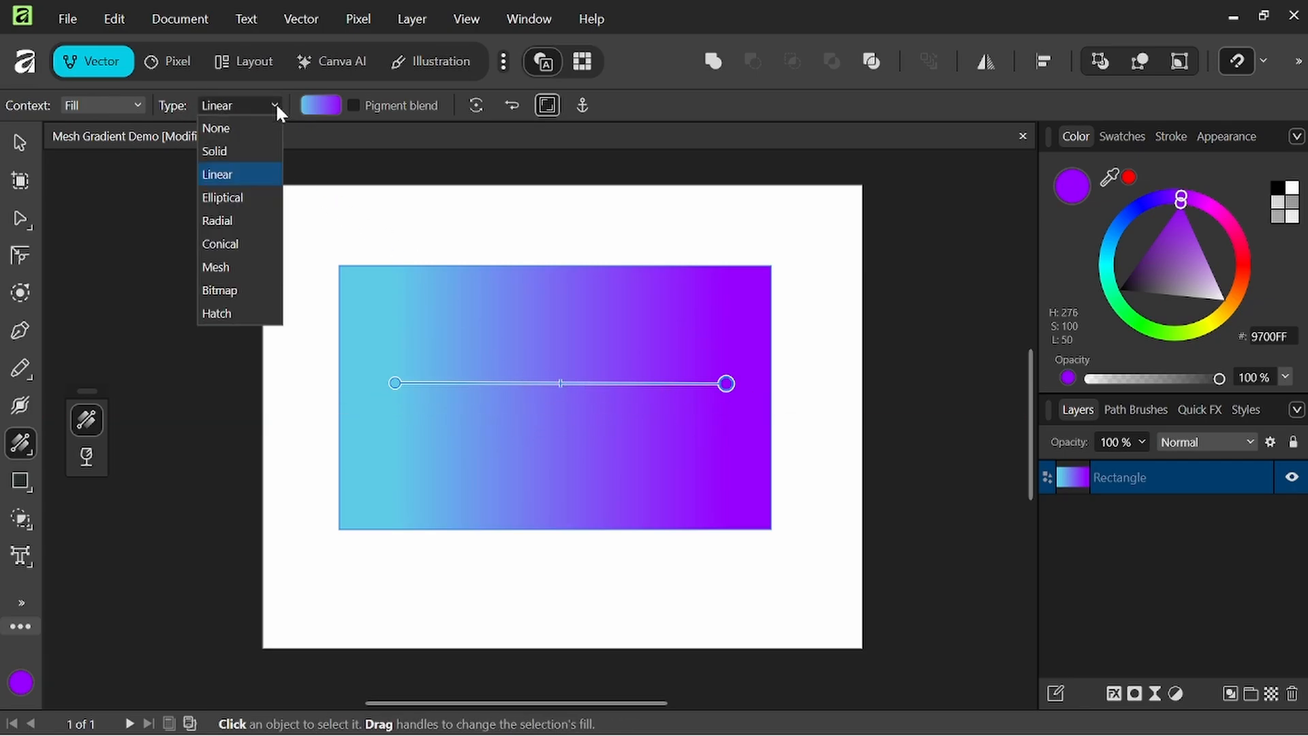
mouse_move(245, 228)
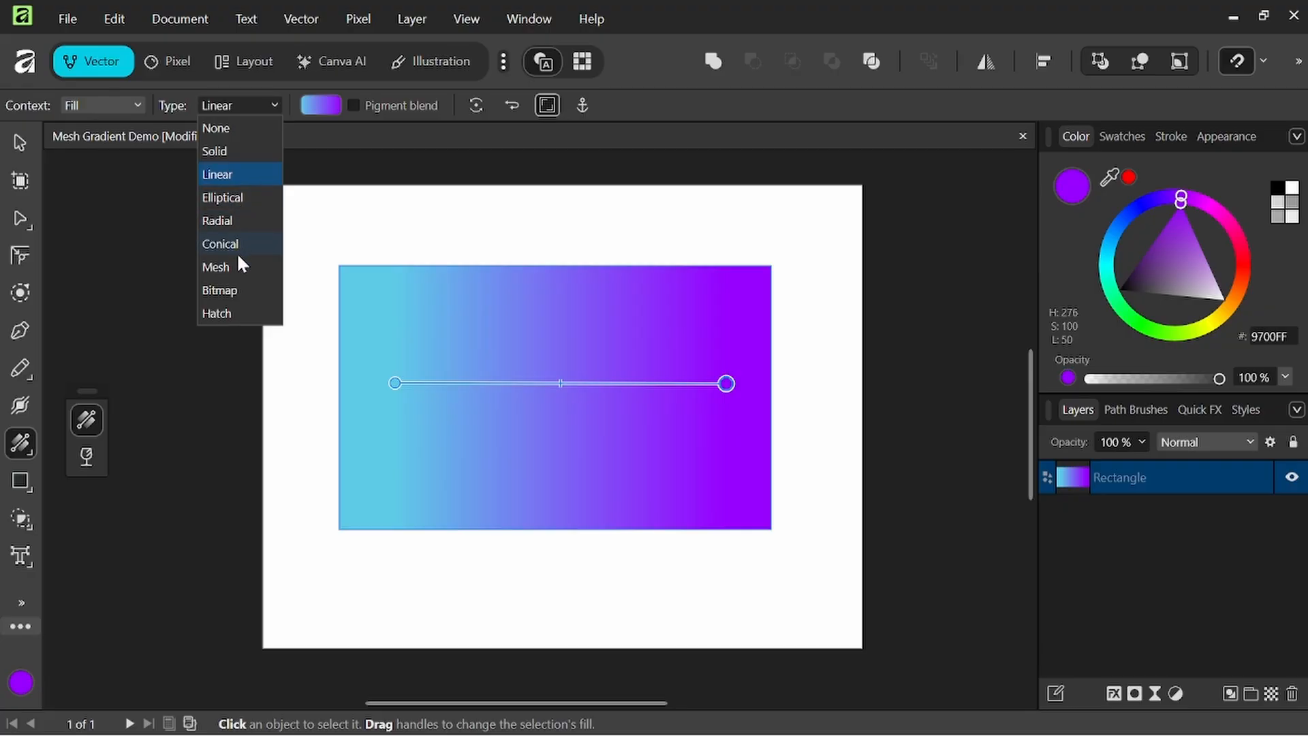
mouse_move(242, 275)
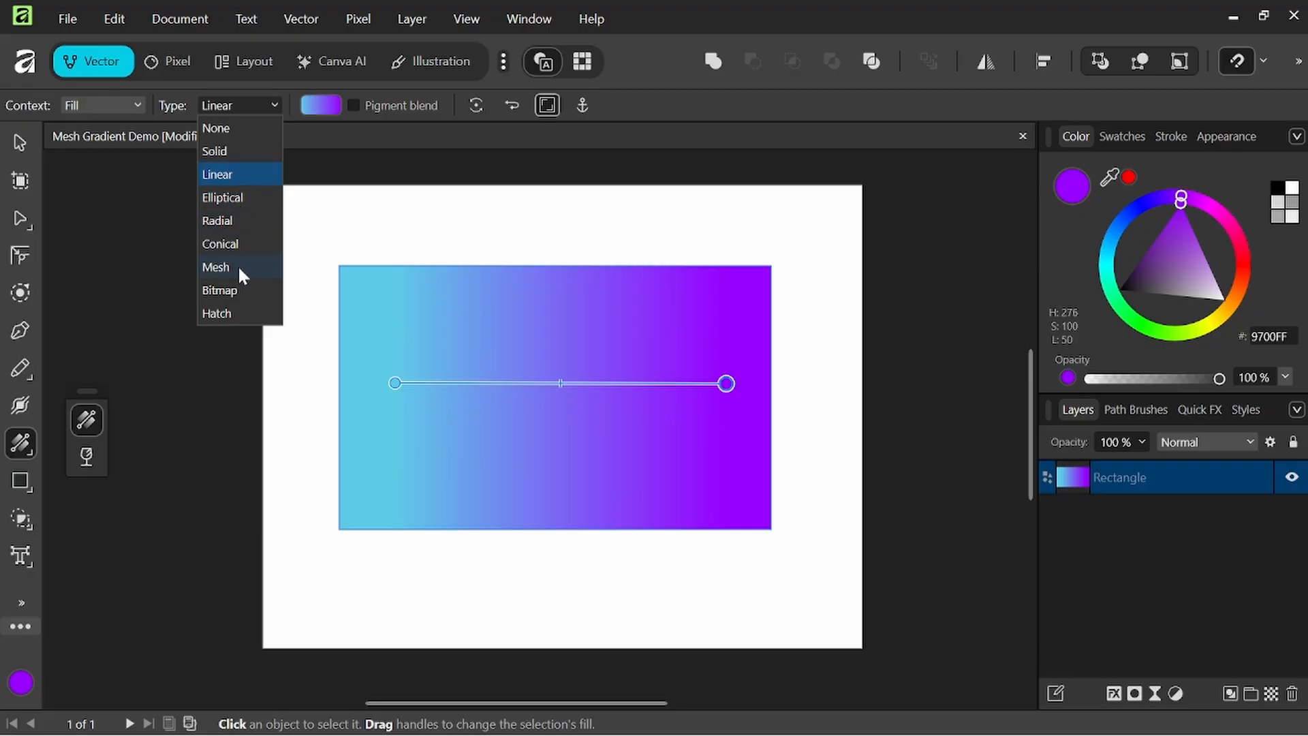
click(215, 268)
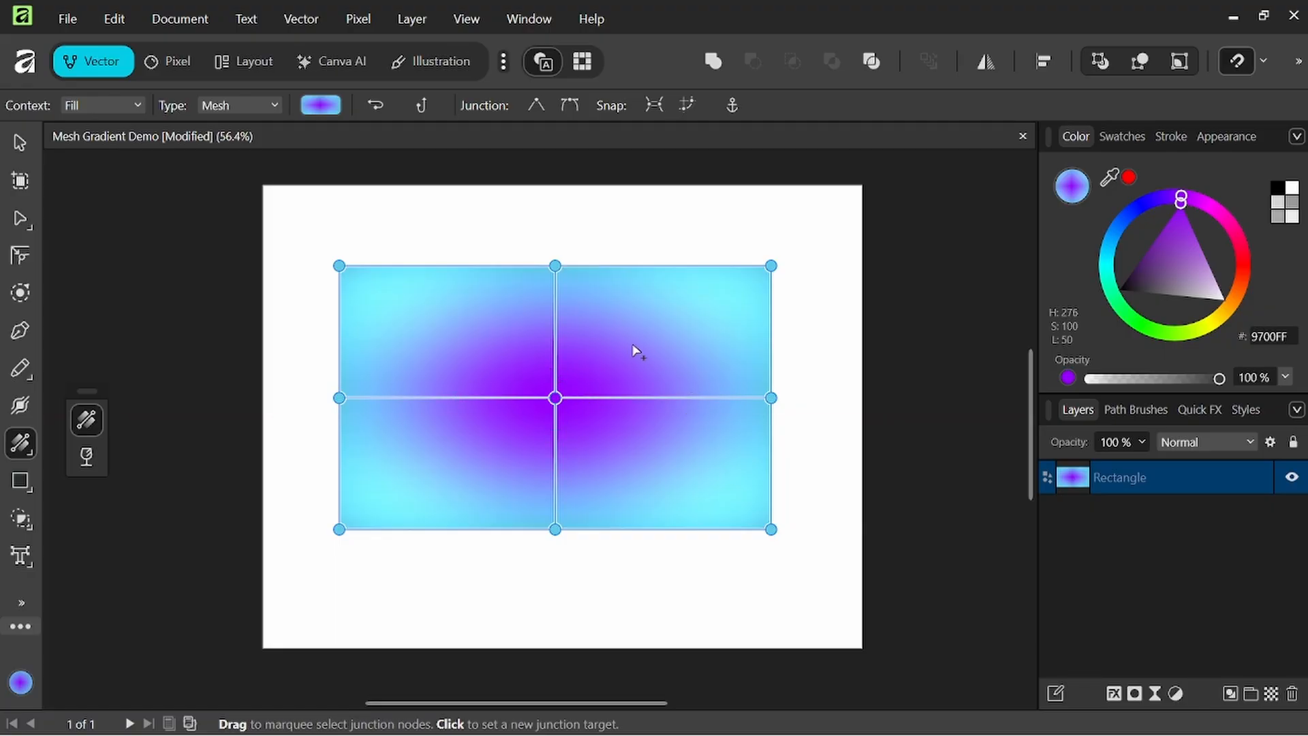
mouse_move(540, 416)
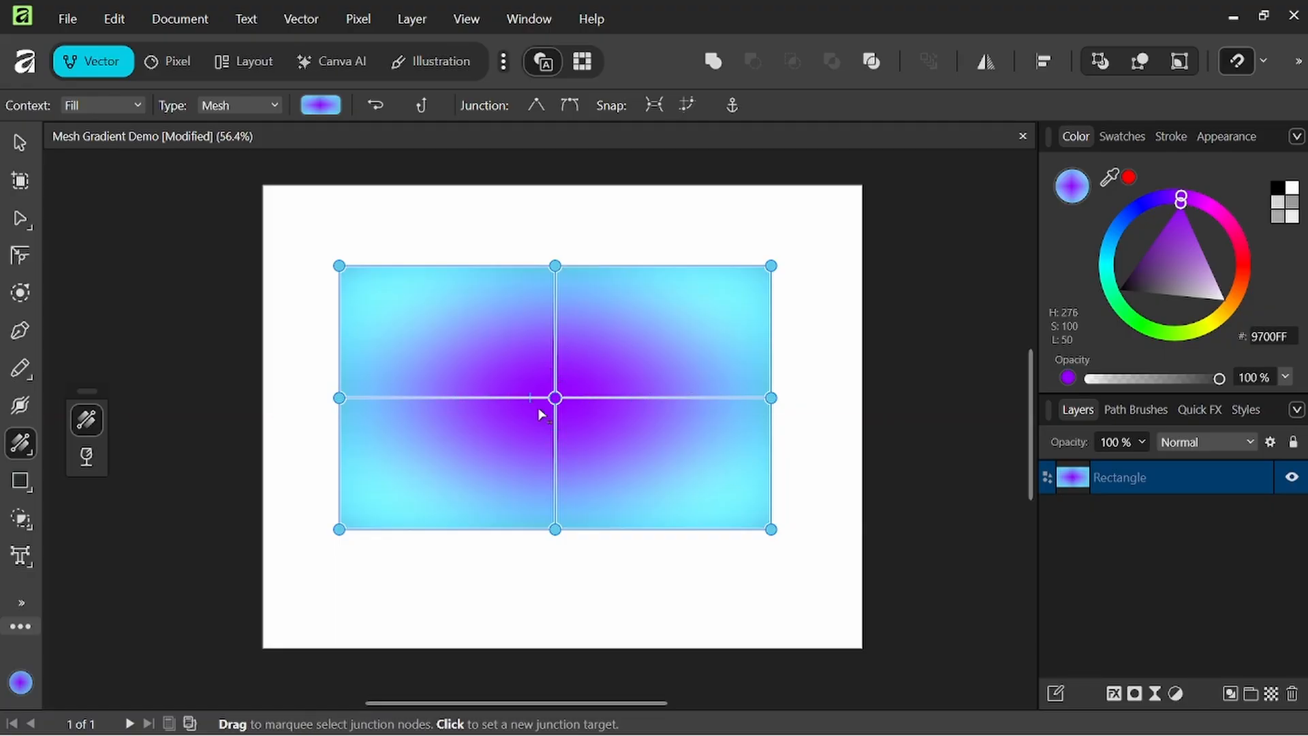
Drag the mesh's central junction around the rectangle, settling it slightly below the middle
click(556, 399)
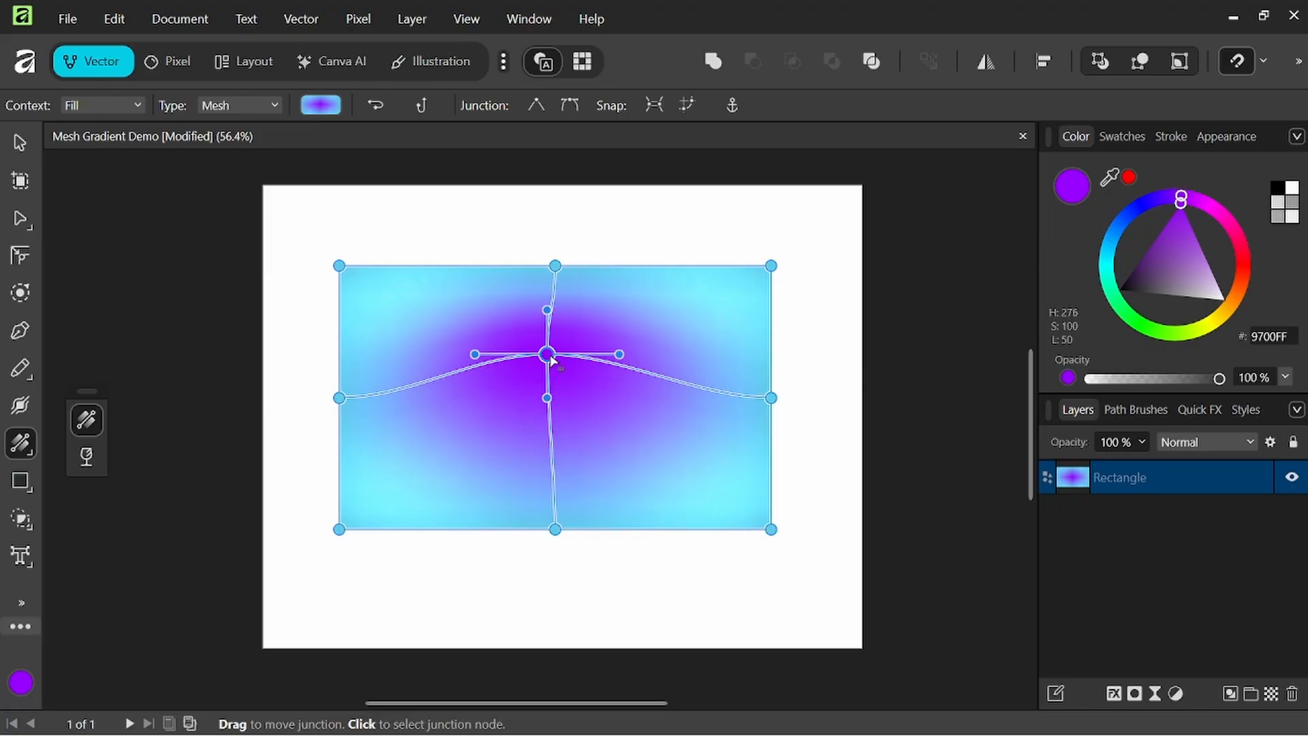
drag(547, 354, 632, 436)
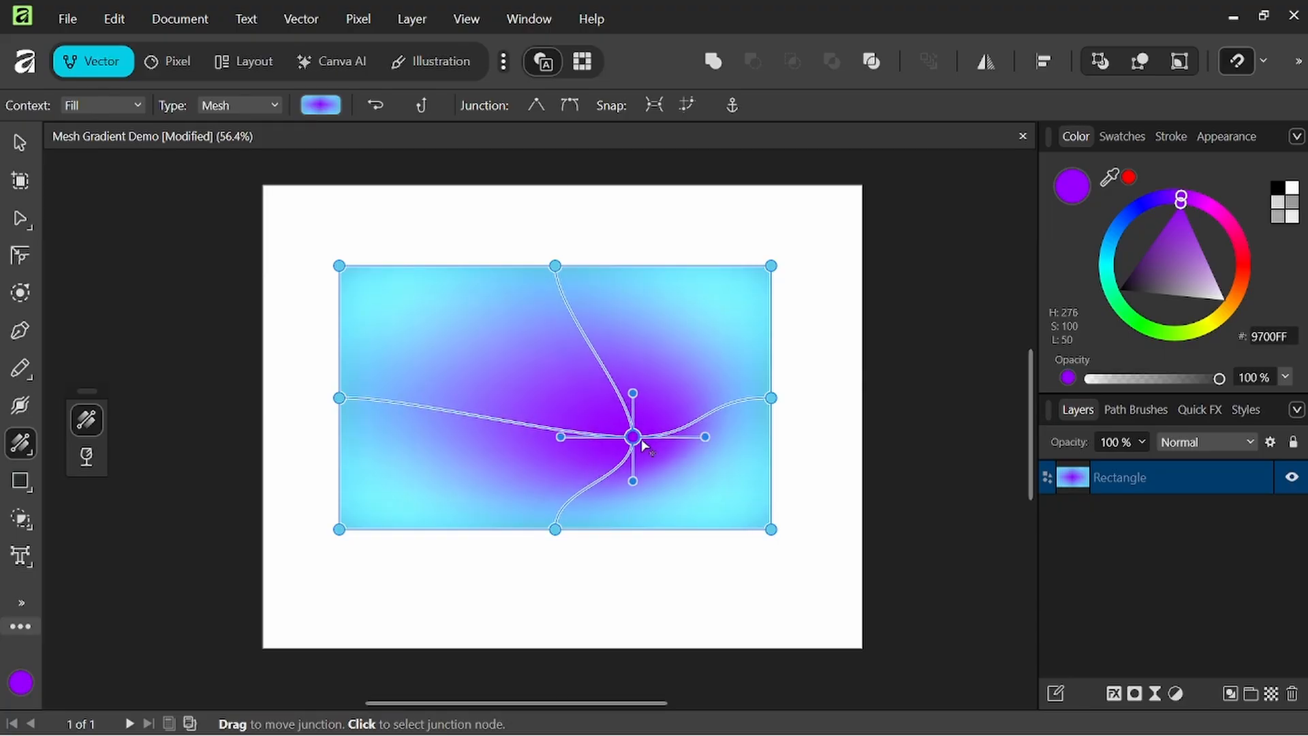
drag(633, 436, 488, 417)
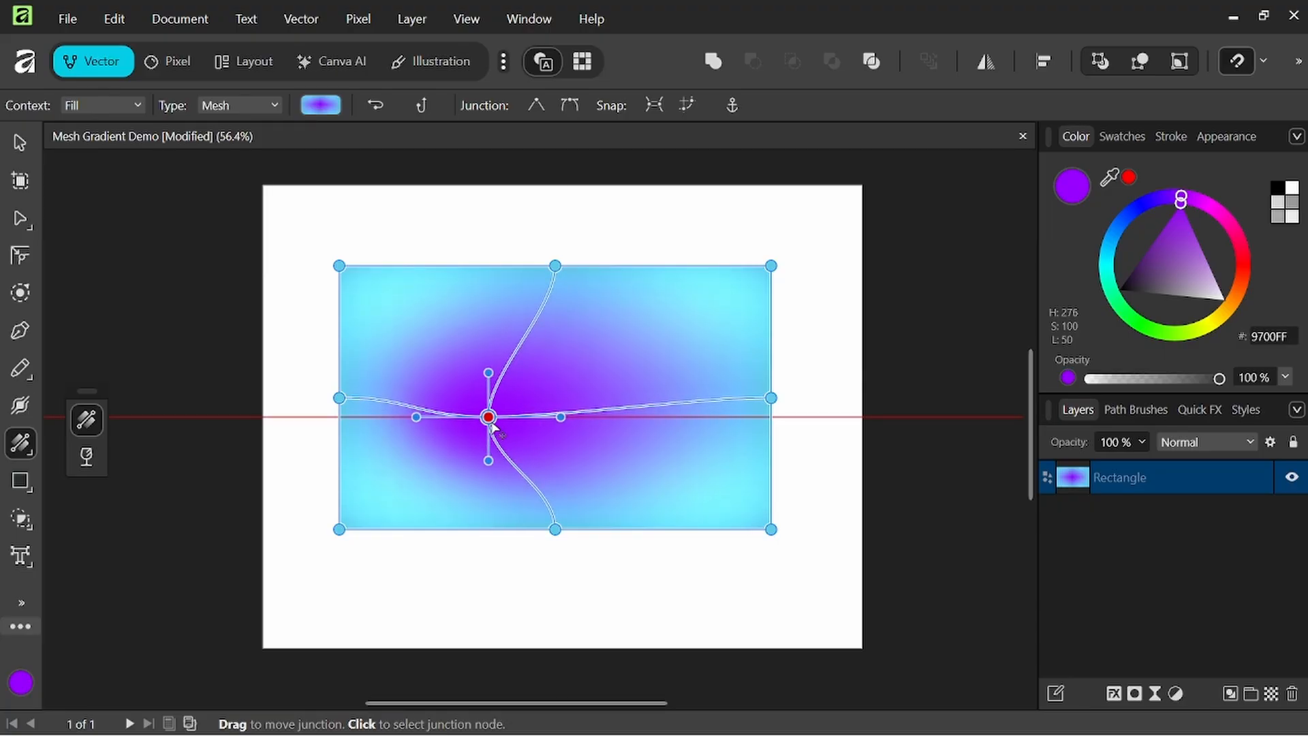
drag(489, 417, 599, 353)
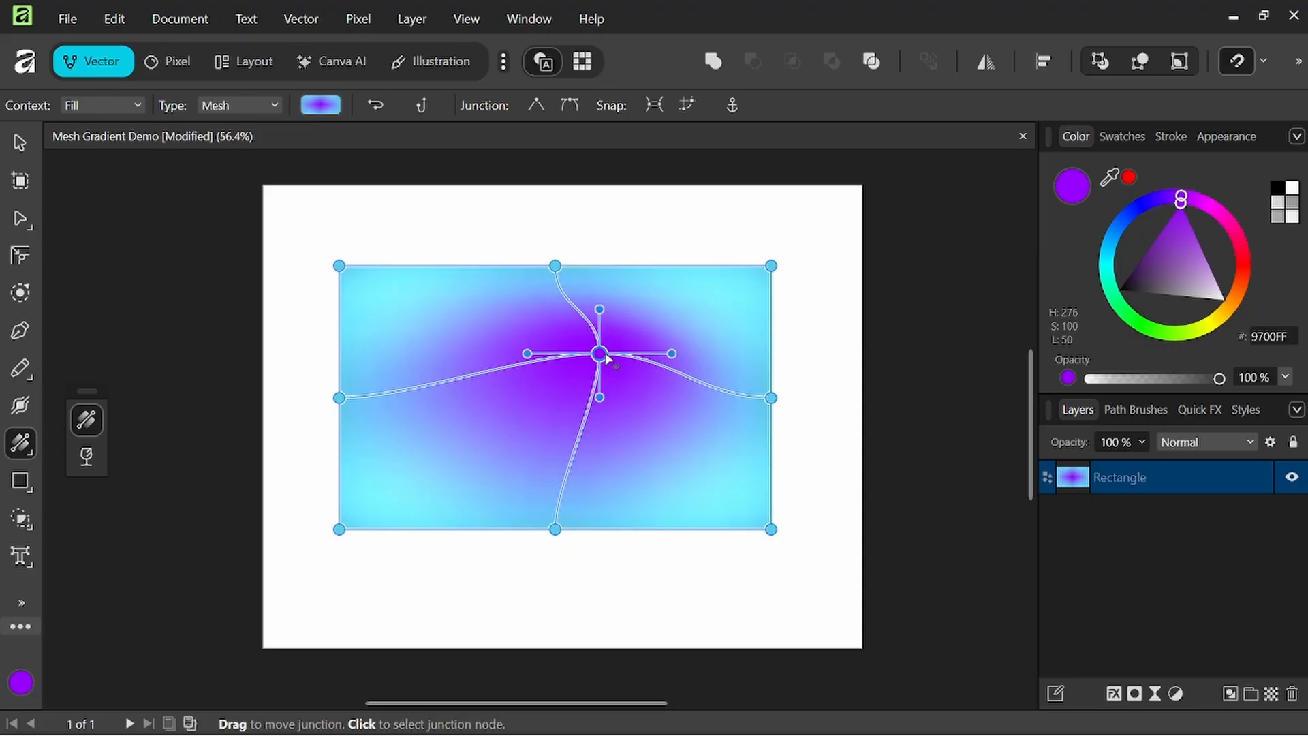
drag(599, 353, 636, 338)
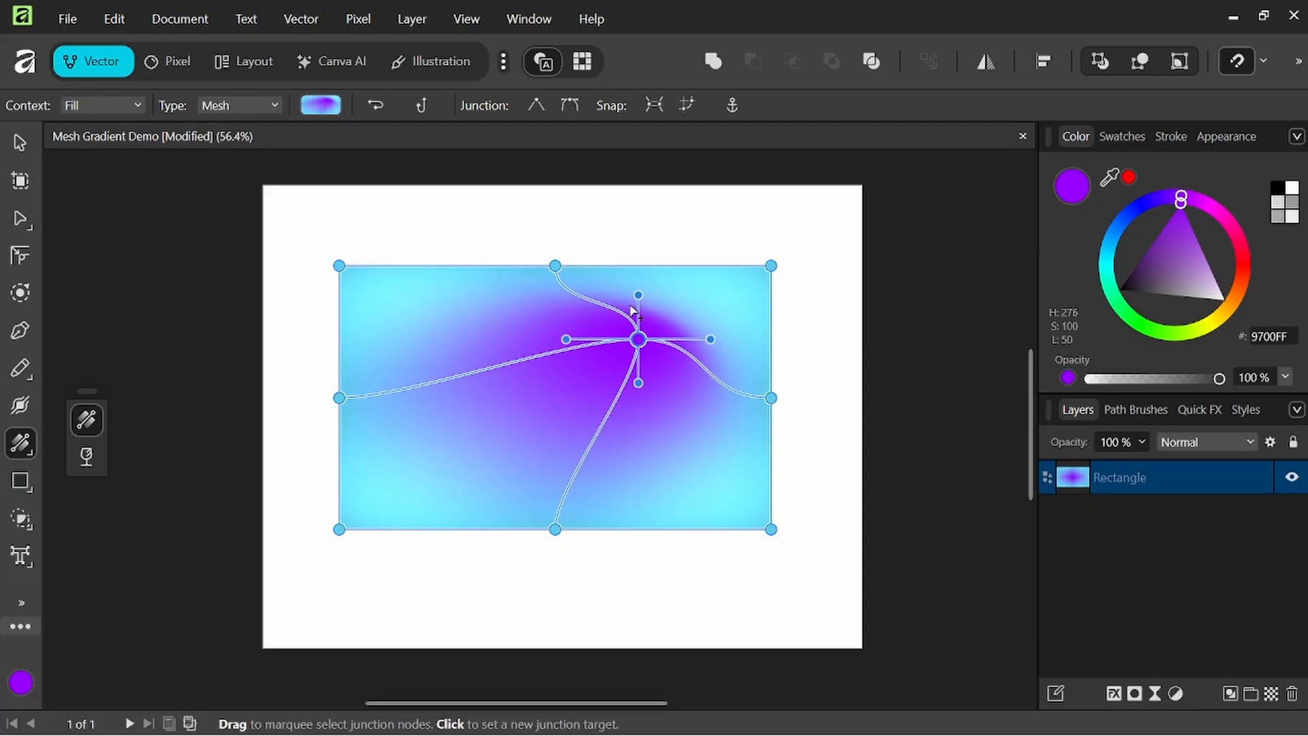
mouse_move(655, 350)
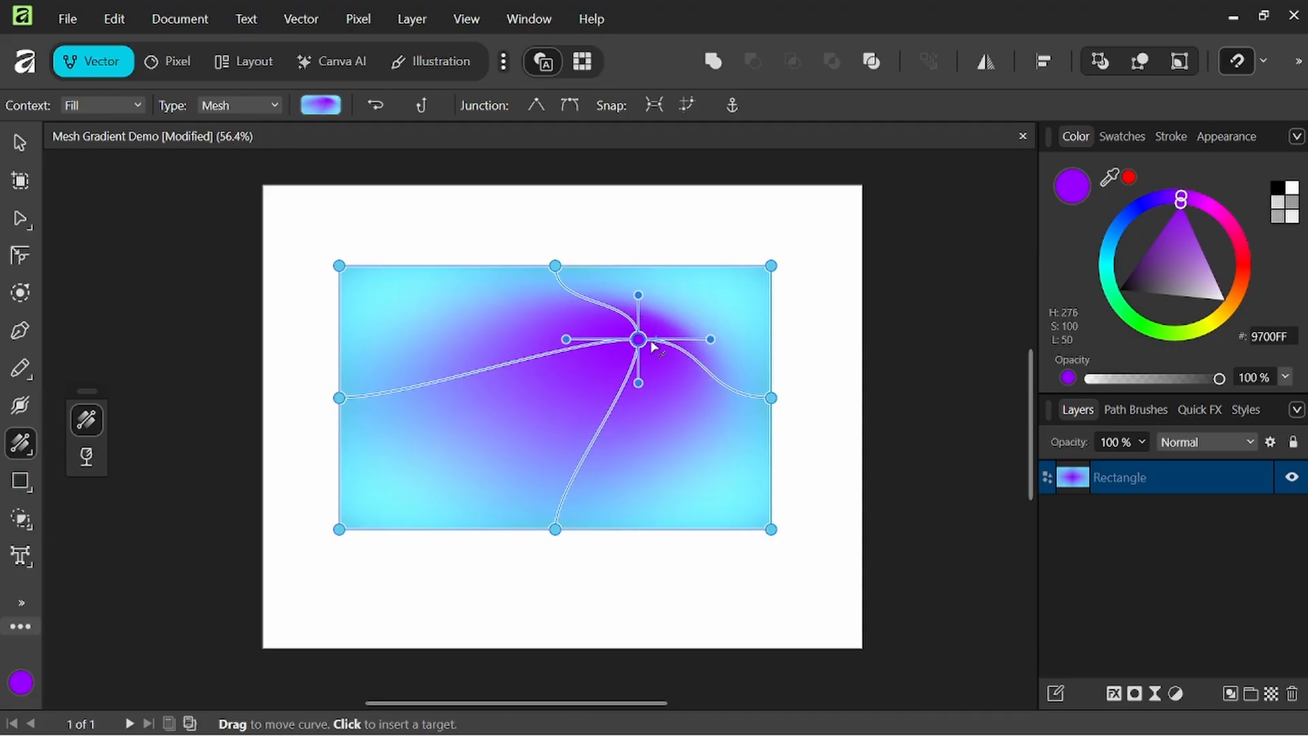
drag(638, 339, 691, 317)
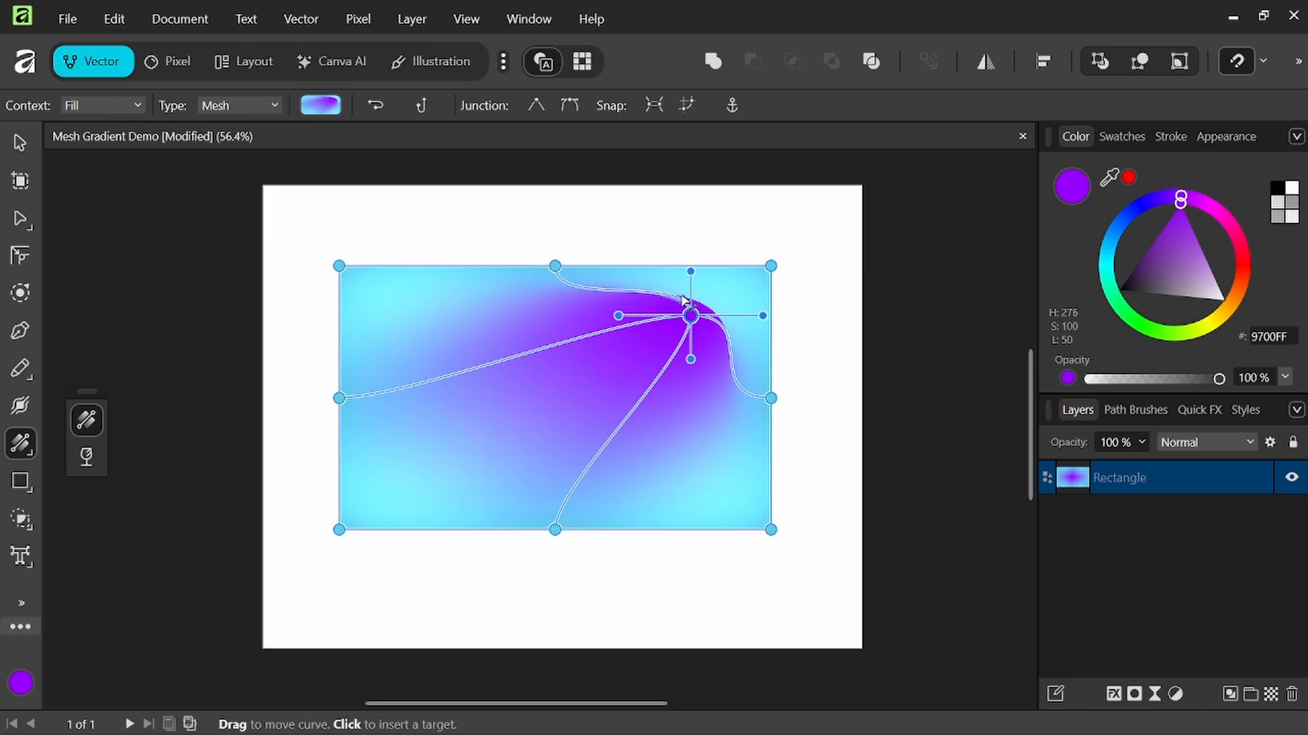
drag(691, 316, 581, 353)
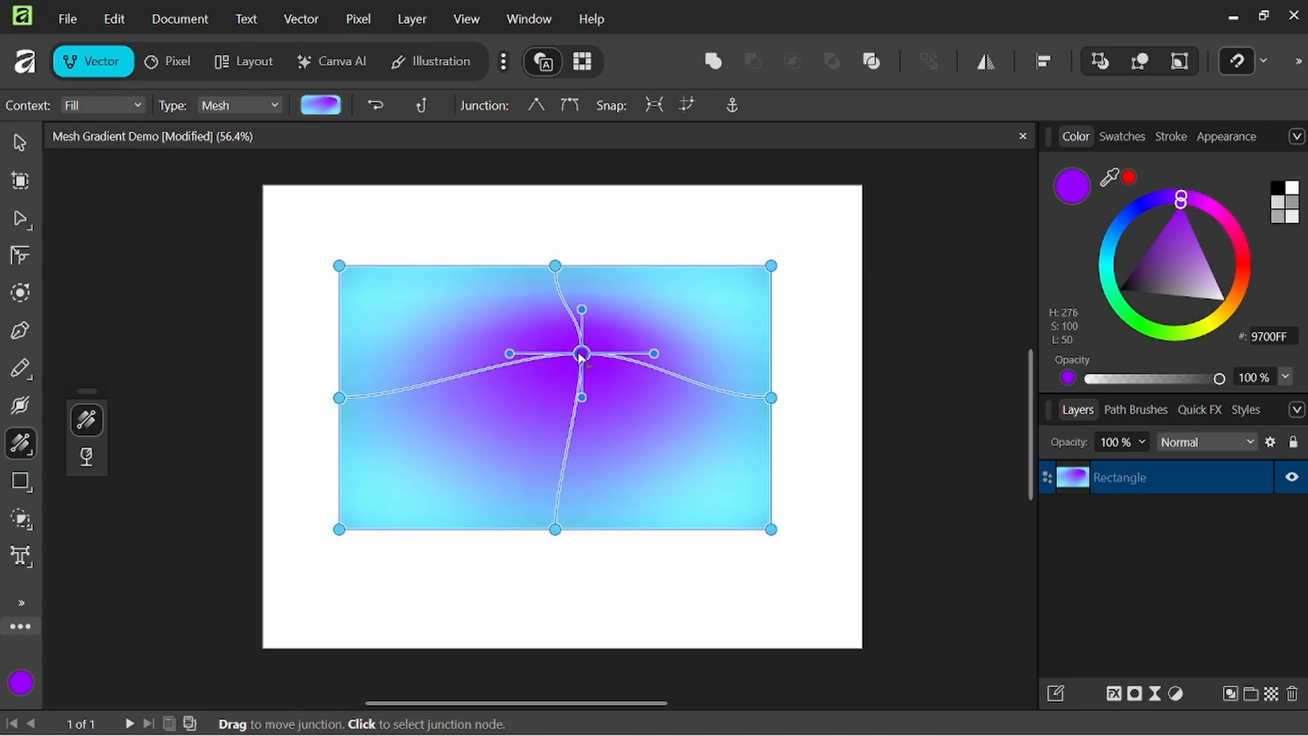
drag(582, 353, 563, 375)
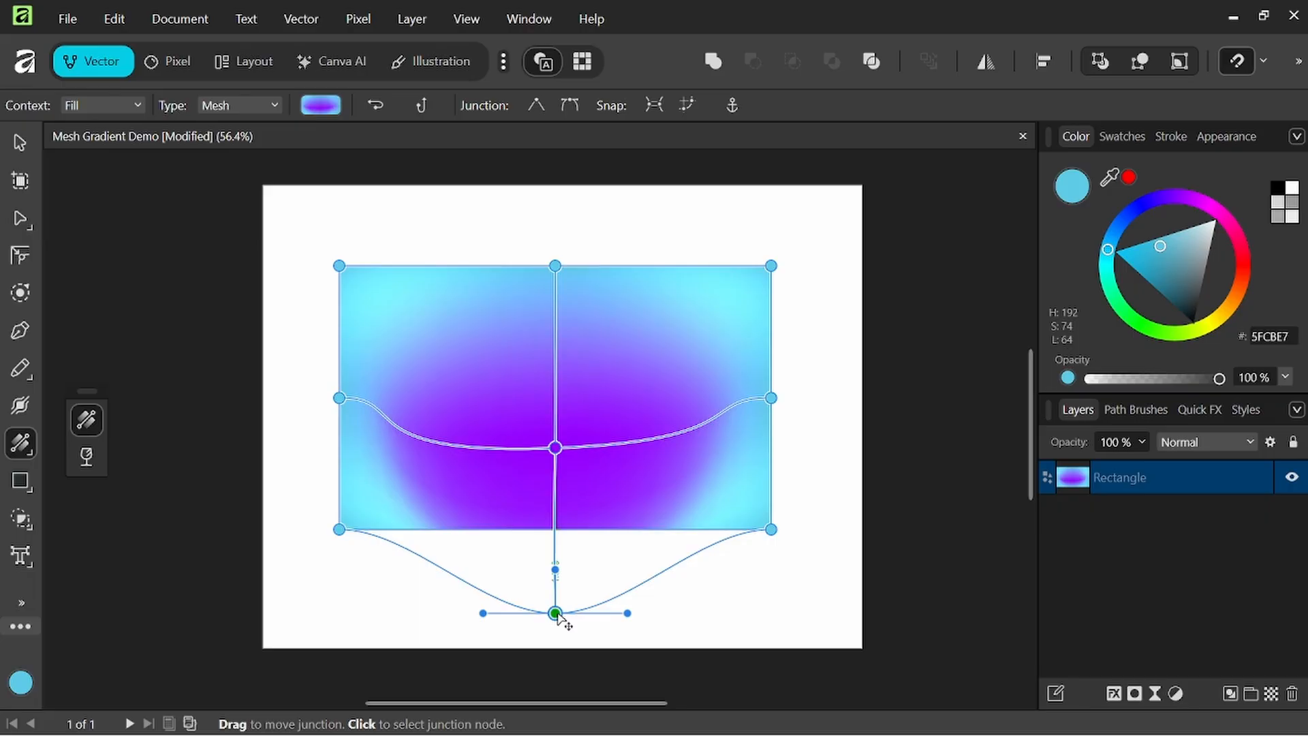
Drag the stretched bottom mesh junction back up onto the rectangle's edge
drag(554, 613, 554, 580)
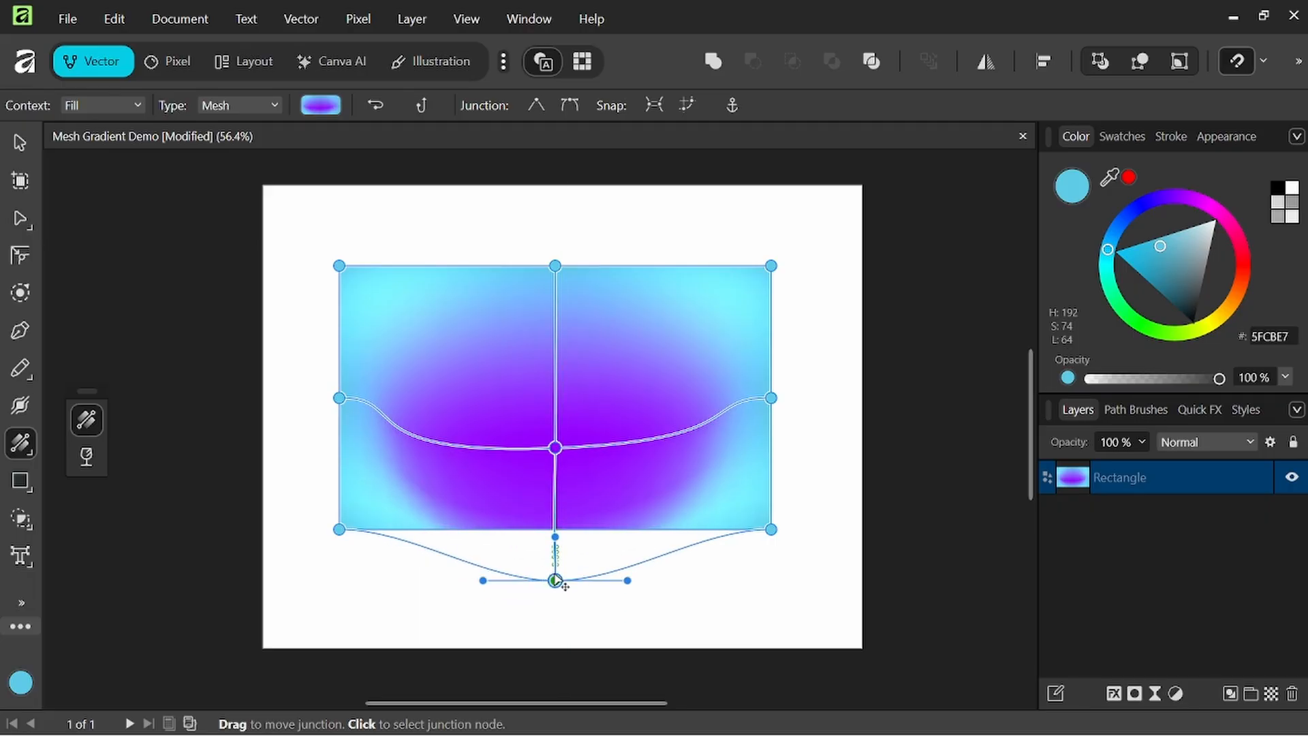
drag(555, 580, 555, 529)
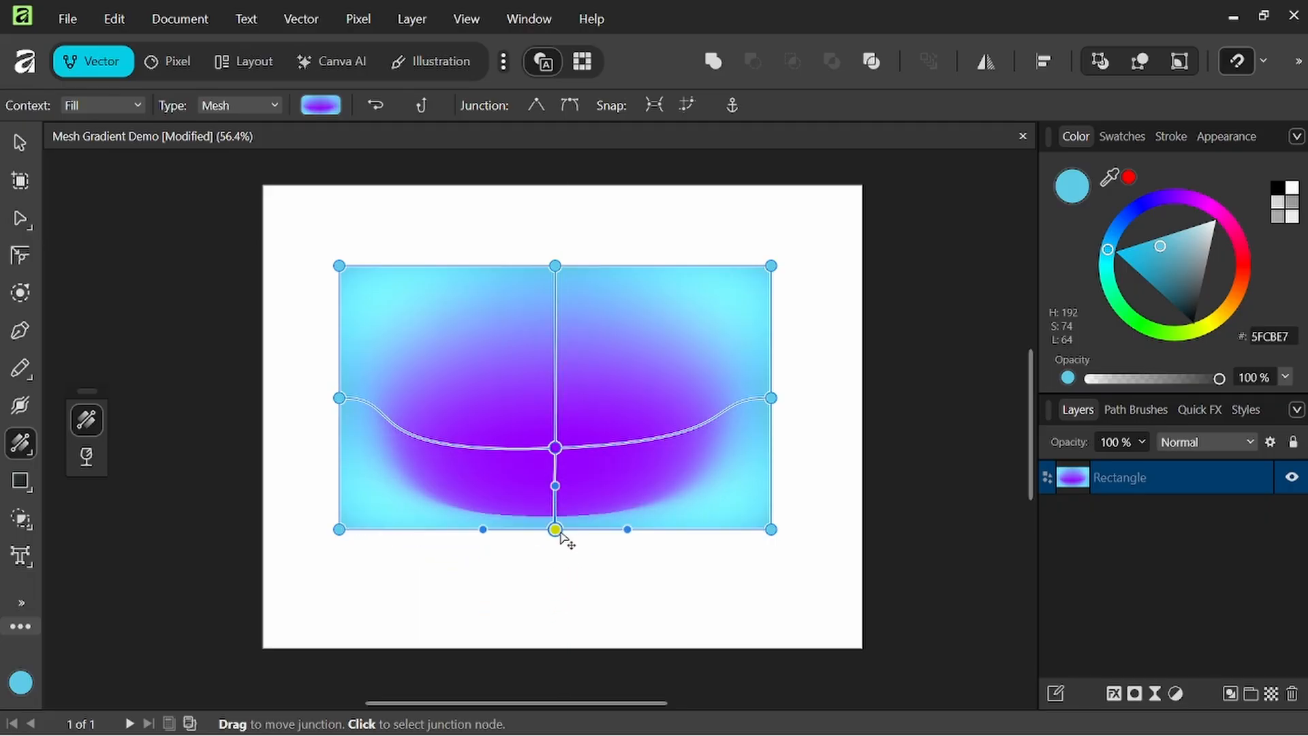
drag(555, 530, 554, 379)
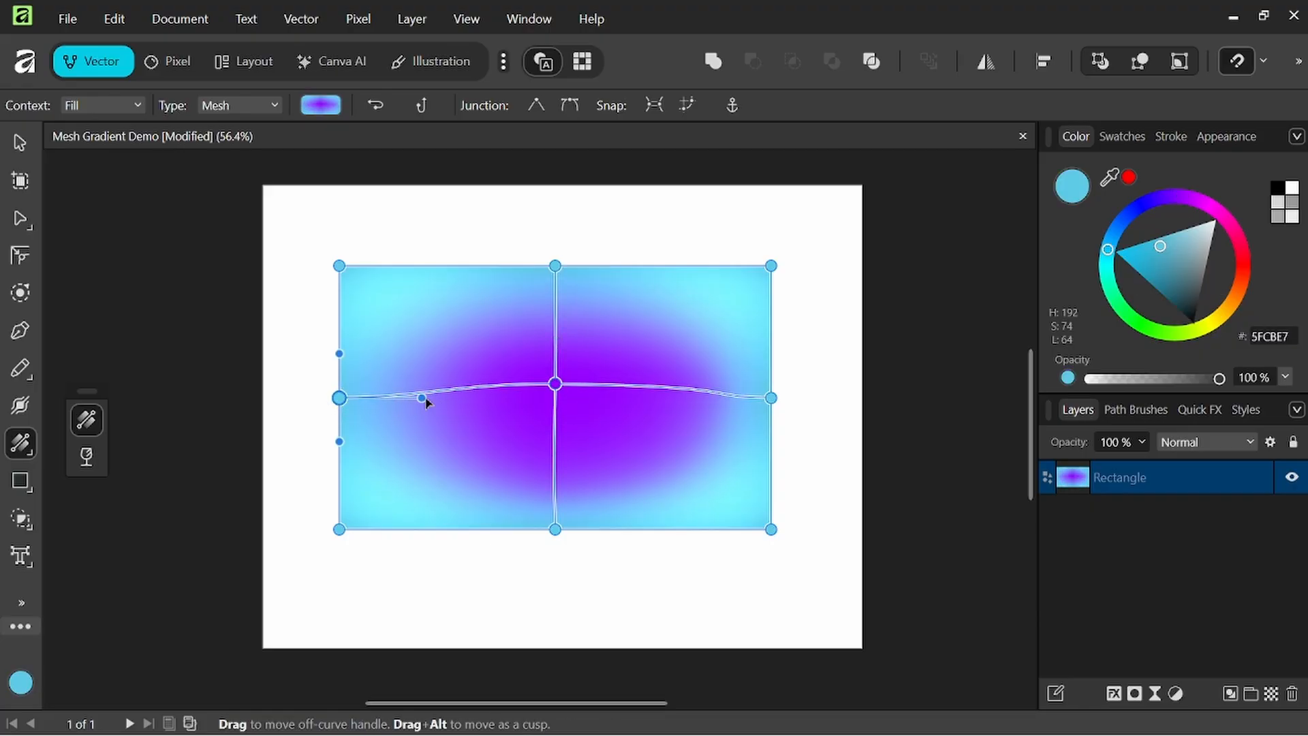
Drag the middle horizontal curve's handles to reshape the purple glow
drag(421, 398, 717, 405)
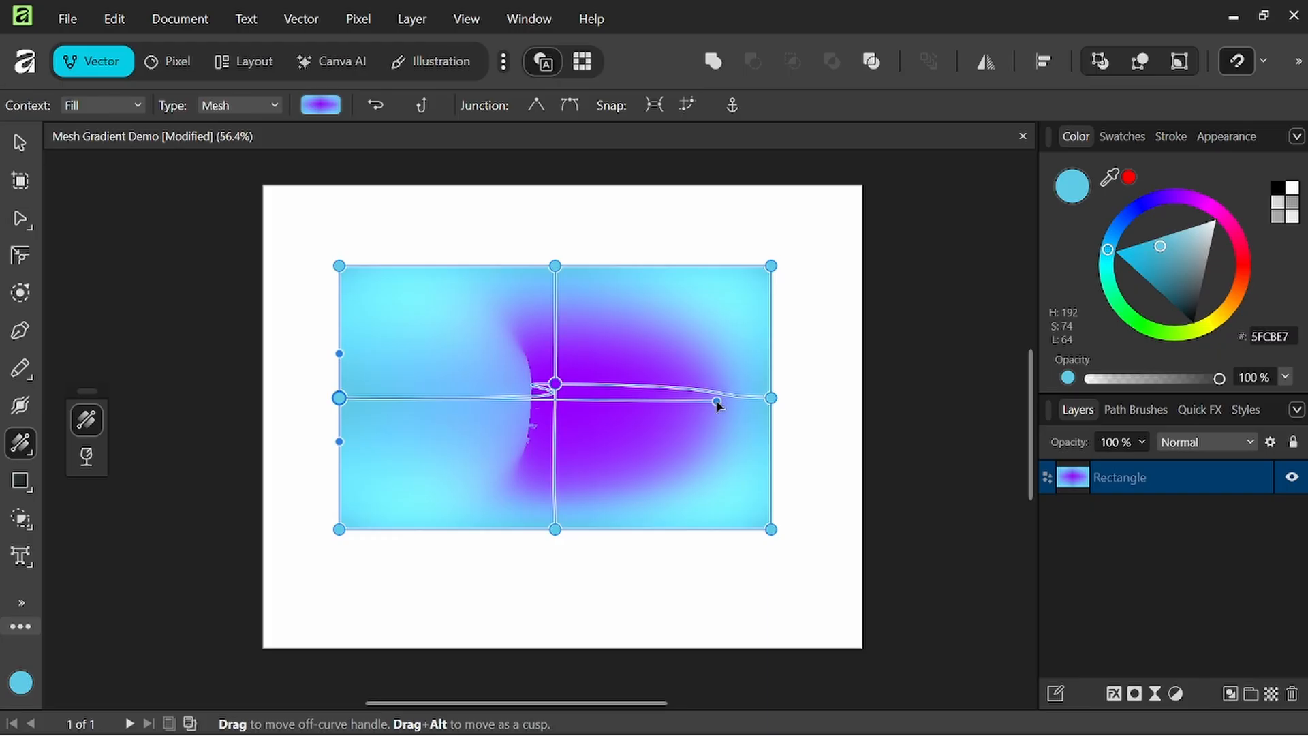
drag(720, 405, 606, 402)
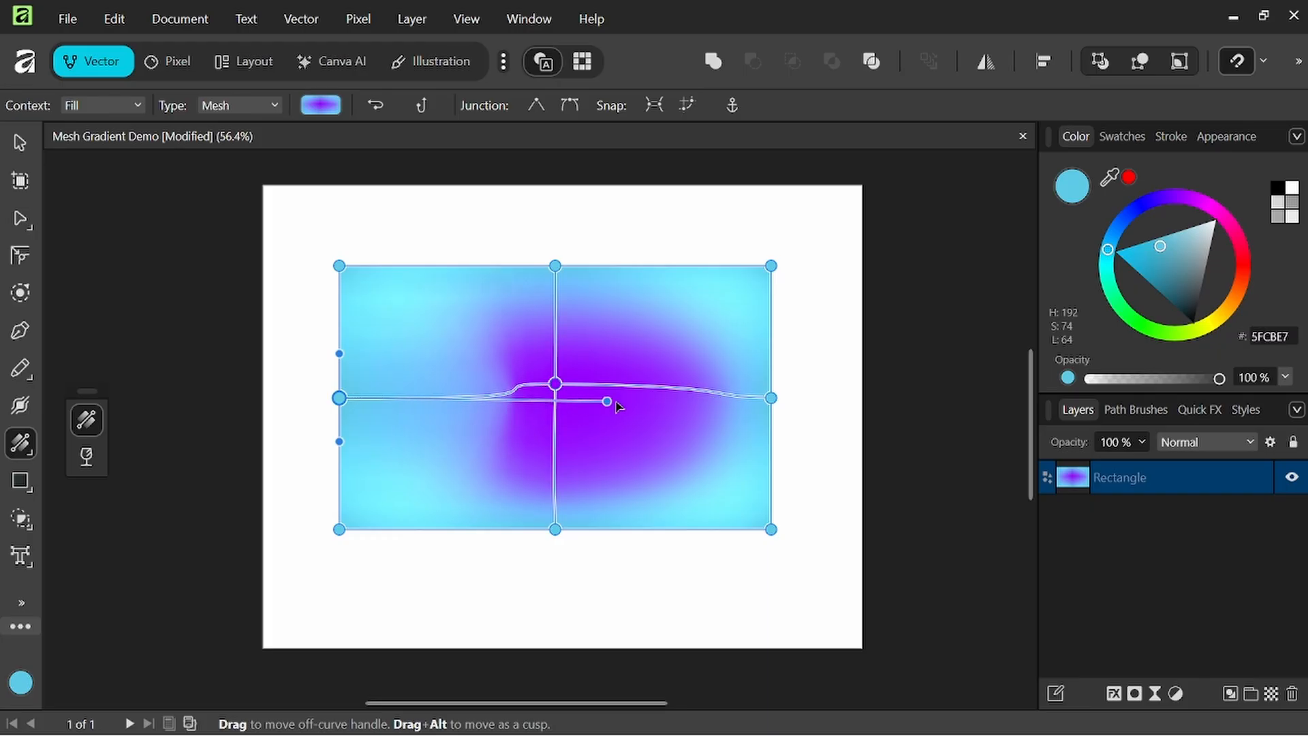
drag(607, 402, 532, 394)
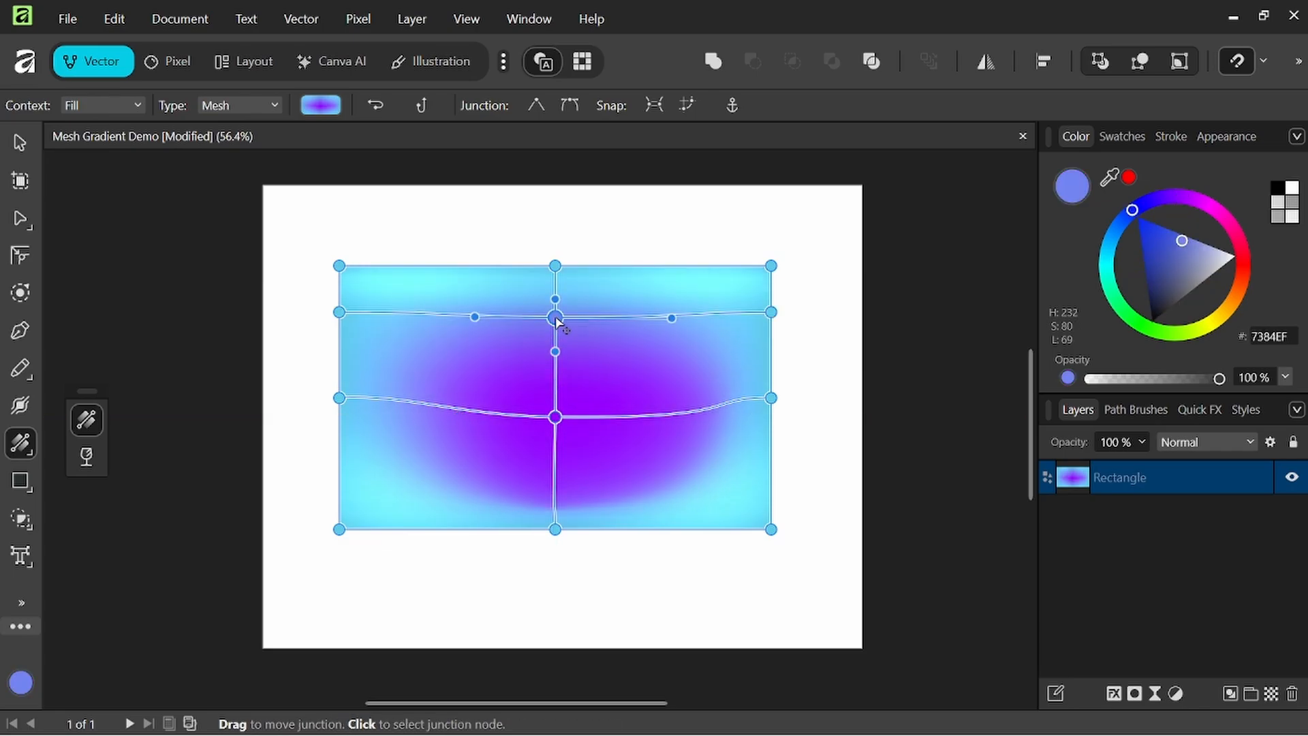
Shift the upper-centre mesh junction right and pull the central junction downward
drag(556, 315, 584, 315)
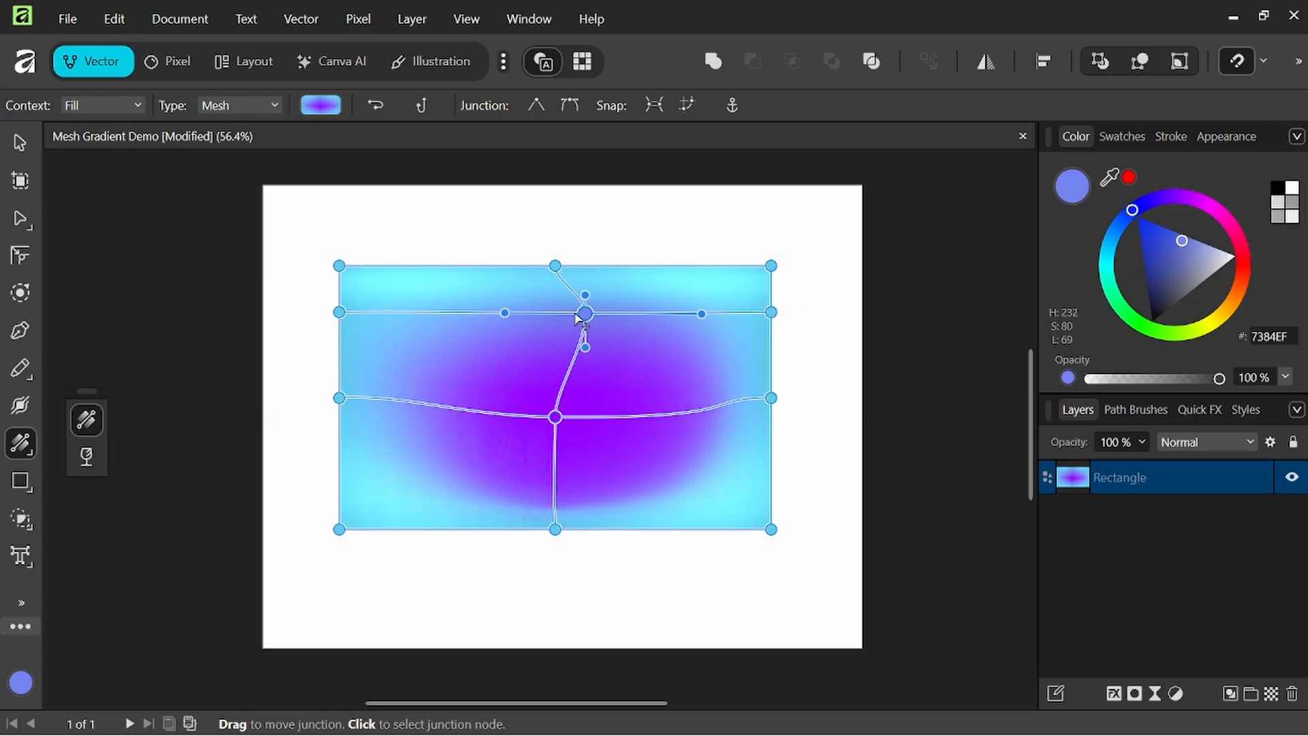
drag(585, 316, 543, 315)
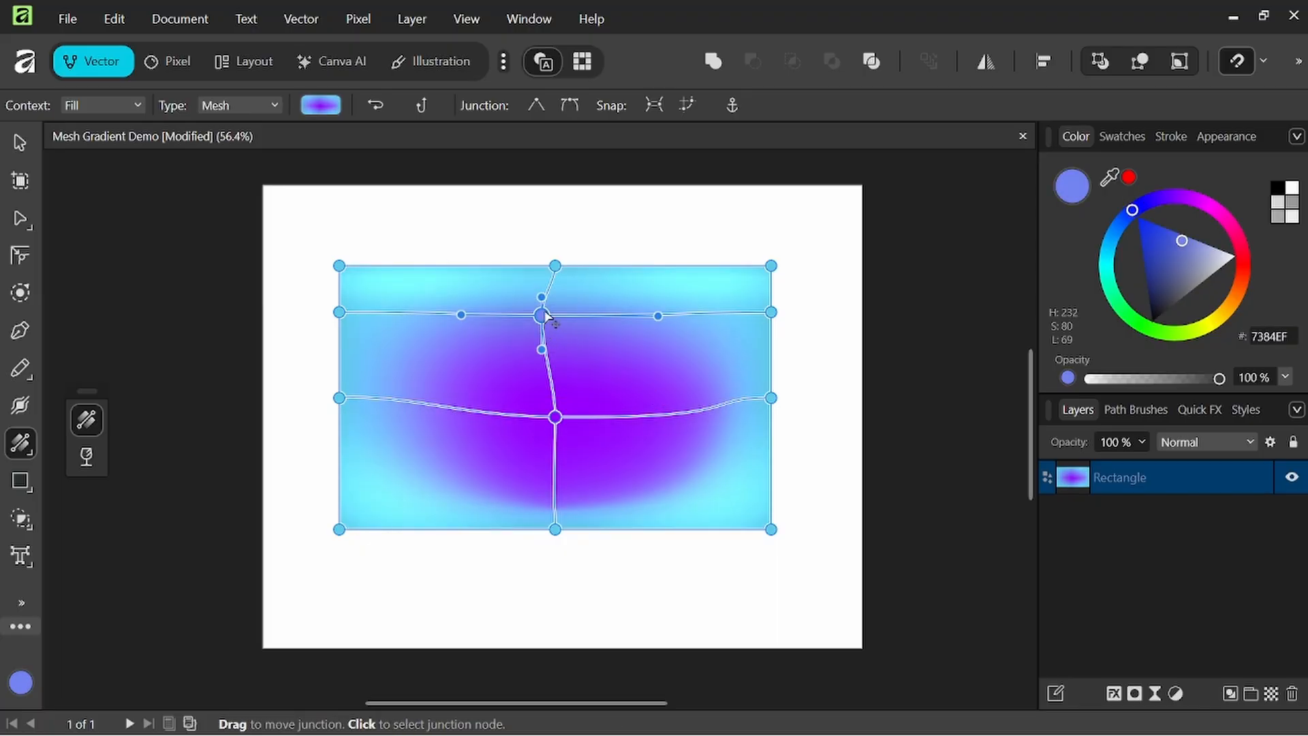
drag(542, 315, 590, 310)
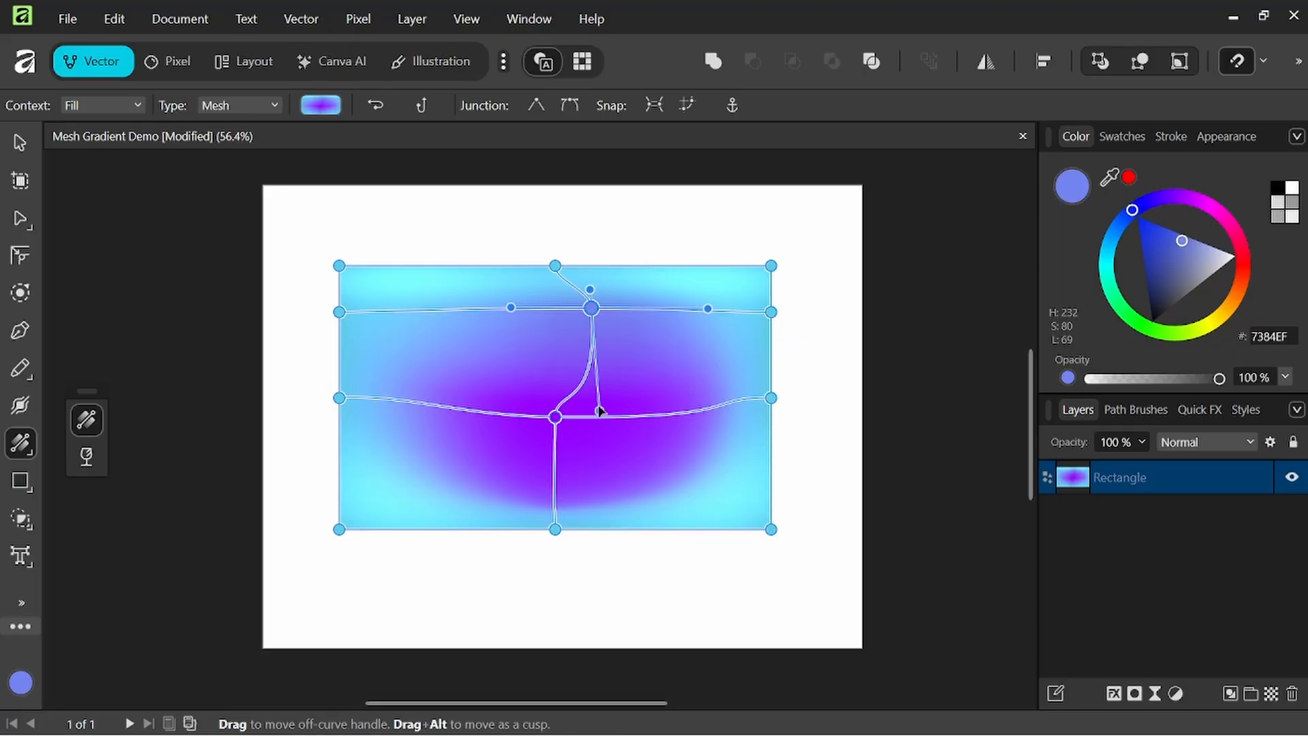
drag(555, 415, 554, 455)
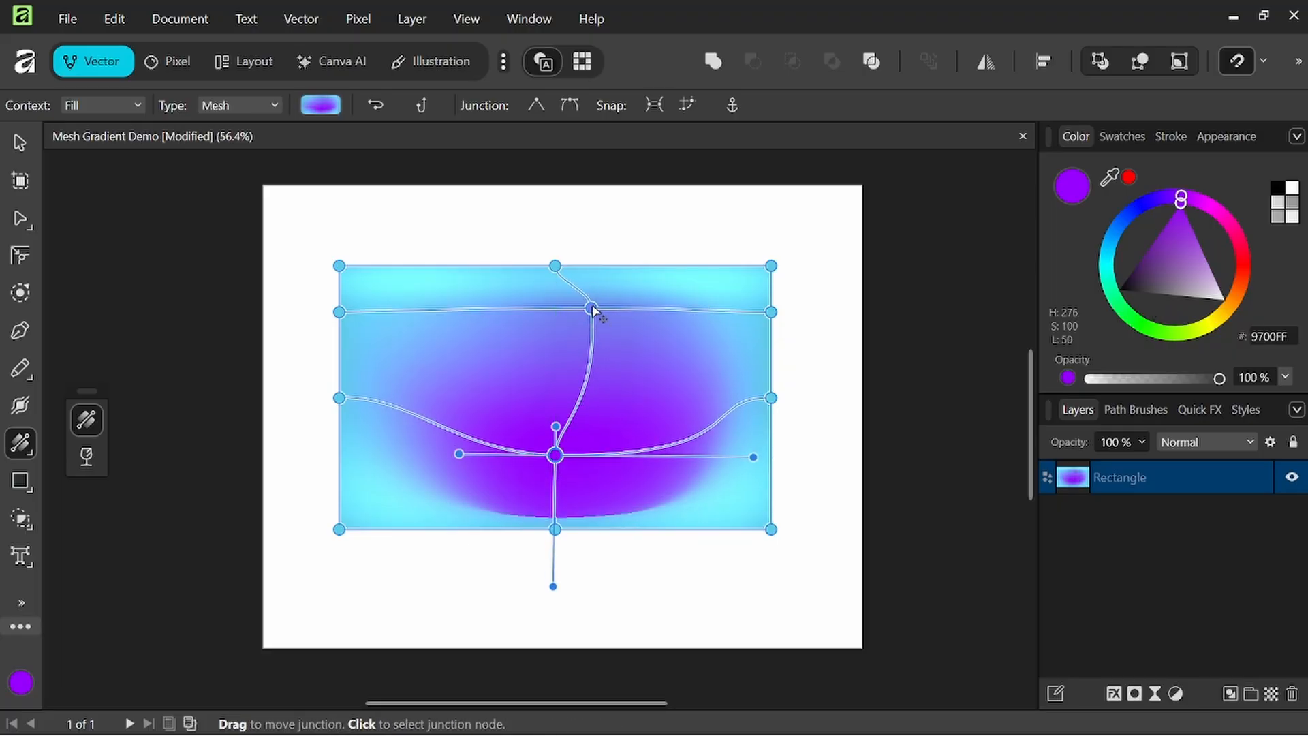
drag(592, 315, 609, 338)
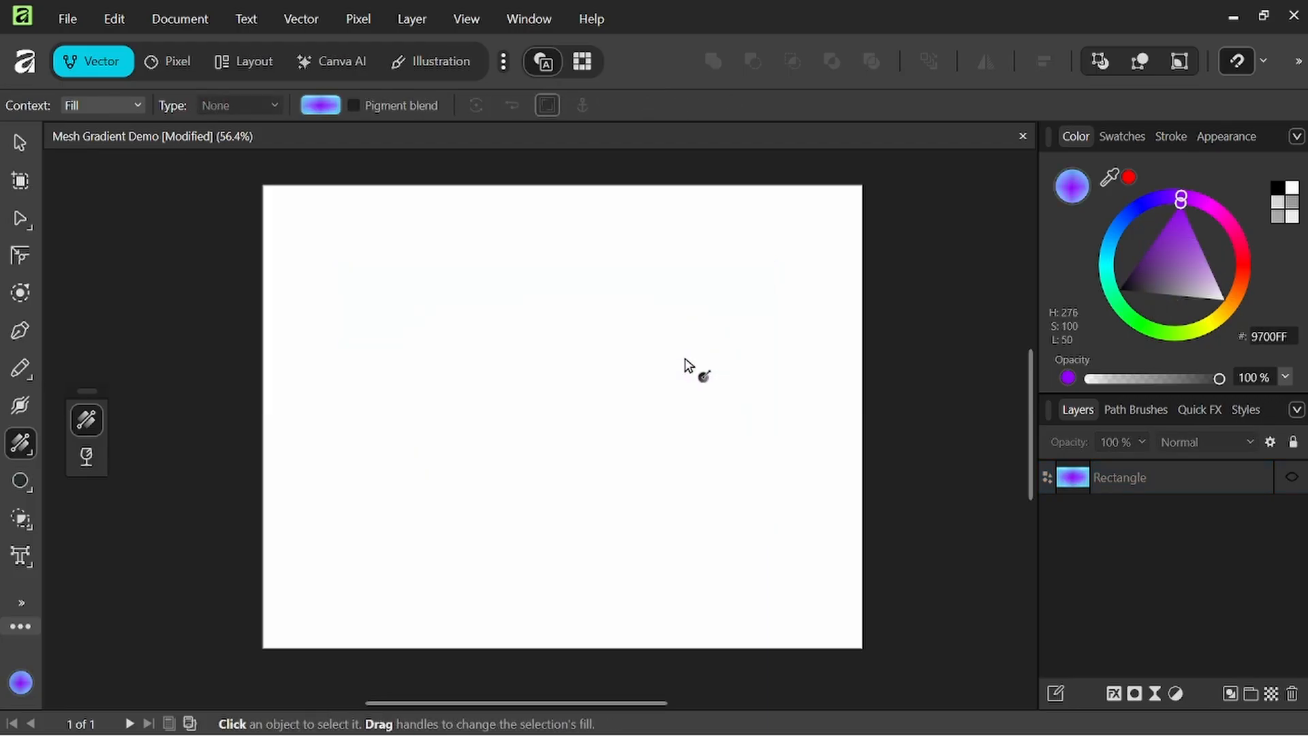
mouse_move(602, 331)
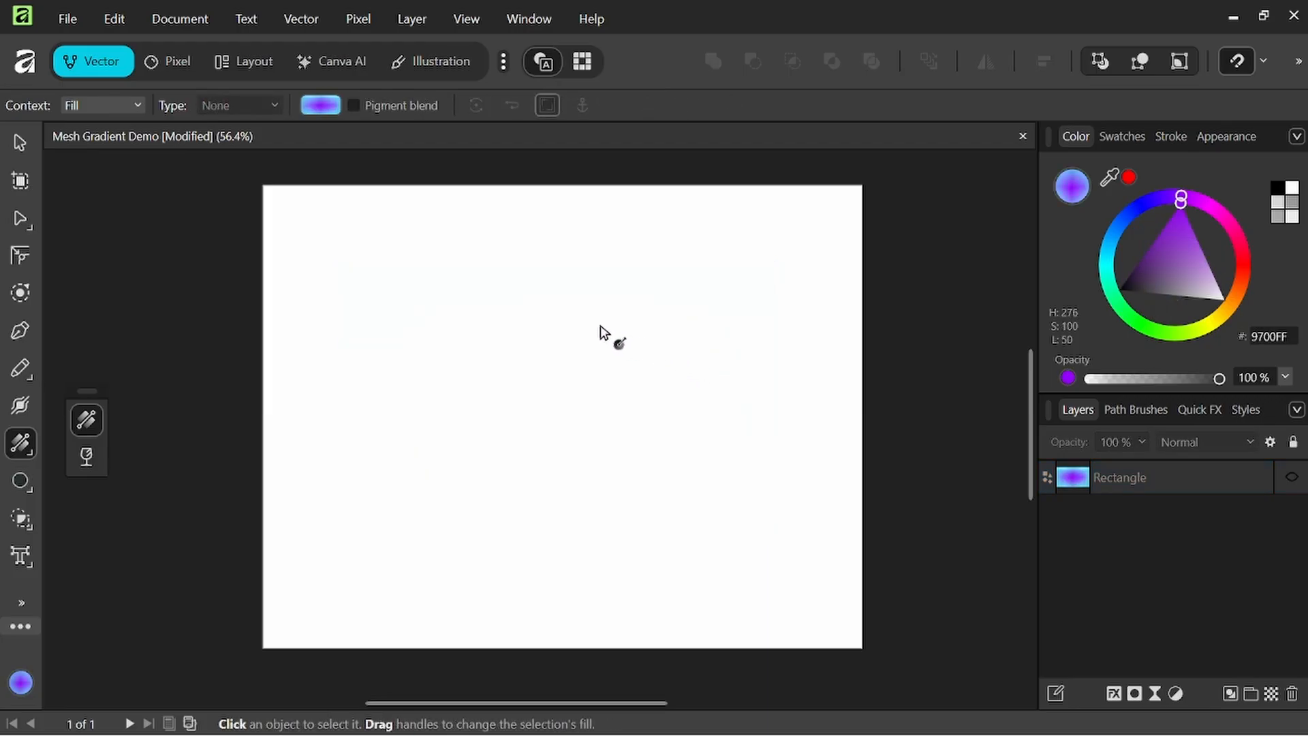
mouse_move(580, 327)
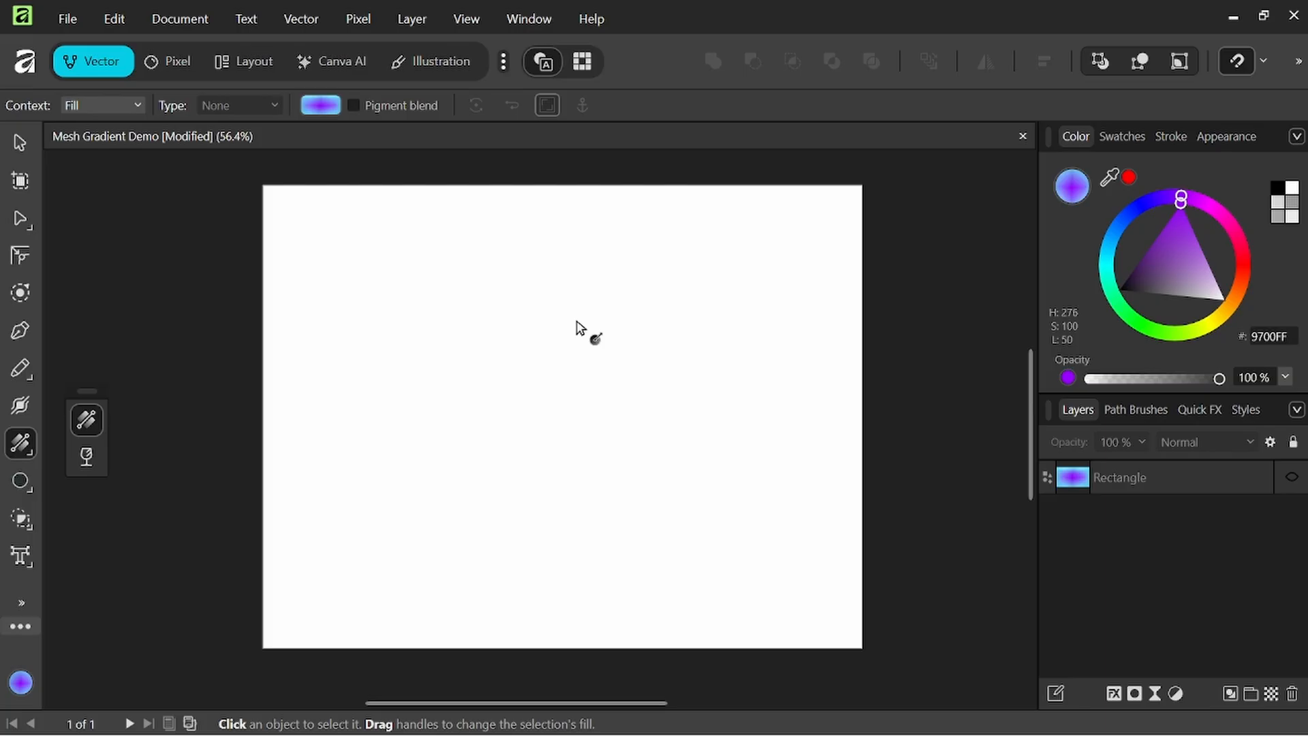
mouse_move(516, 343)
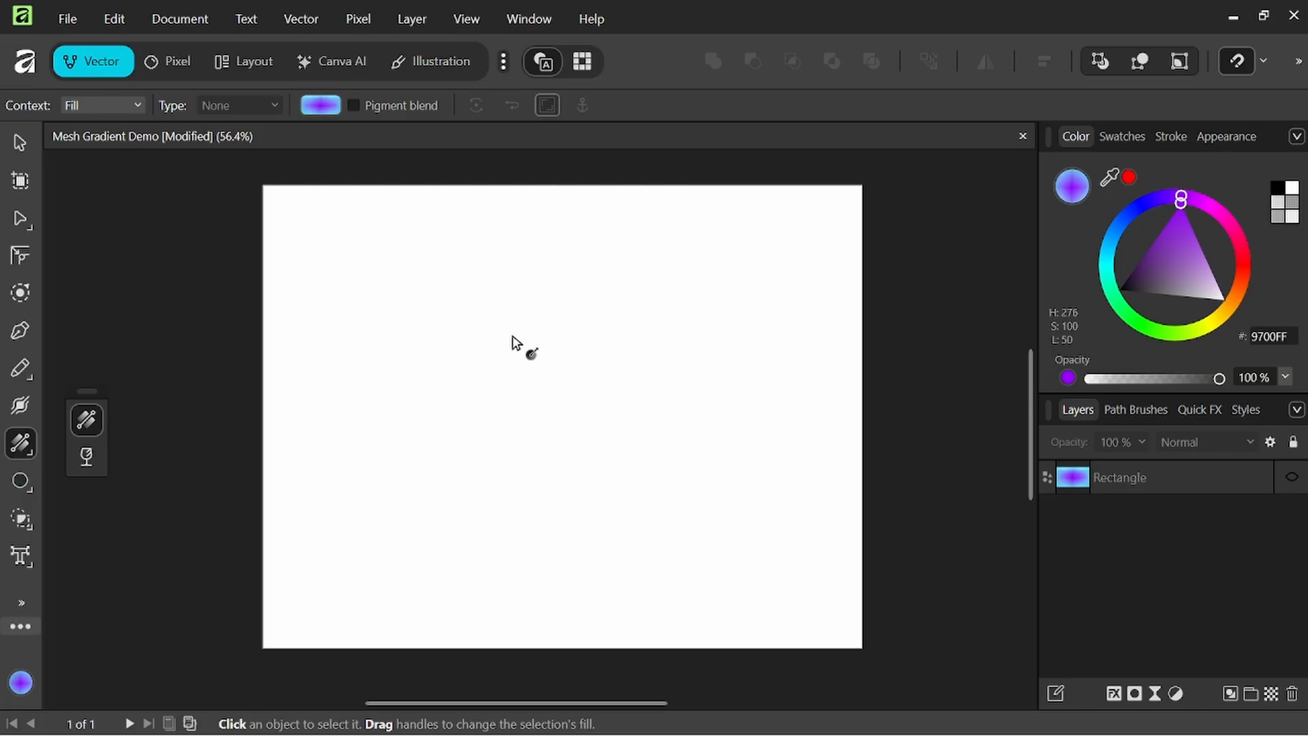
Pick the Ellipse Tool and draw a circle in the upper middle of the page
click(20, 480)
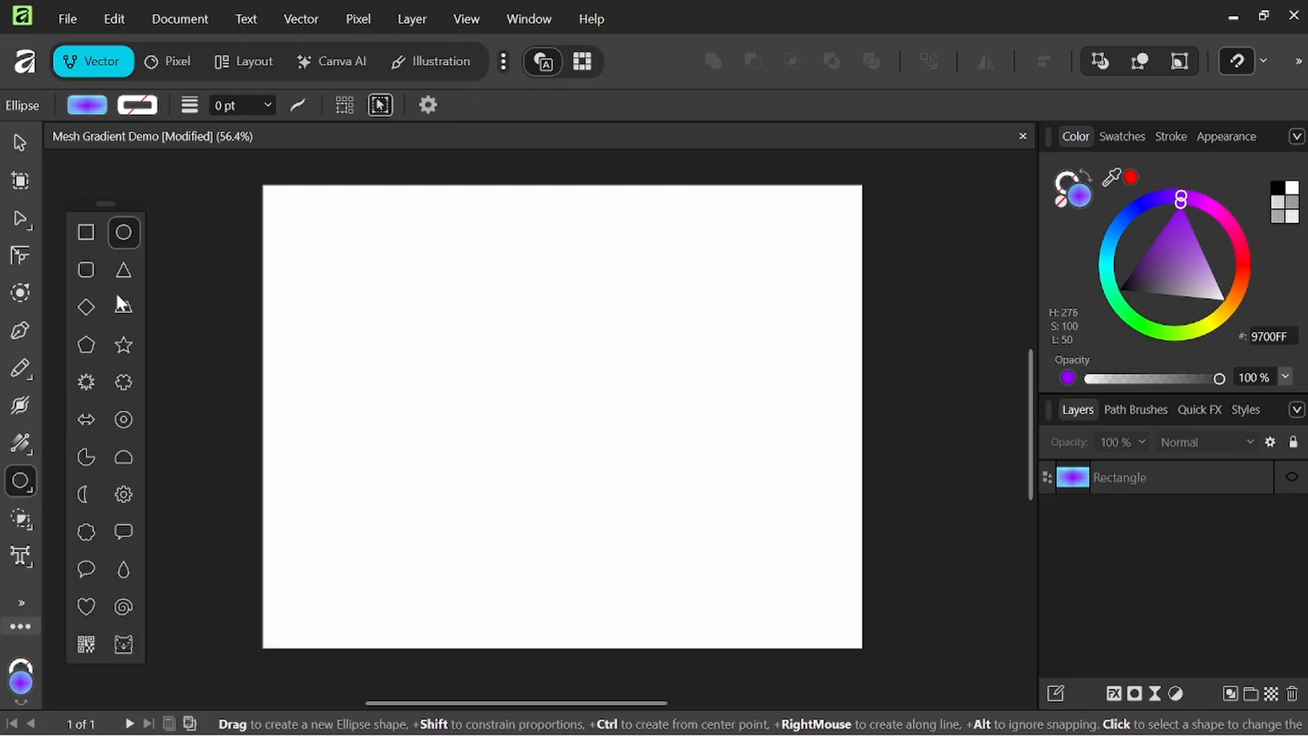
mouse_move(422, 254)
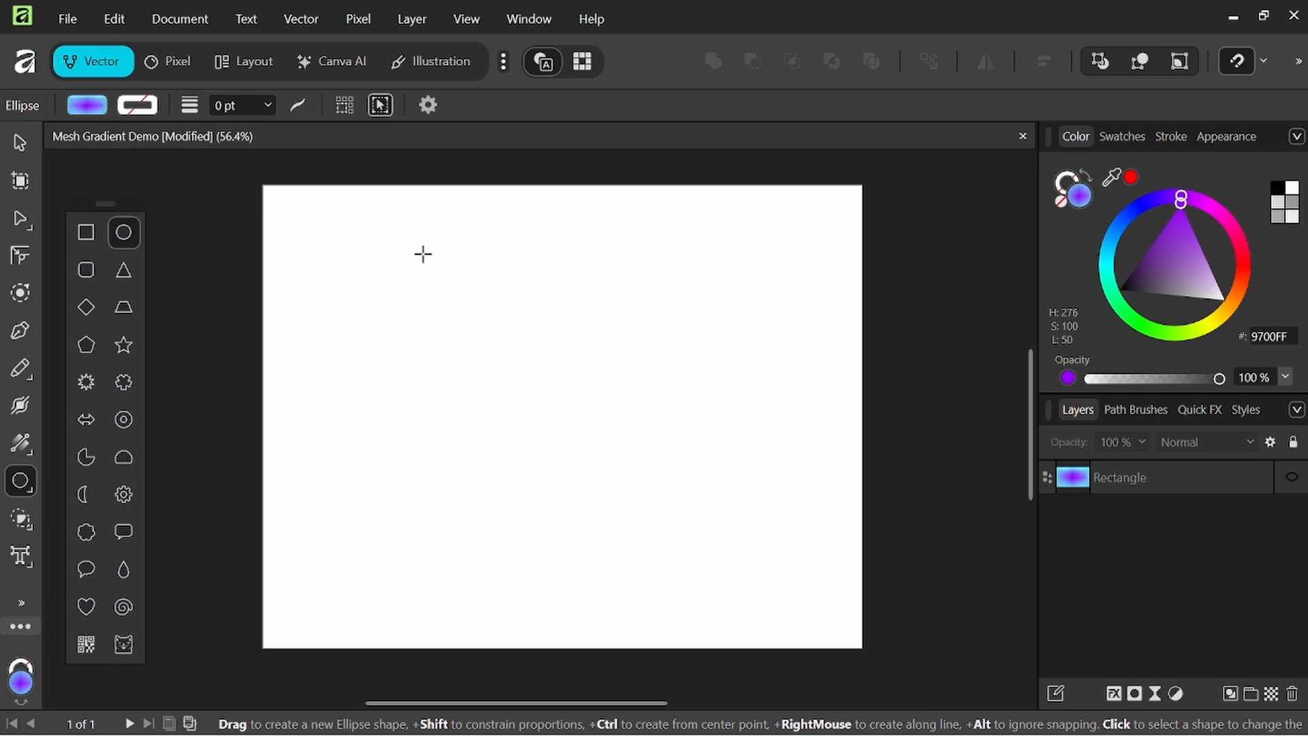
drag(423, 253, 695, 518)
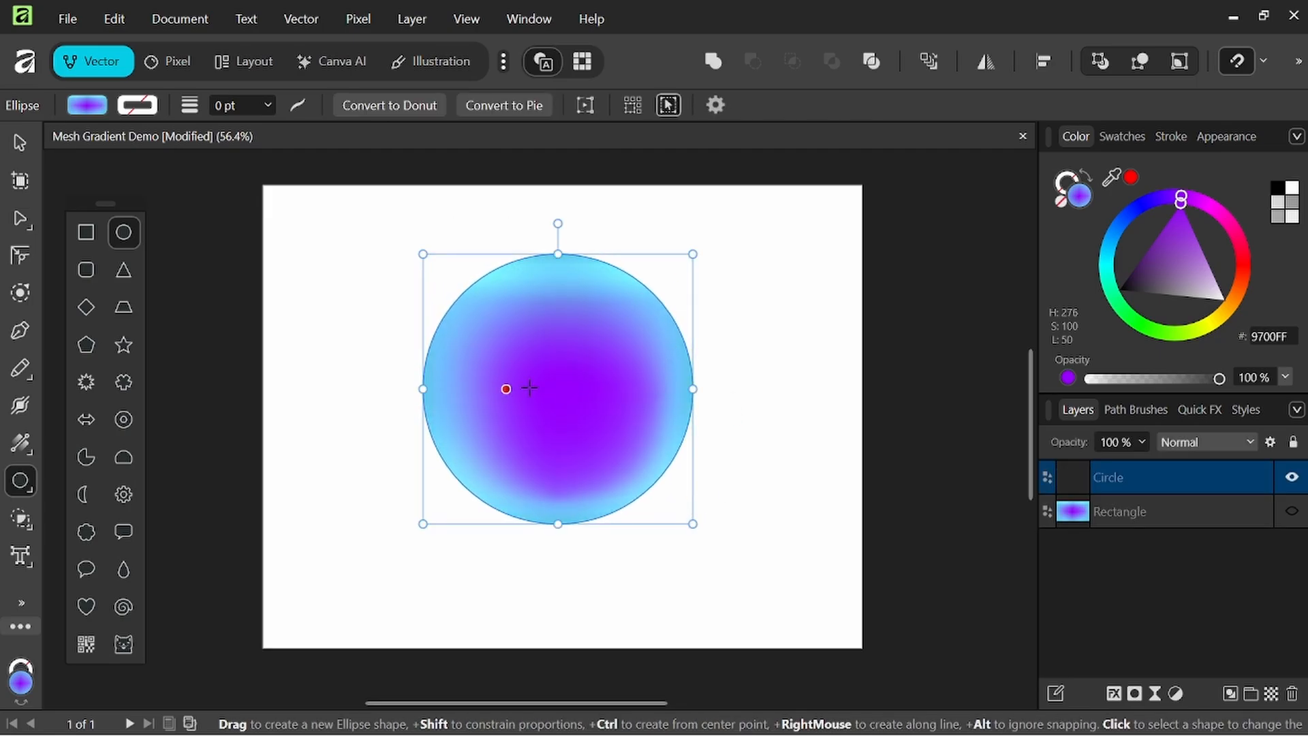
click(87, 105)
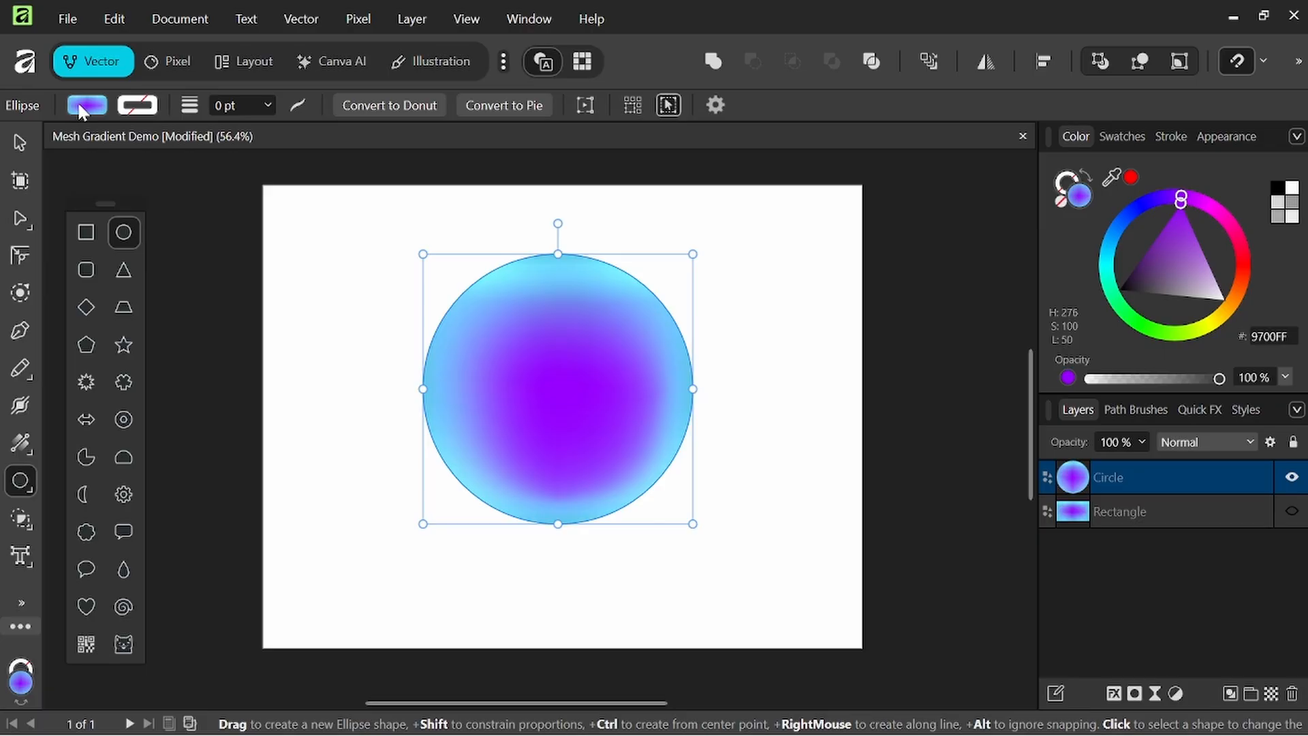
Make the circle's fill a blue linear gradient, reversed to run dark teal to light blue
click(19, 439)
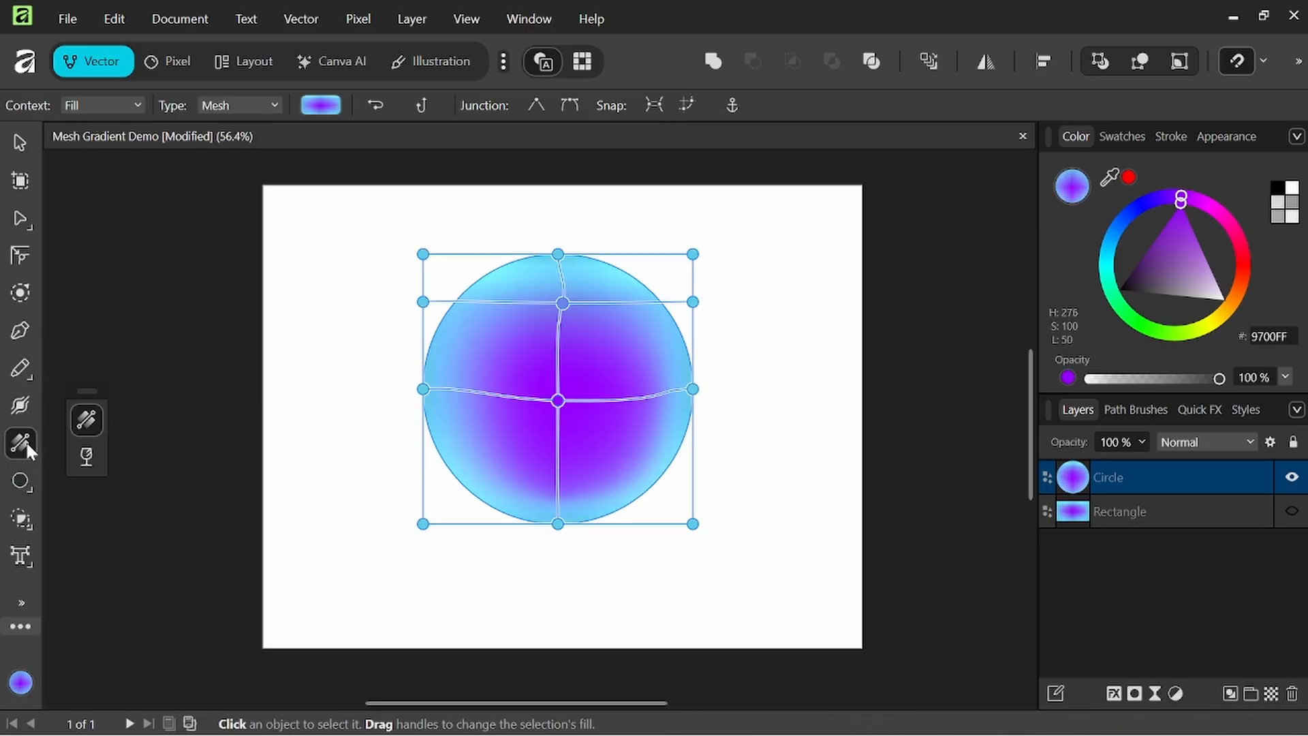
click(239, 105)
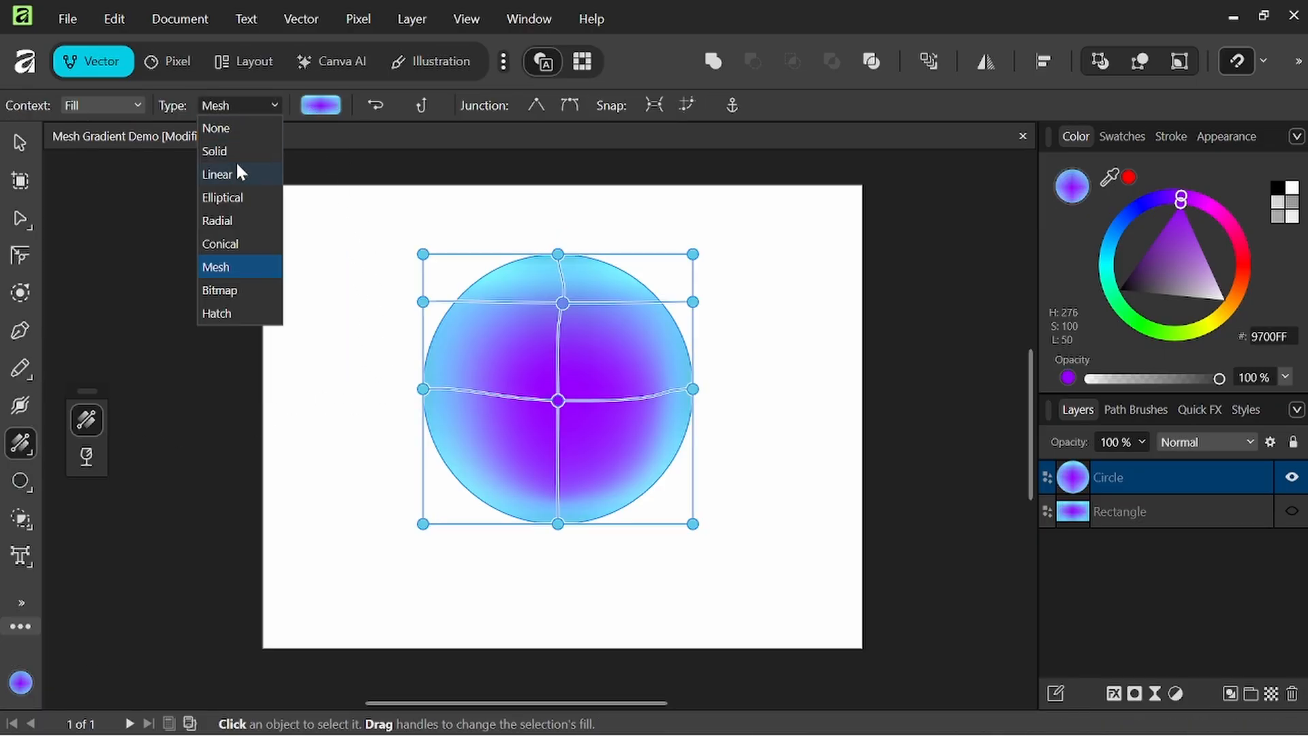
click(218, 175)
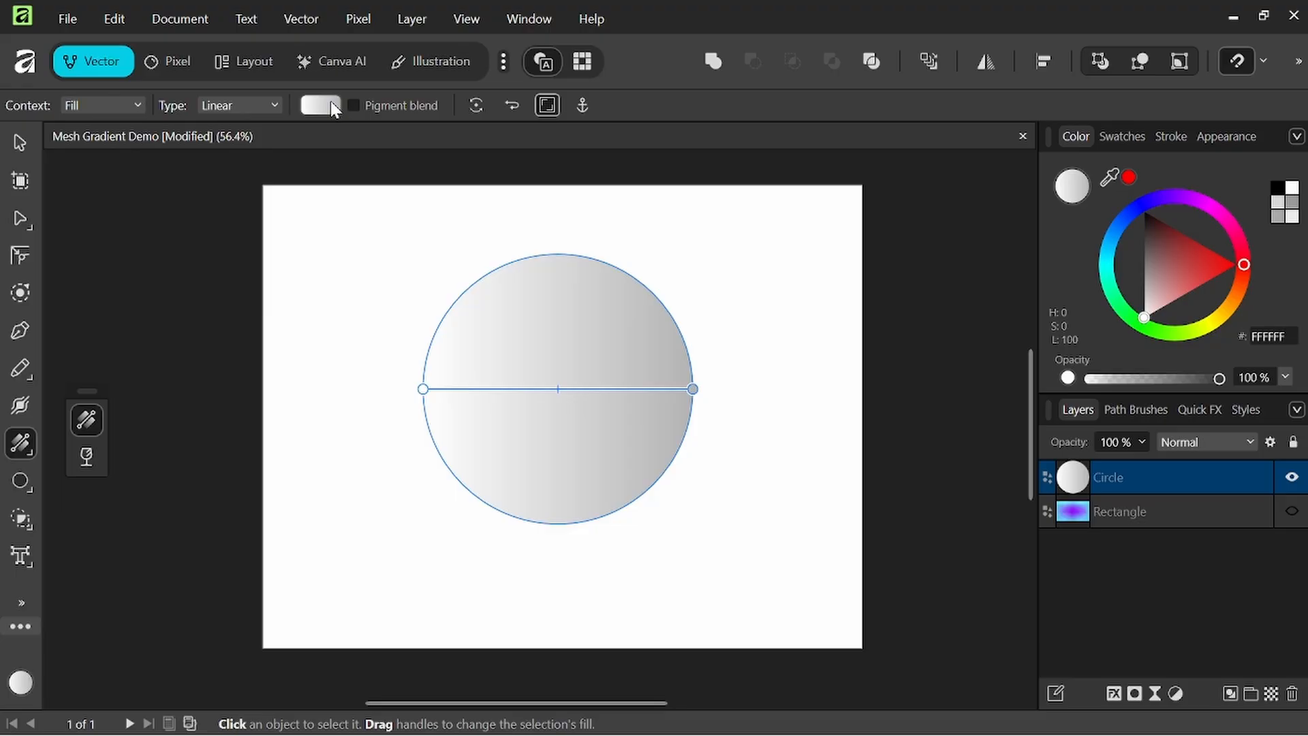
click(321, 105)
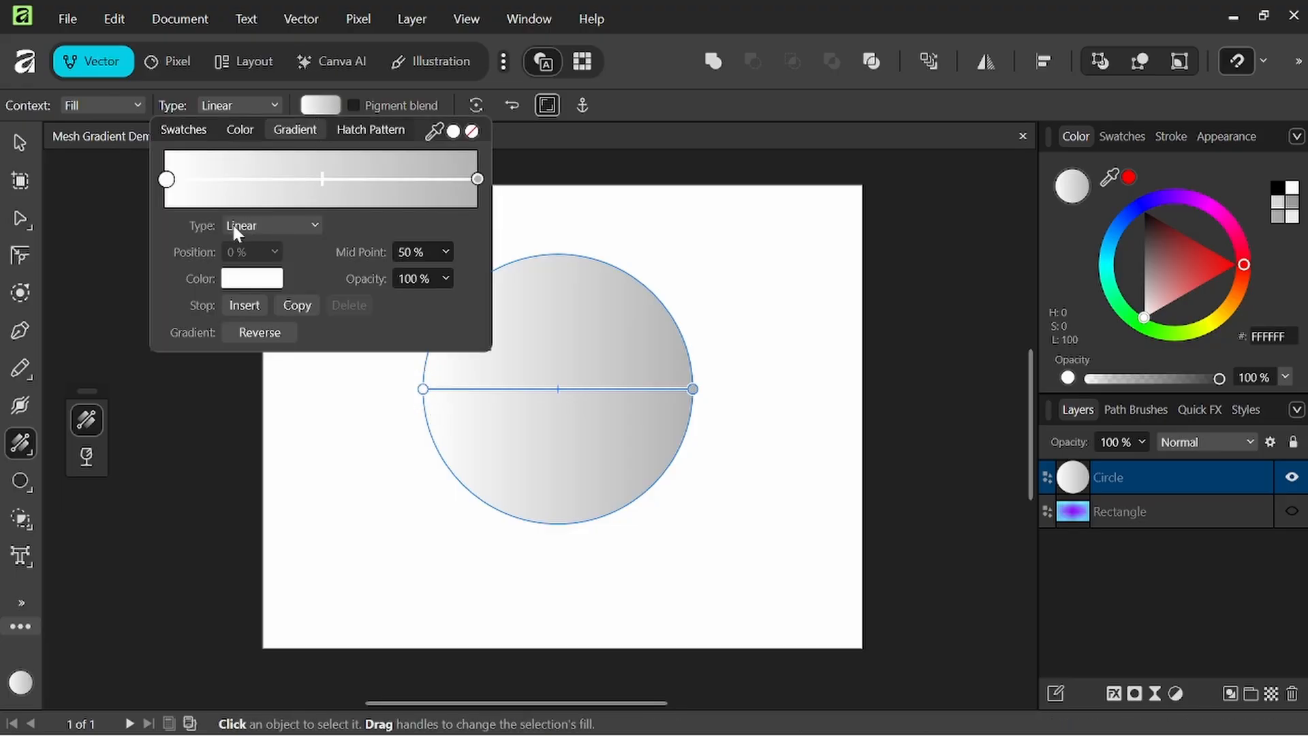
click(251, 278)
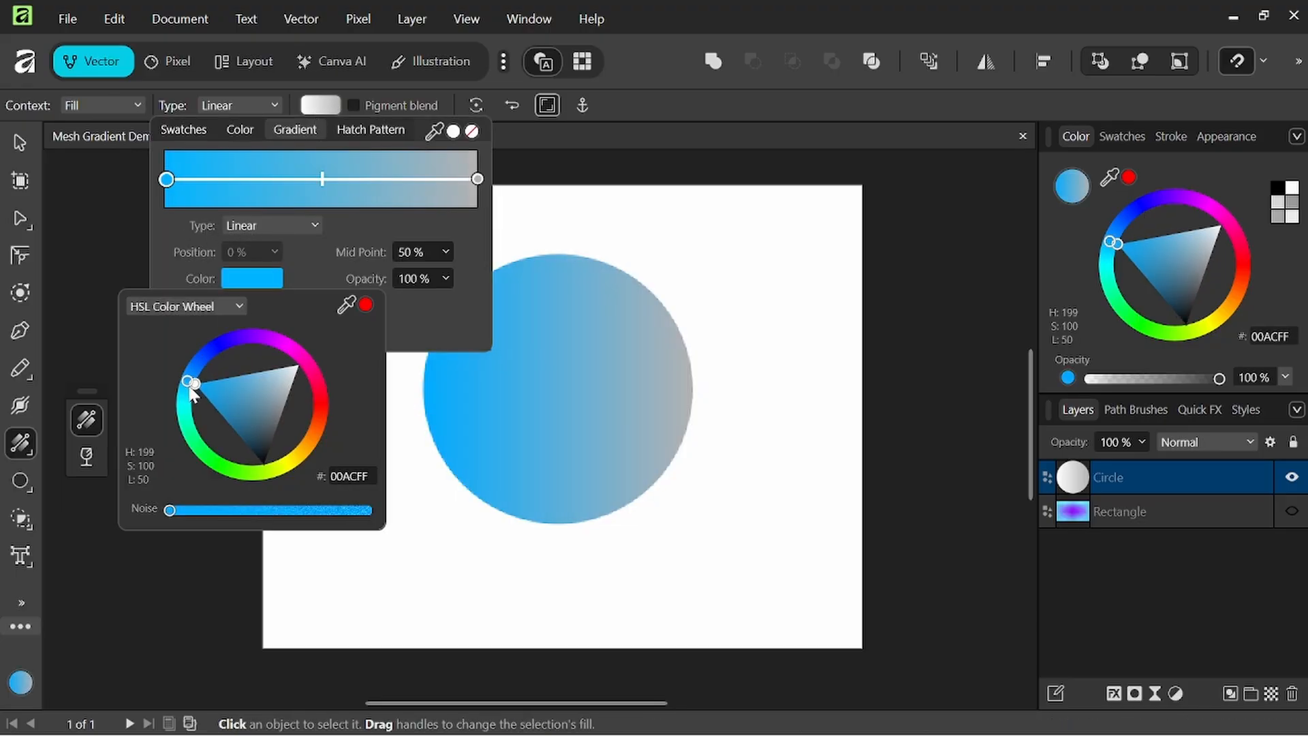
drag(193, 382, 256, 380)
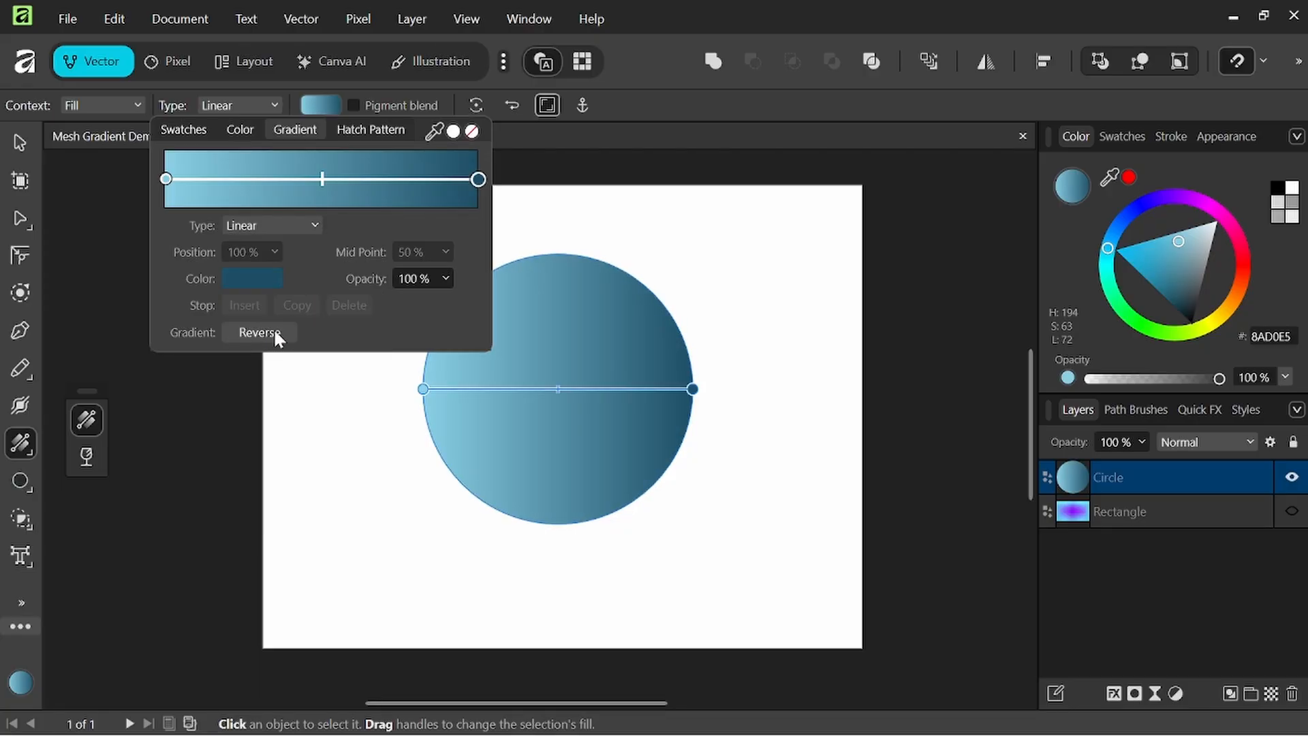
click(259, 332)
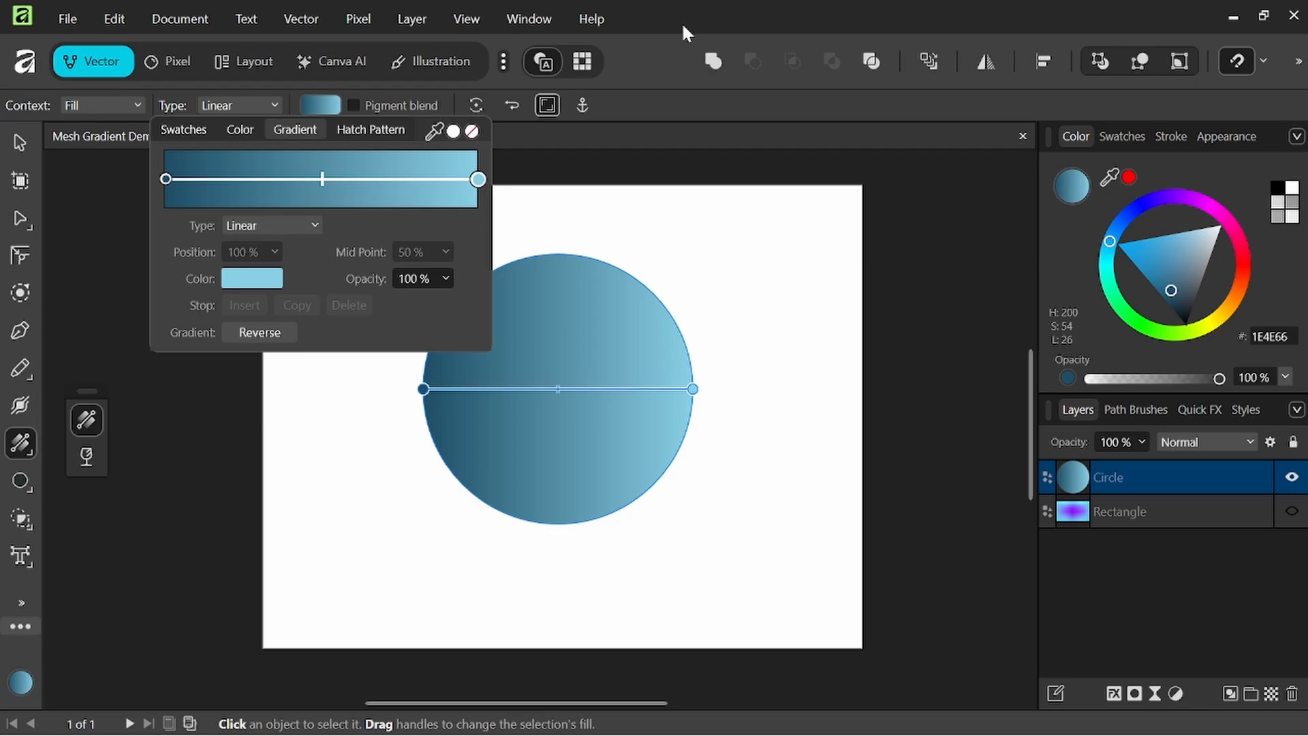
click(239, 105)
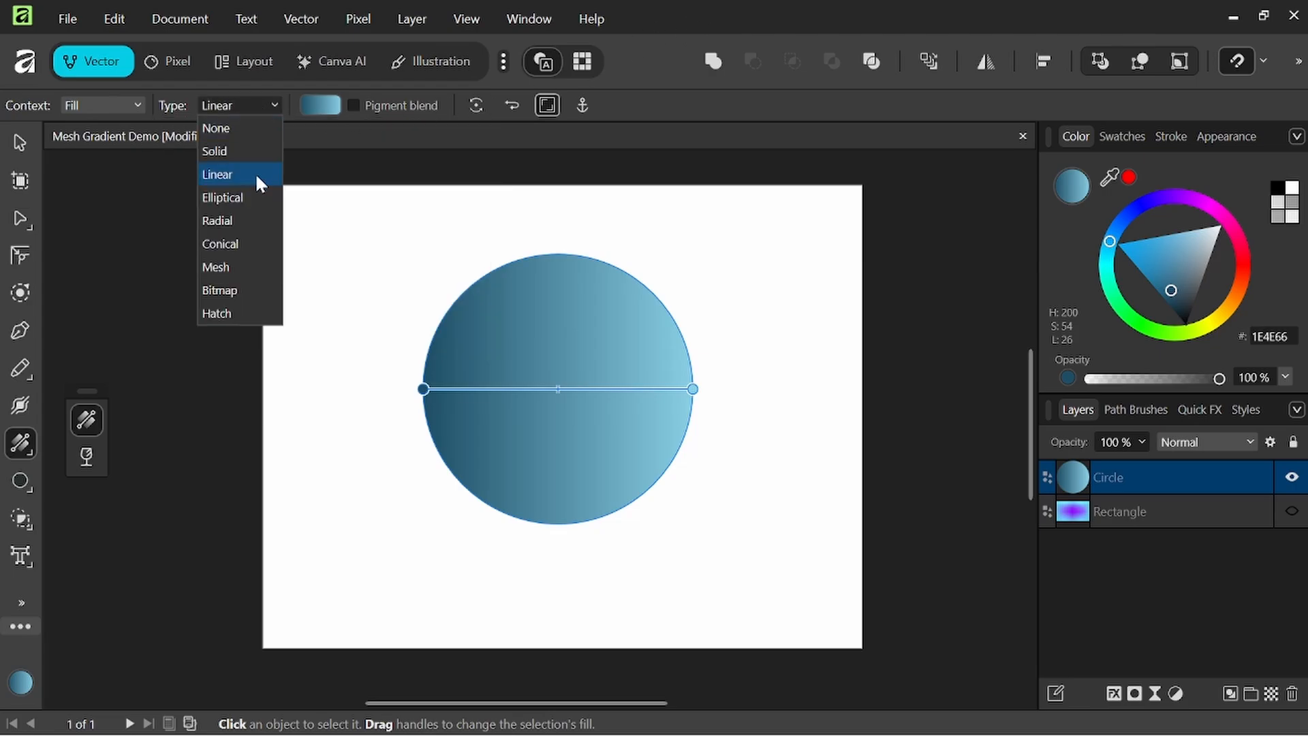
Convert the circle's fill to Mesh and drag its central and left-edge junctions
click(215, 267)
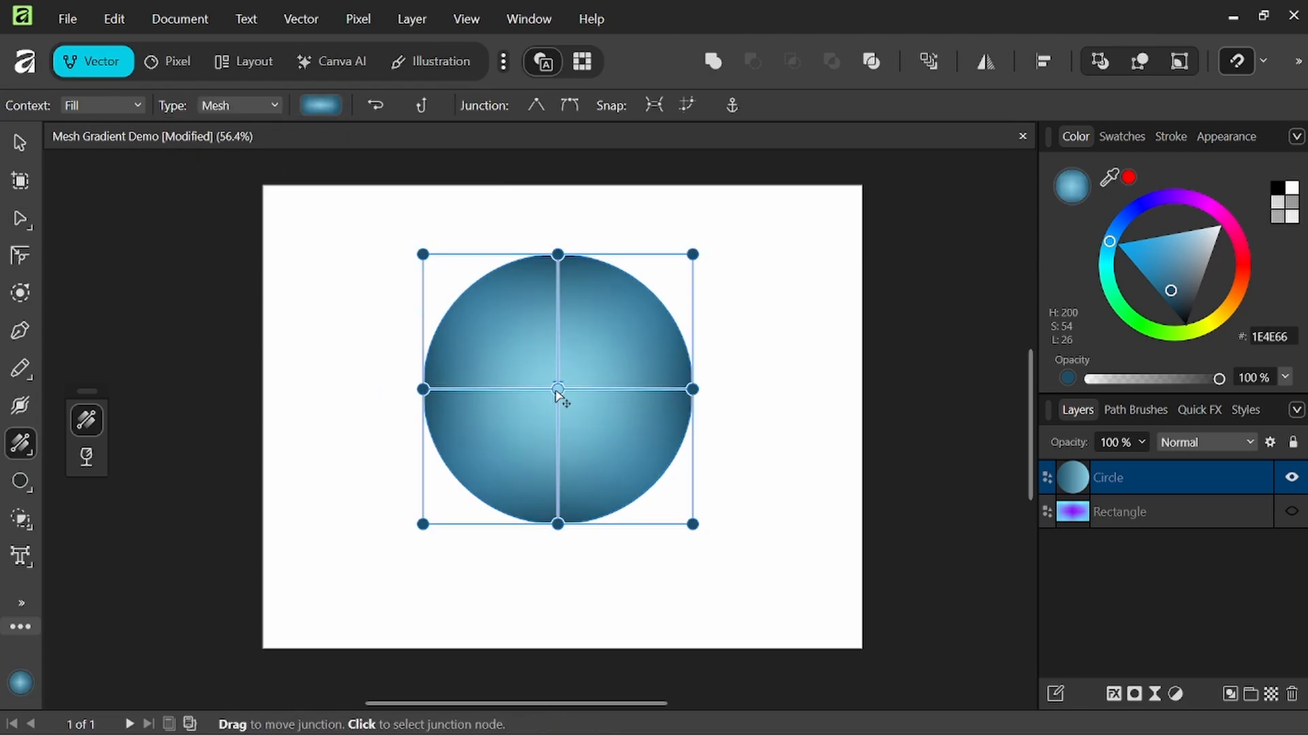
mouse_move(526, 371)
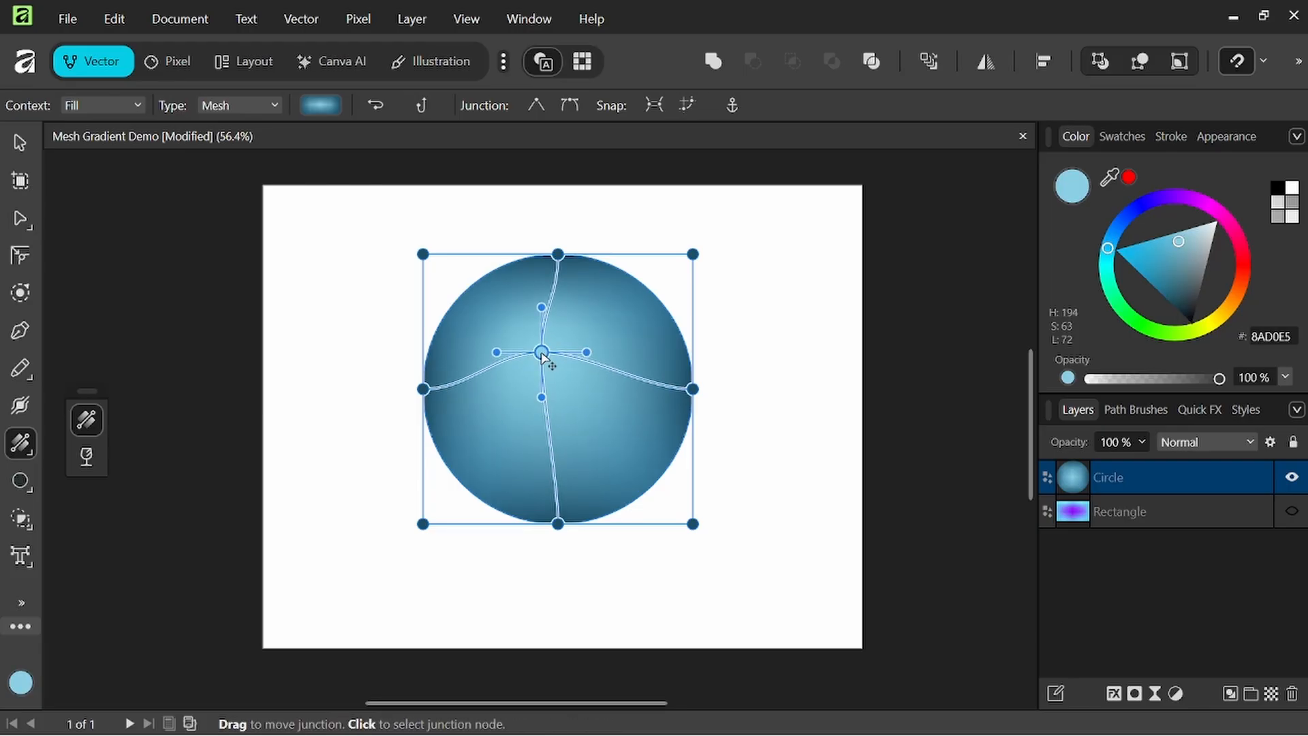
drag(542, 353, 532, 342)
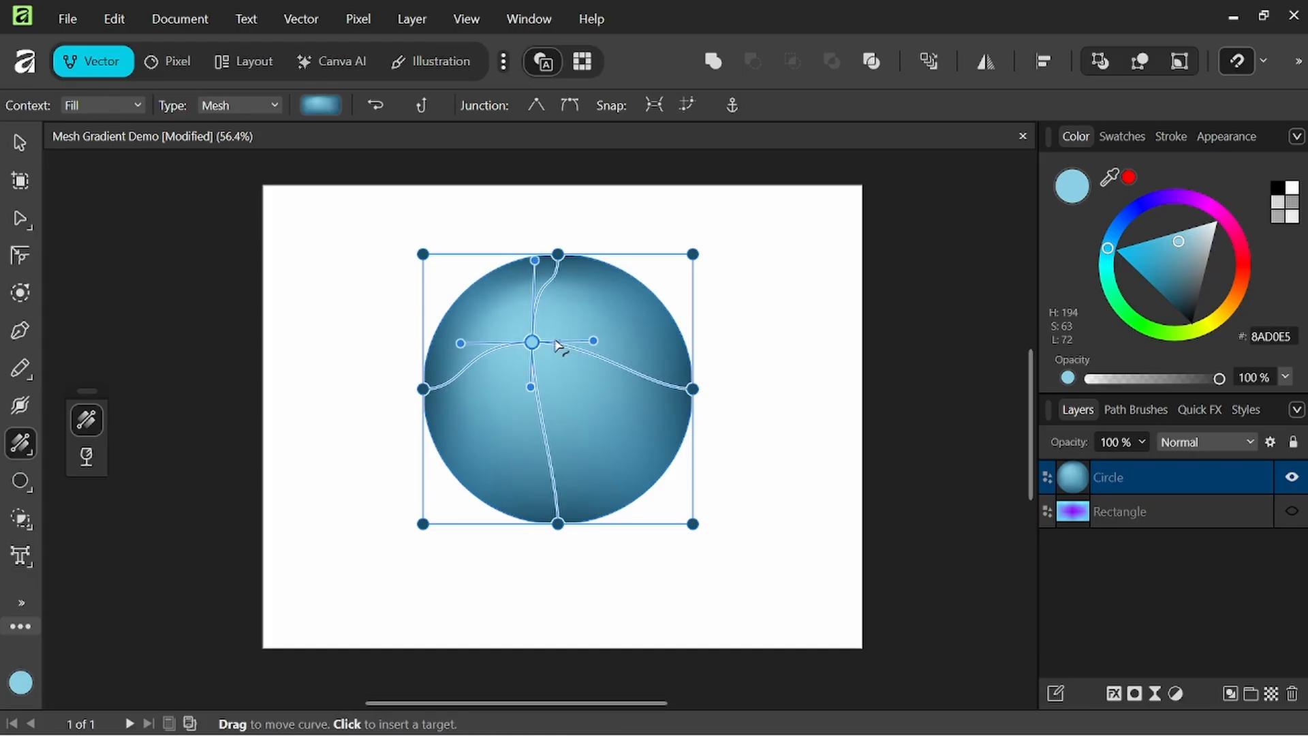
drag(531, 342, 409, 390)
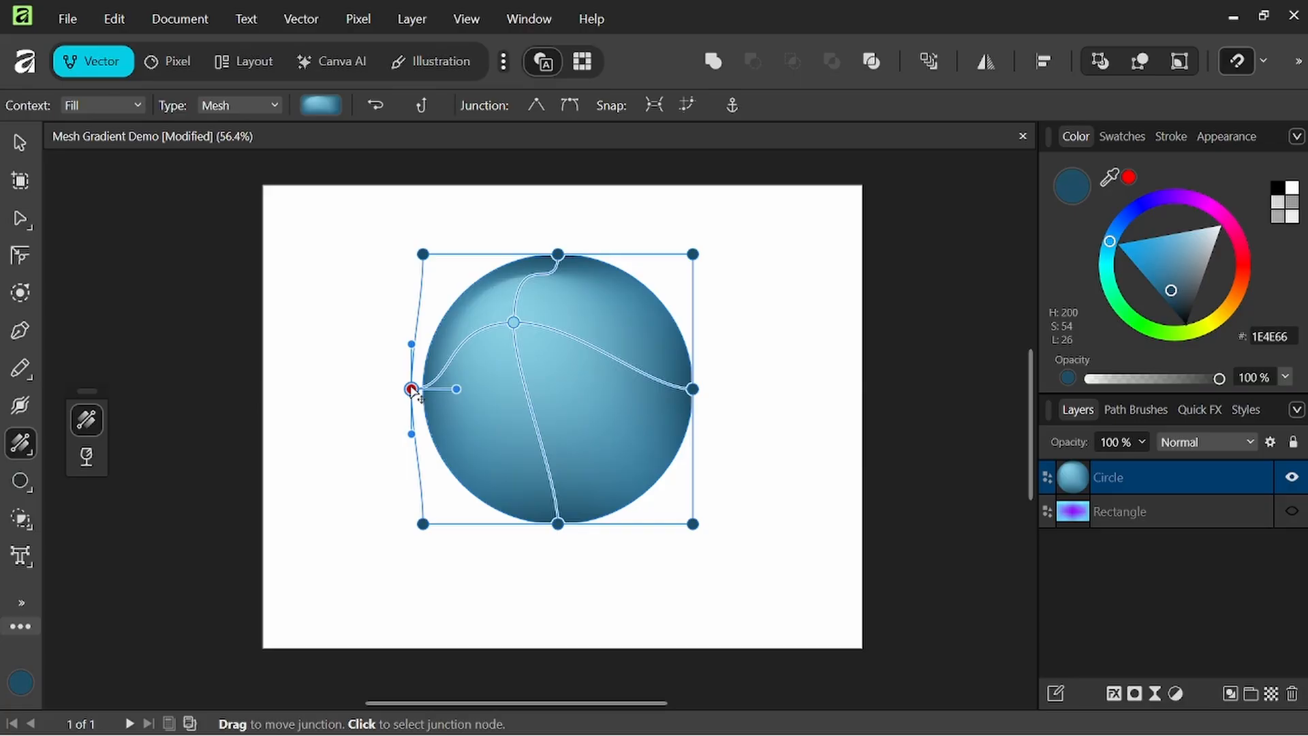
drag(409, 390, 434, 218)
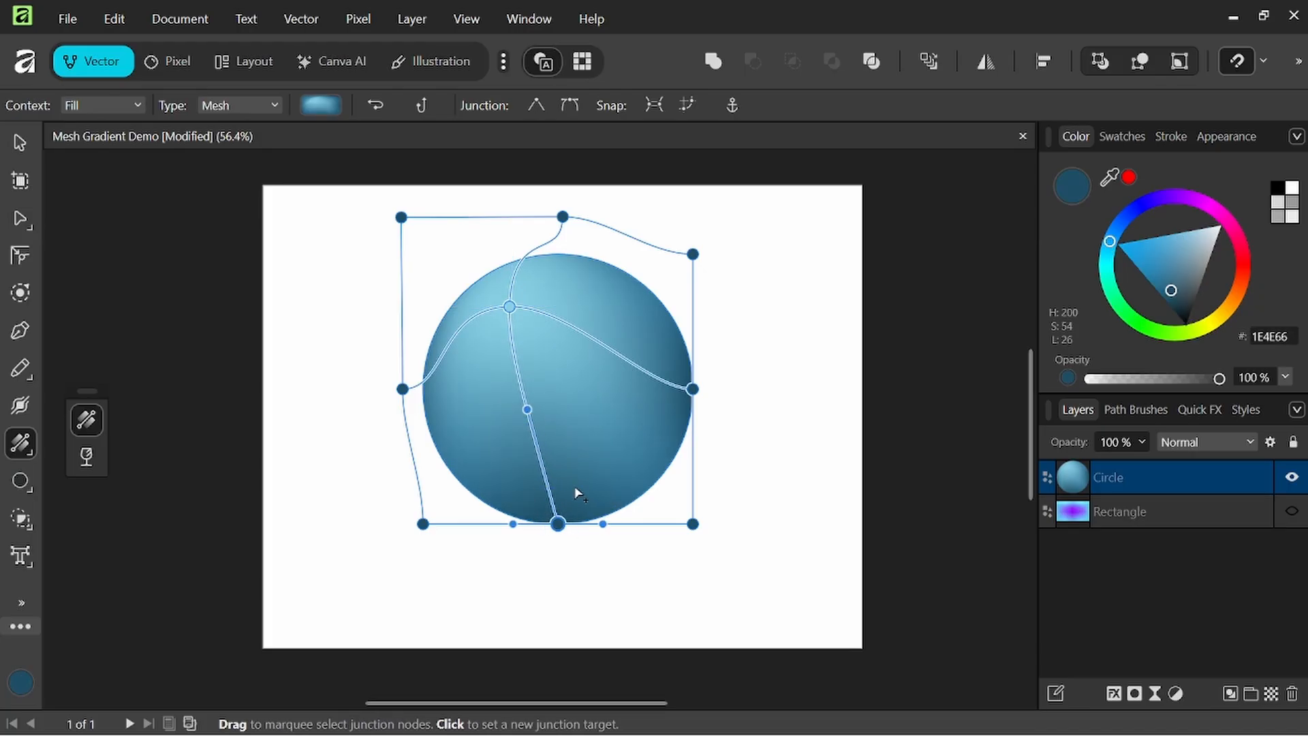
mouse_move(694, 388)
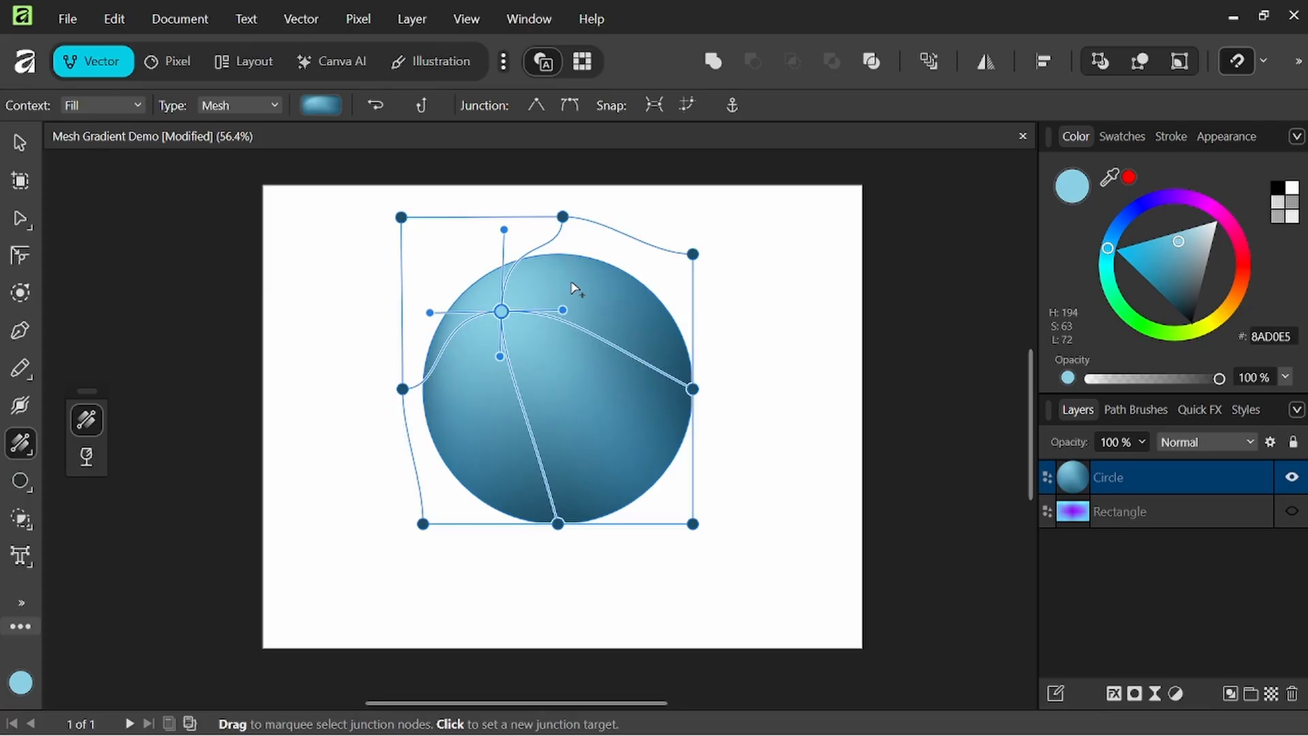
mouse_move(409, 234)
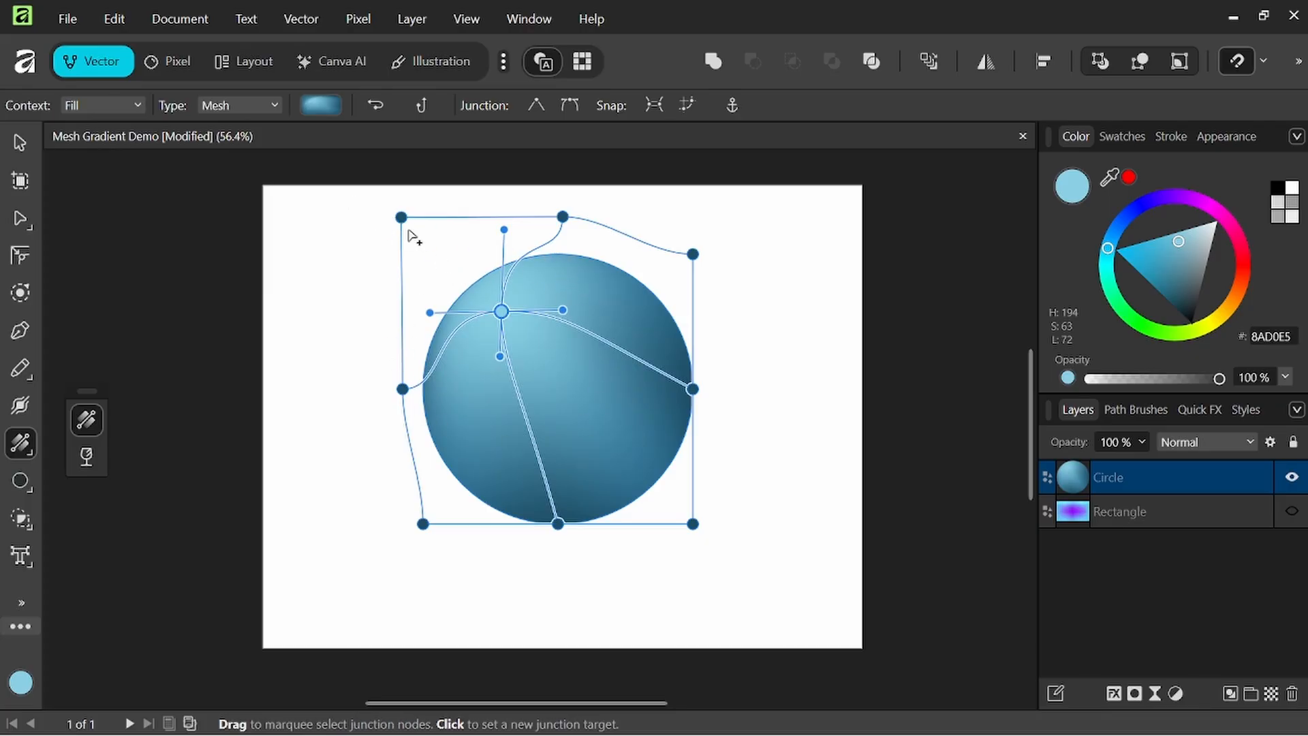
mouse_move(676, 363)
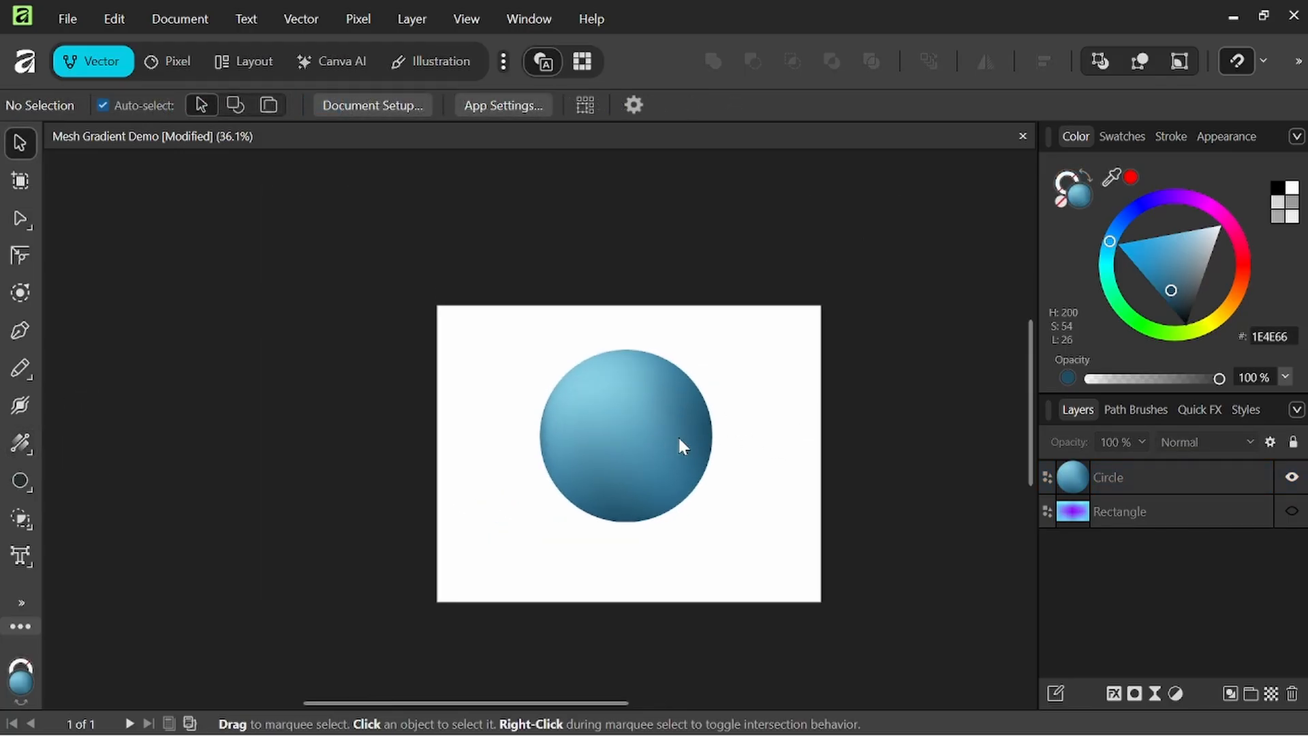
Select the teal circle, inspect its mesh fill, then bring up the Mask new document
click(682, 445)
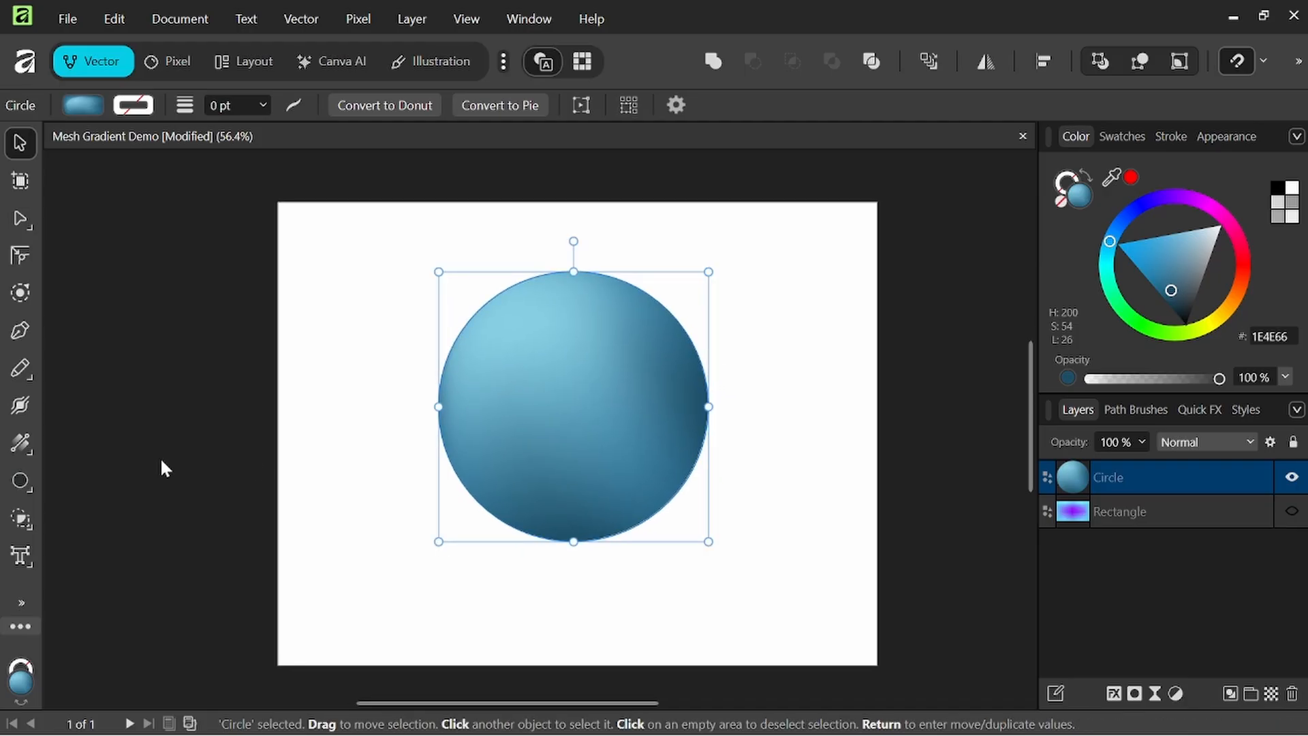
click(20, 444)
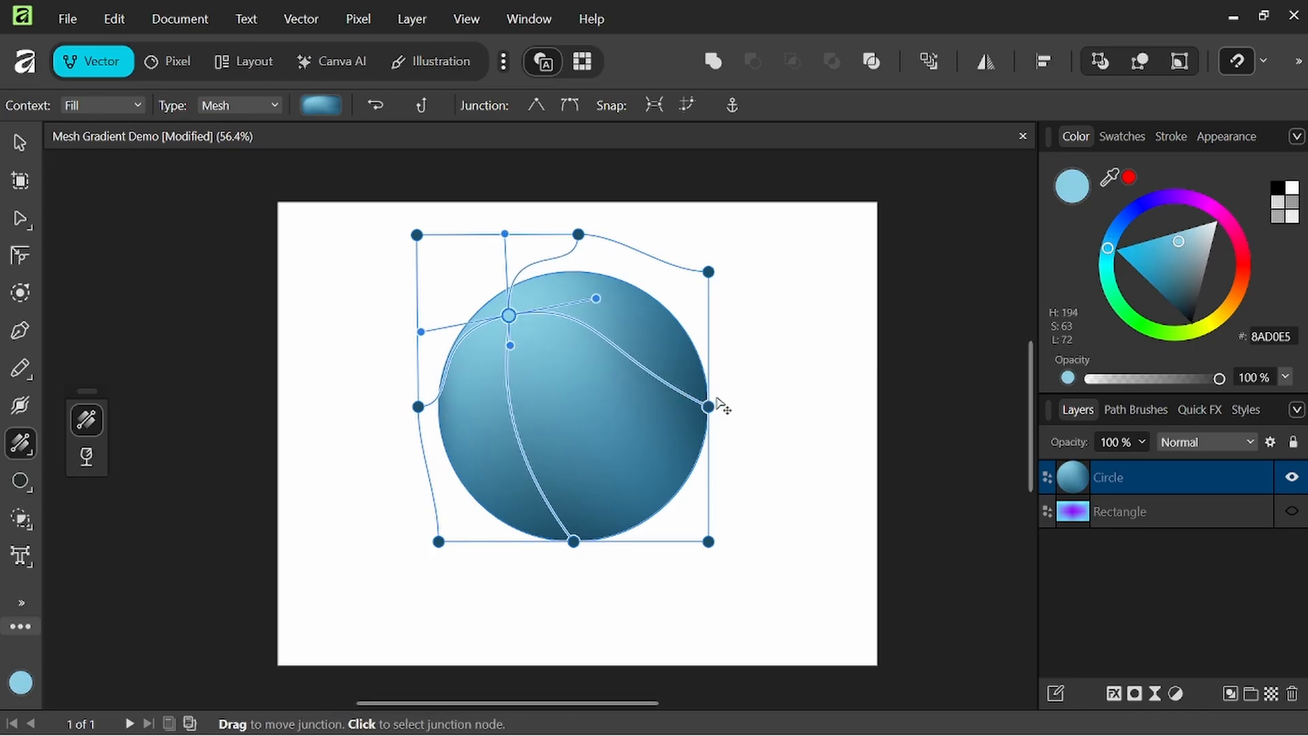
drag(707, 408, 707, 541)
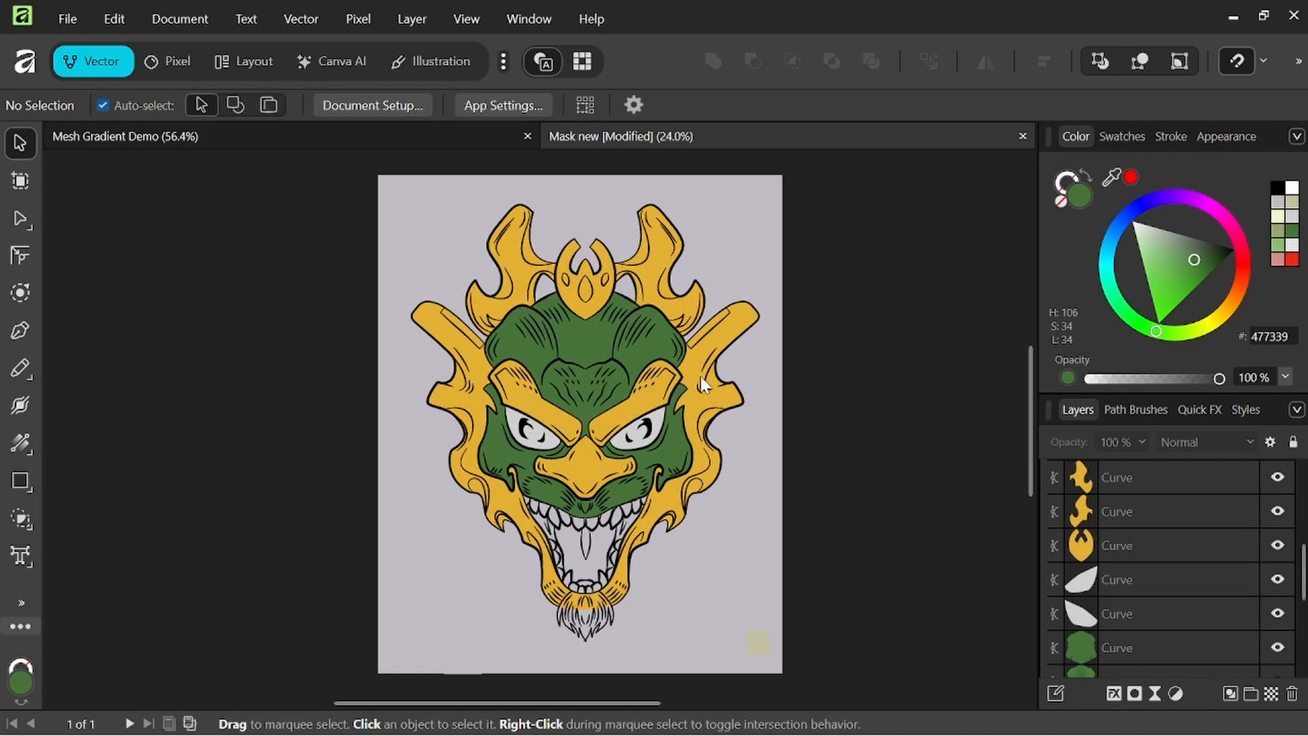
mouse_move(599, 358)
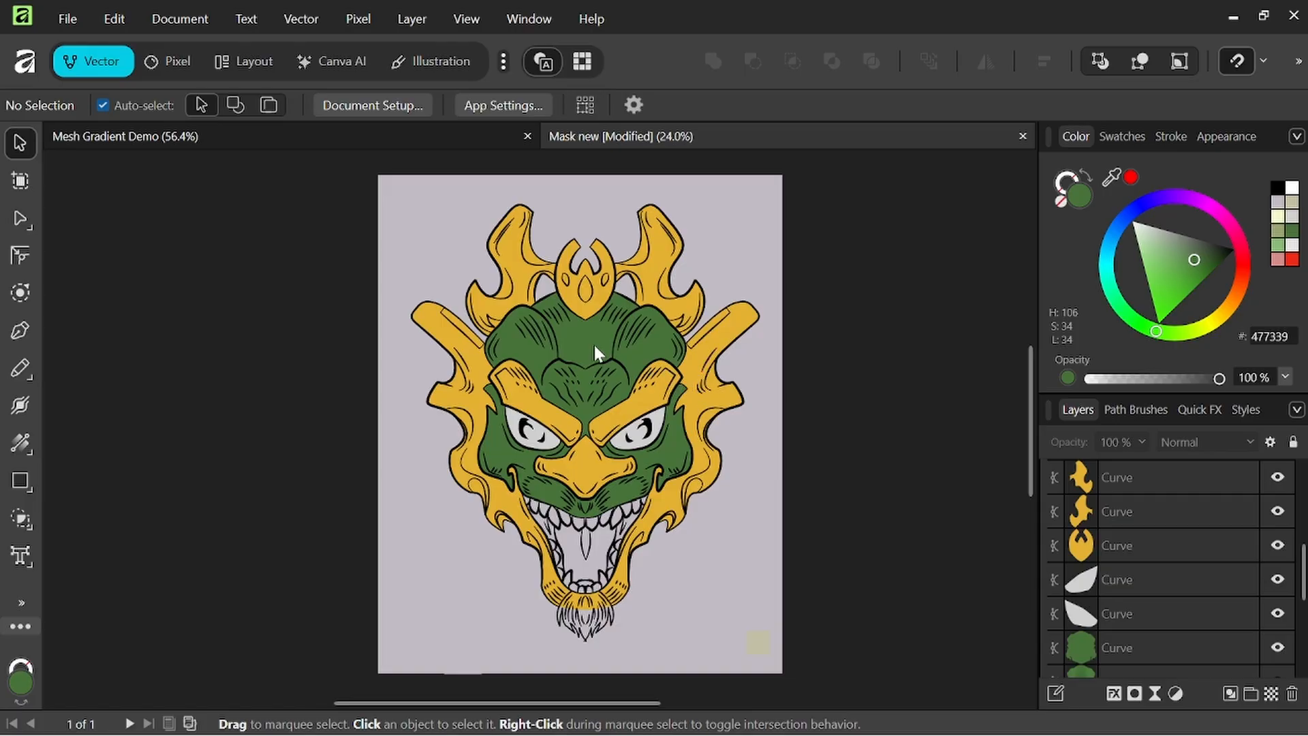
Fill the mask's green face with a linear gradient whose end stop is a darker green
click(599, 353)
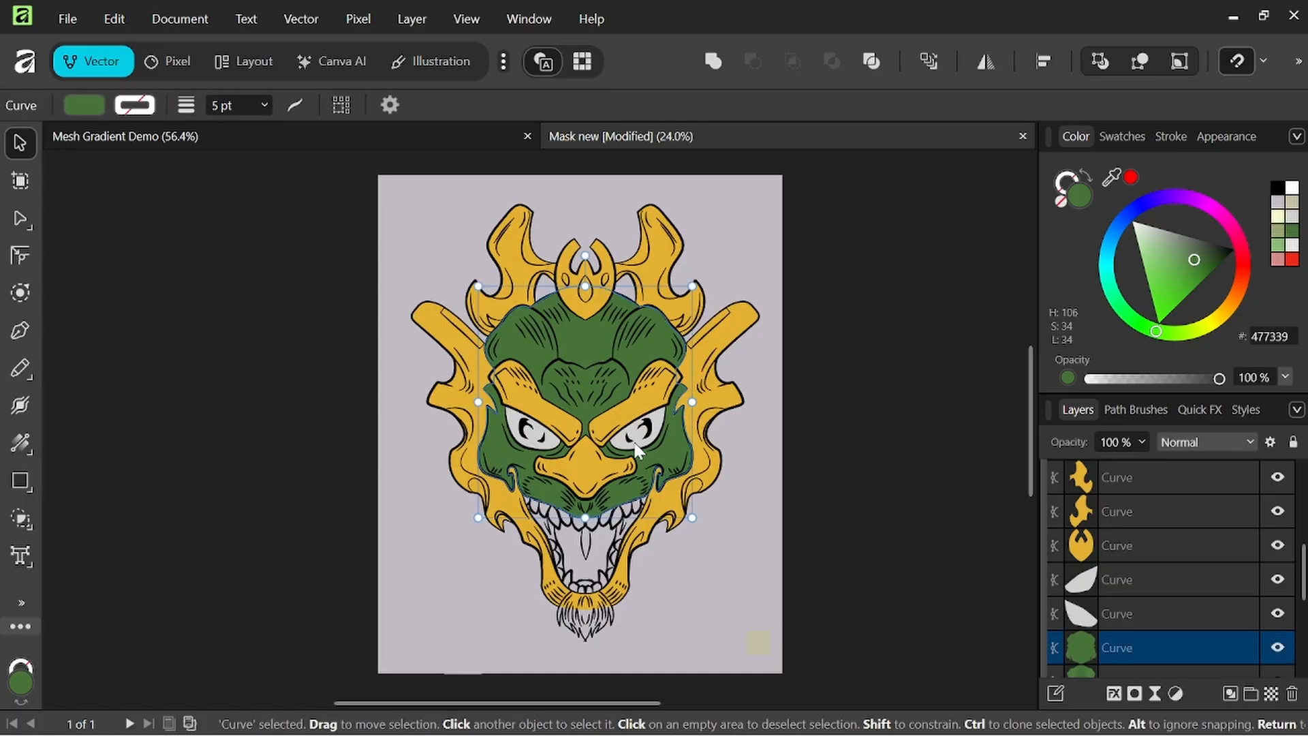
mouse_move(640, 355)
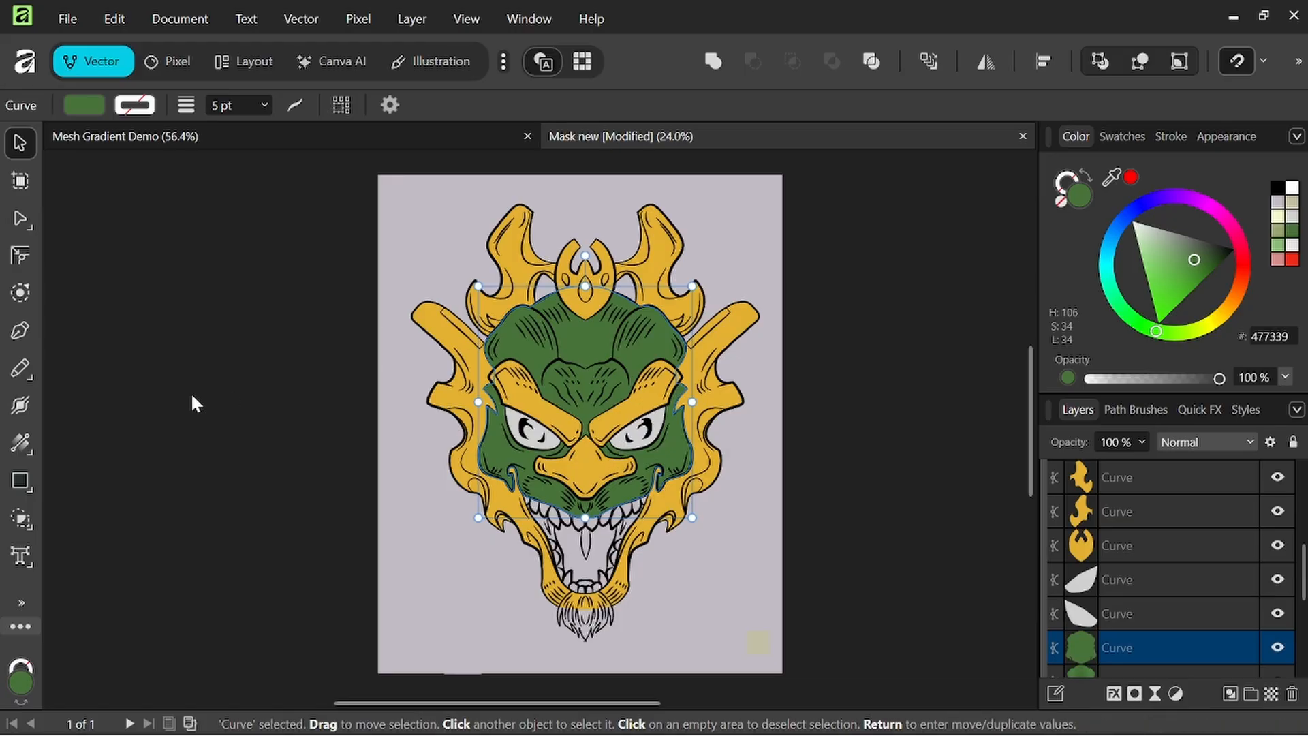
click(19, 441)
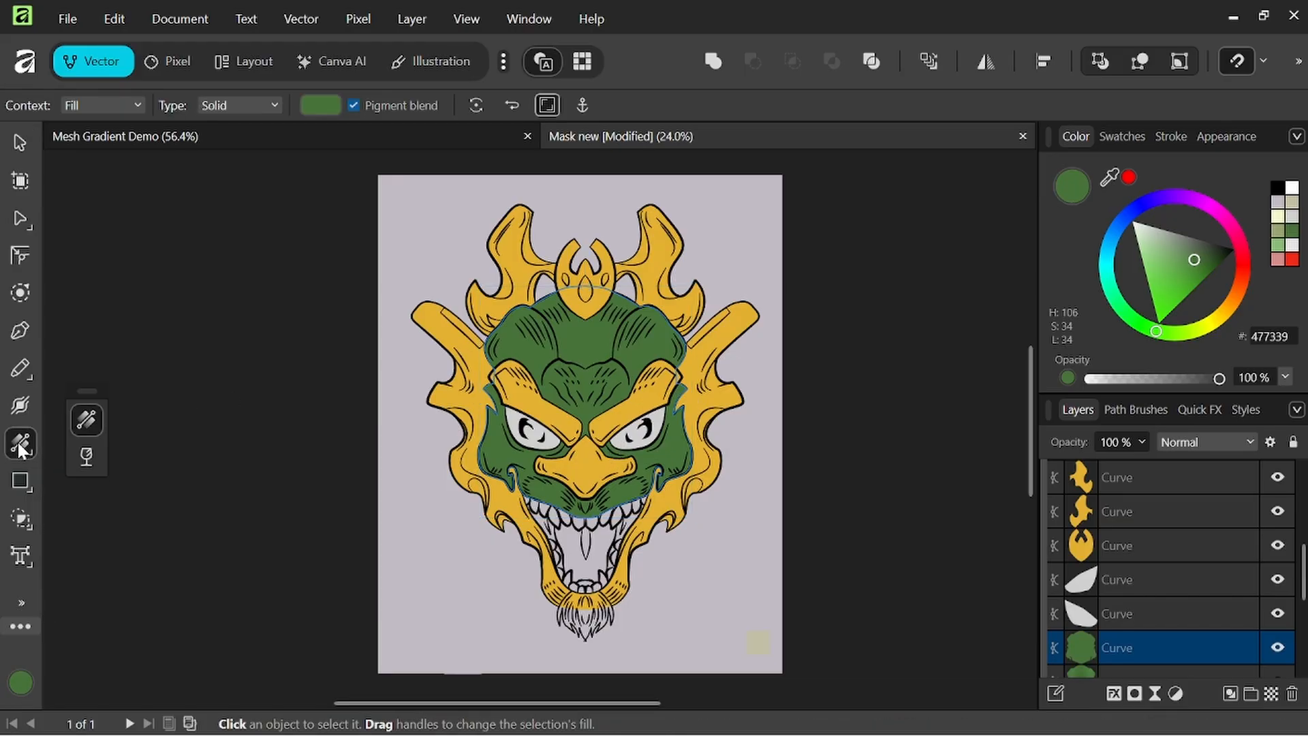
click(584, 319)
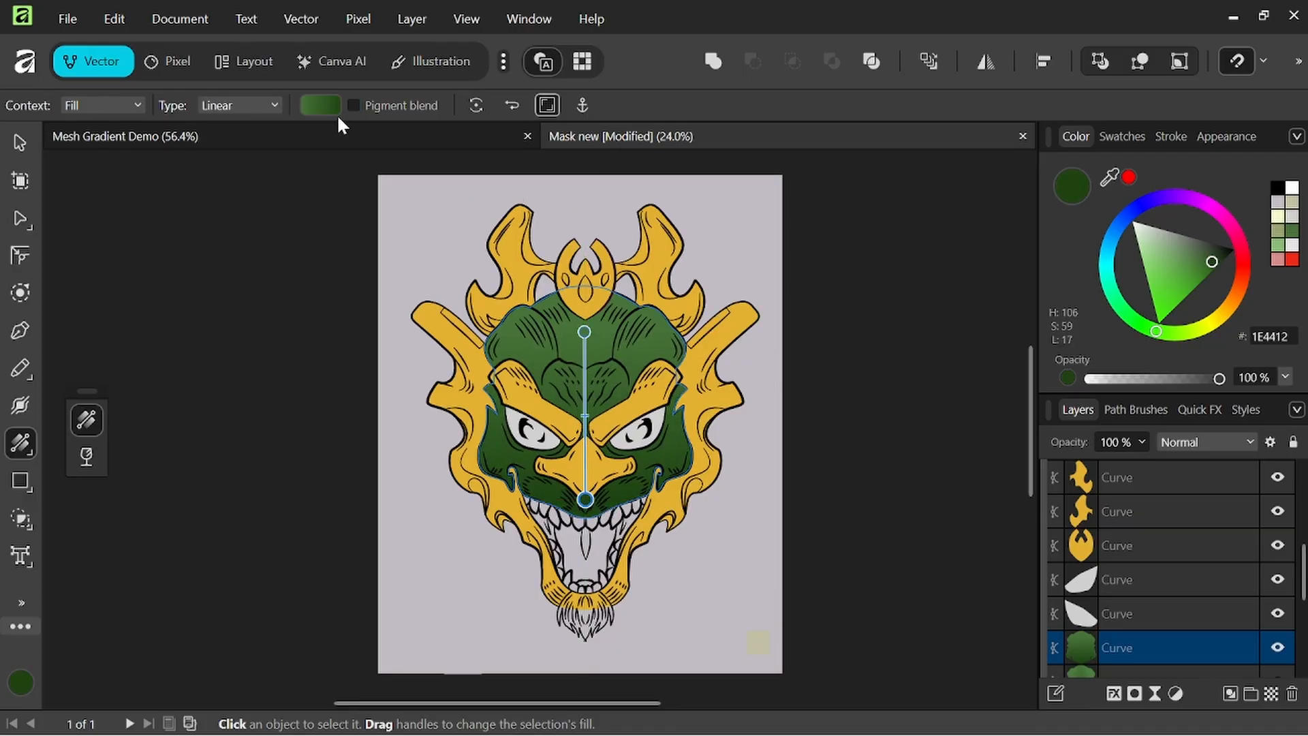
click(321, 105)
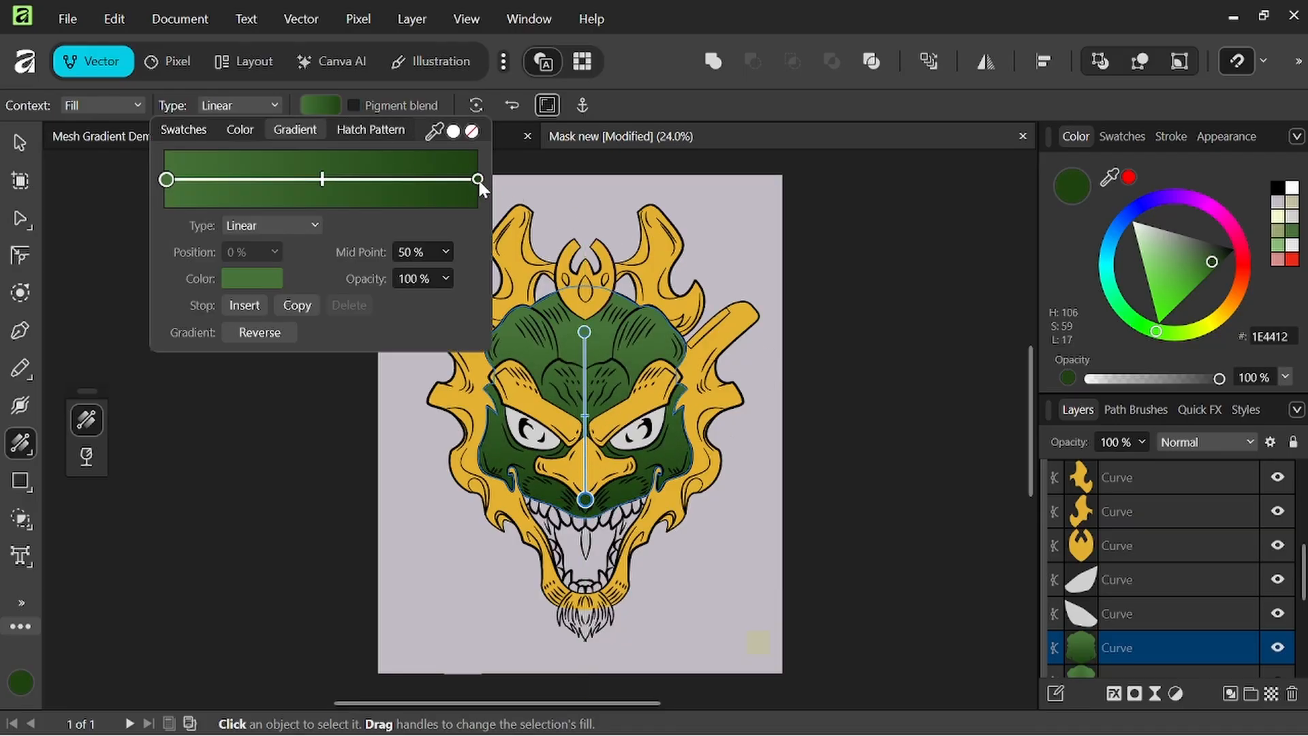
click(479, 178)
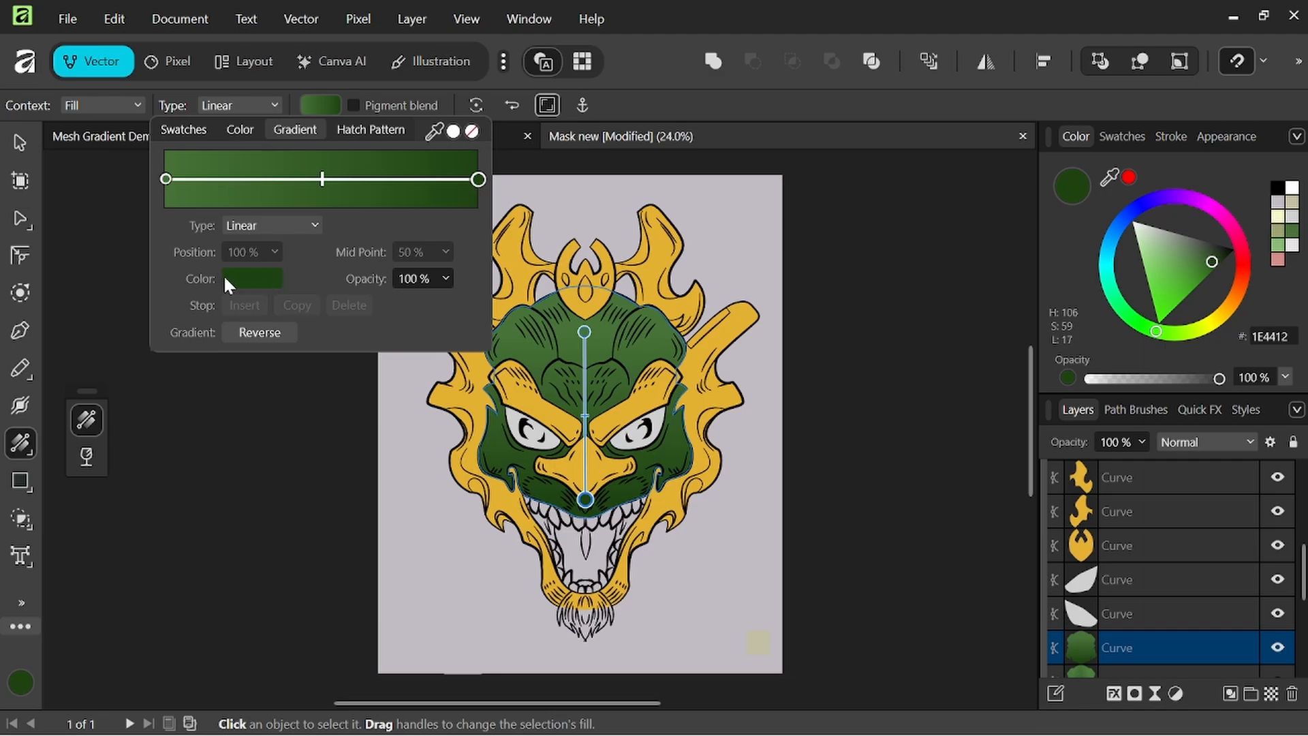
click(251, 278)
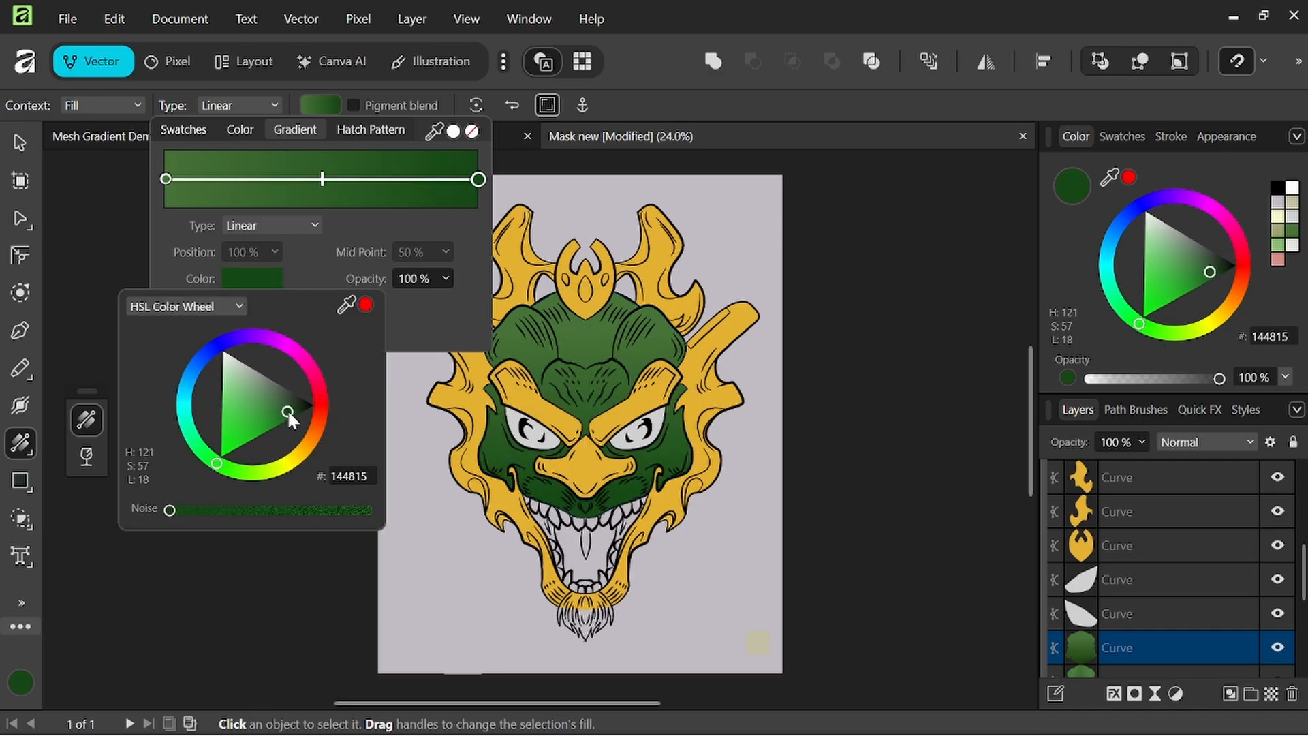
drag(287, 415, 293, 412)
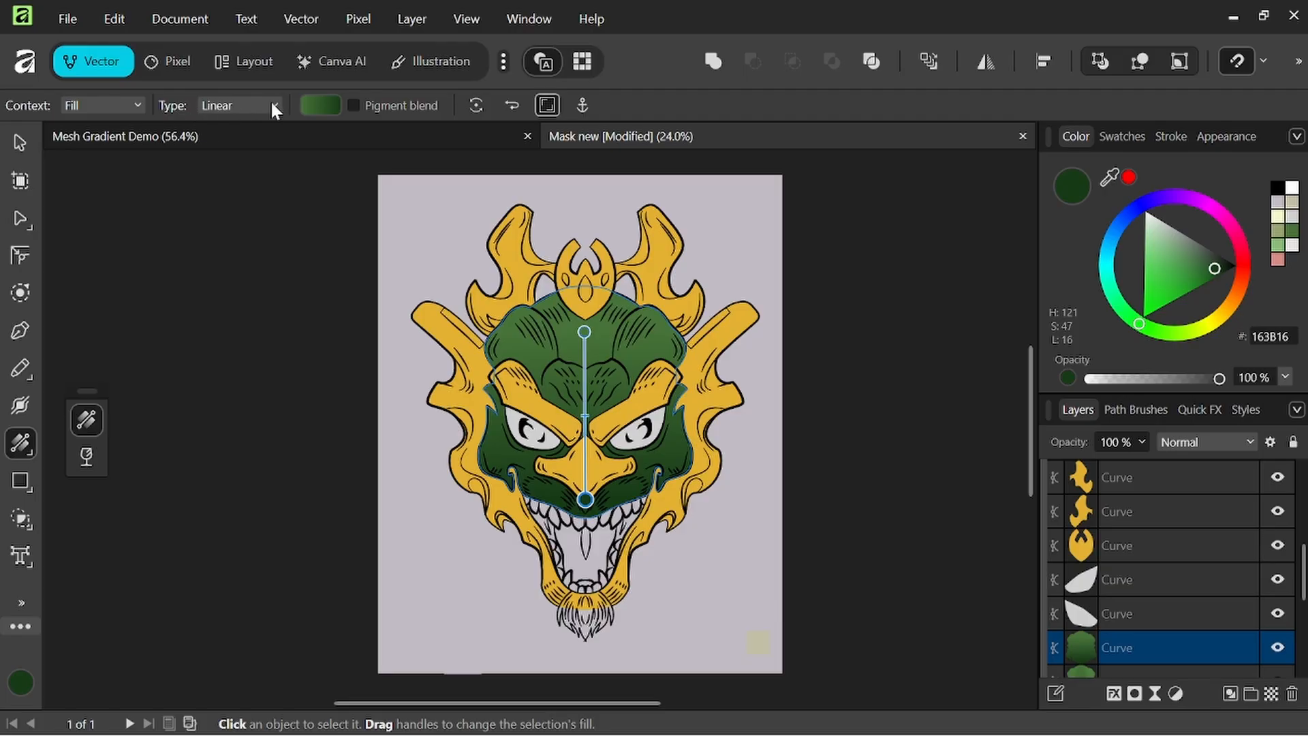
Switch the face fill to a mesh gradient and curve its centre lines across the lower face
click(274, 105)
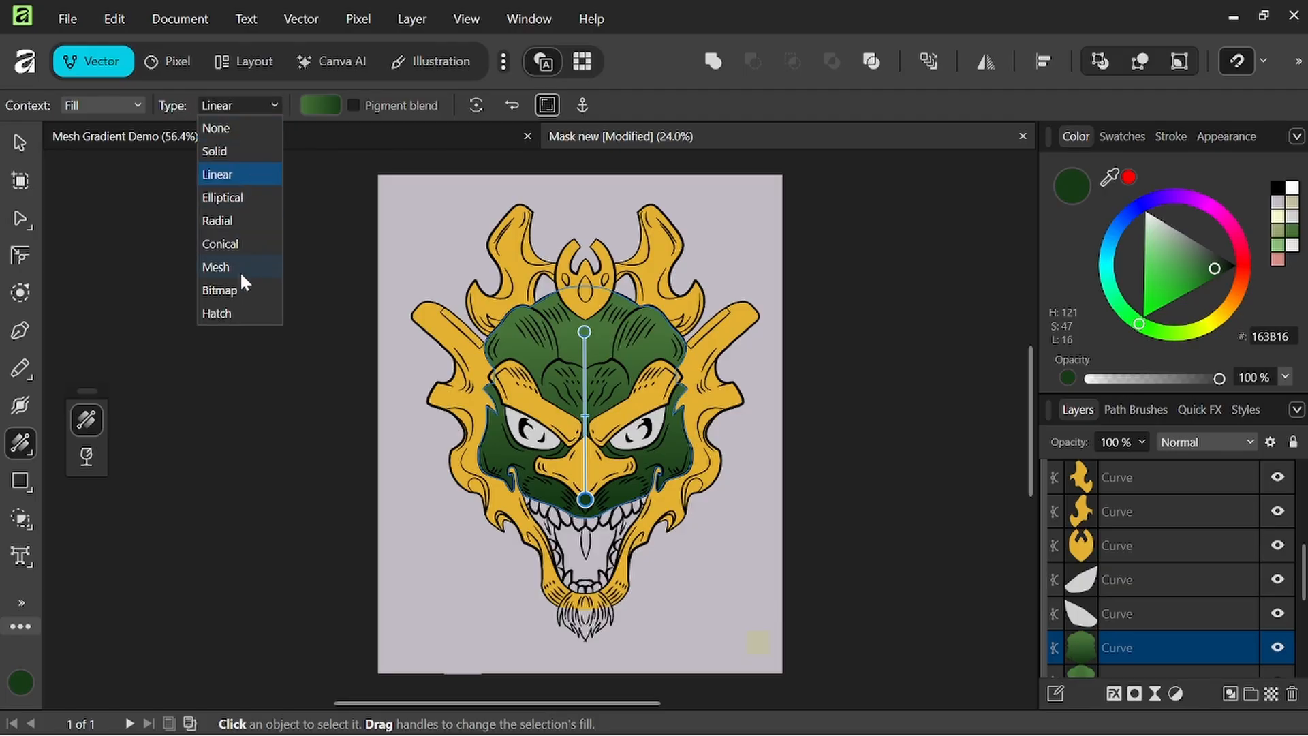
click(216, 267)
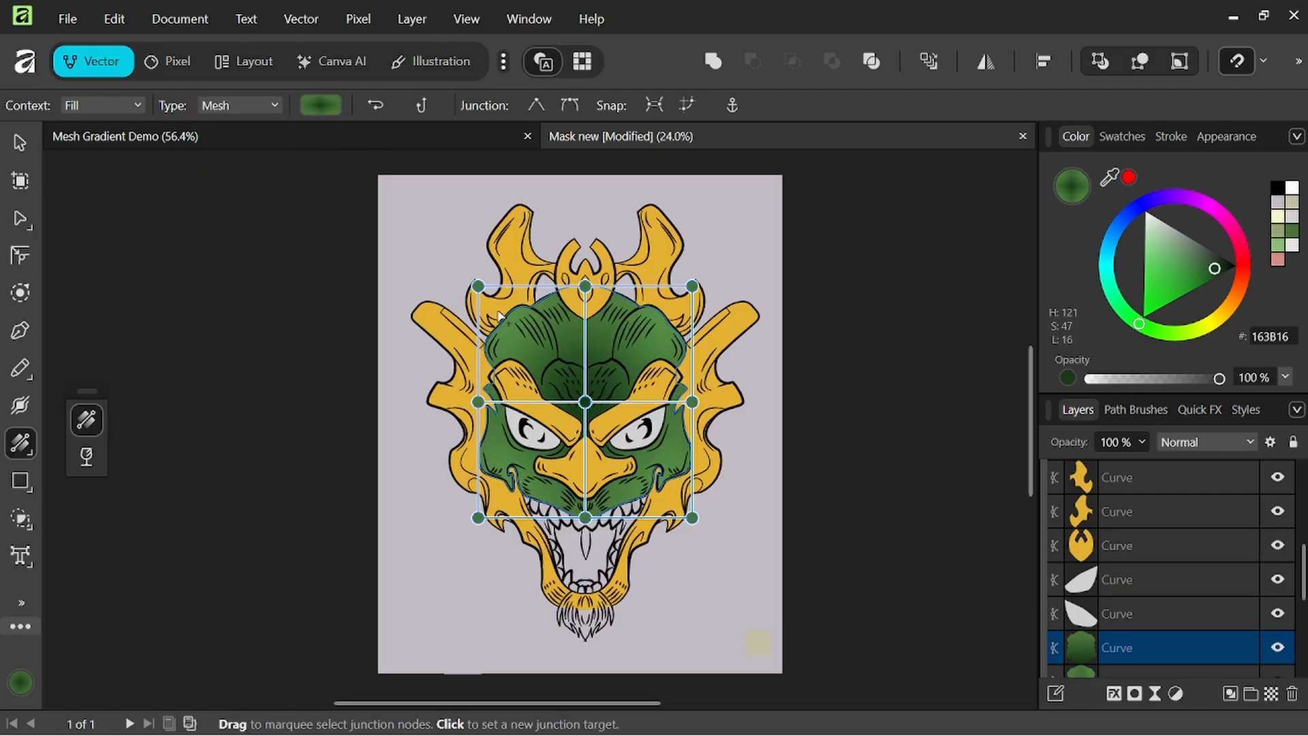
click(585, 421)
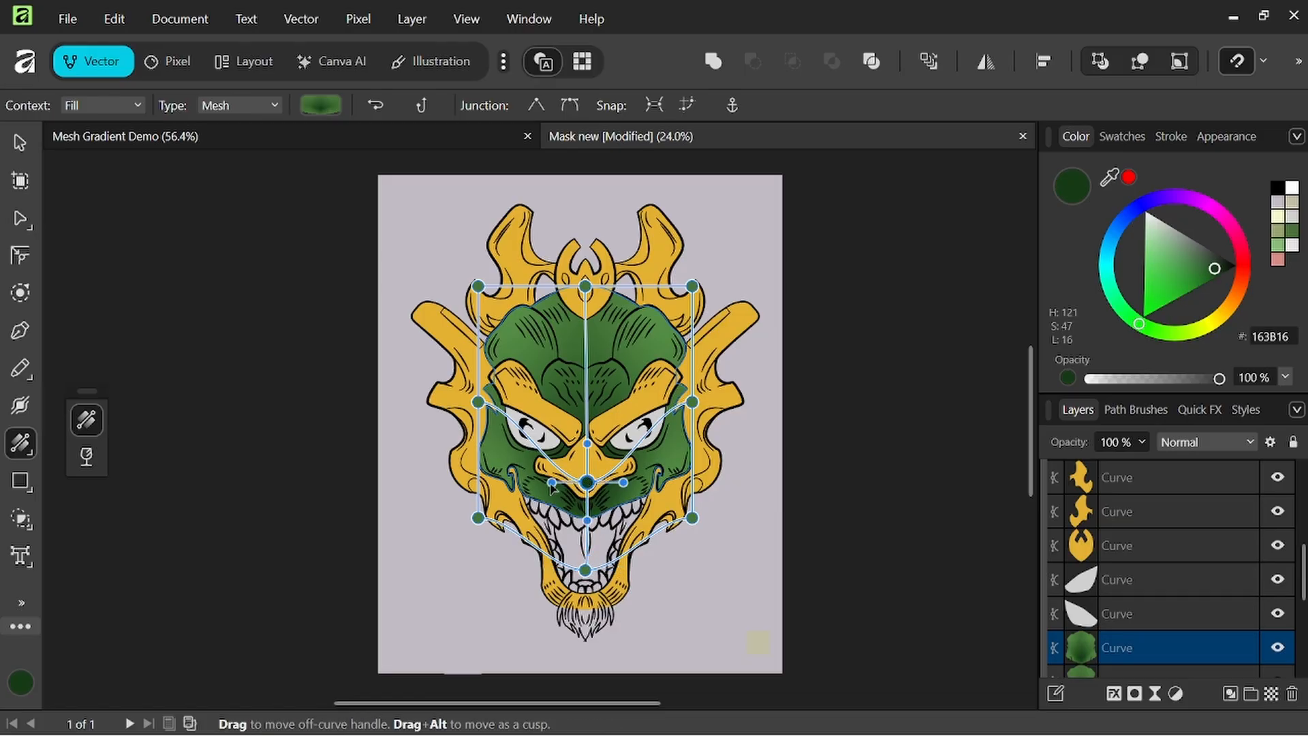
drag(553, 442, 624, 482)
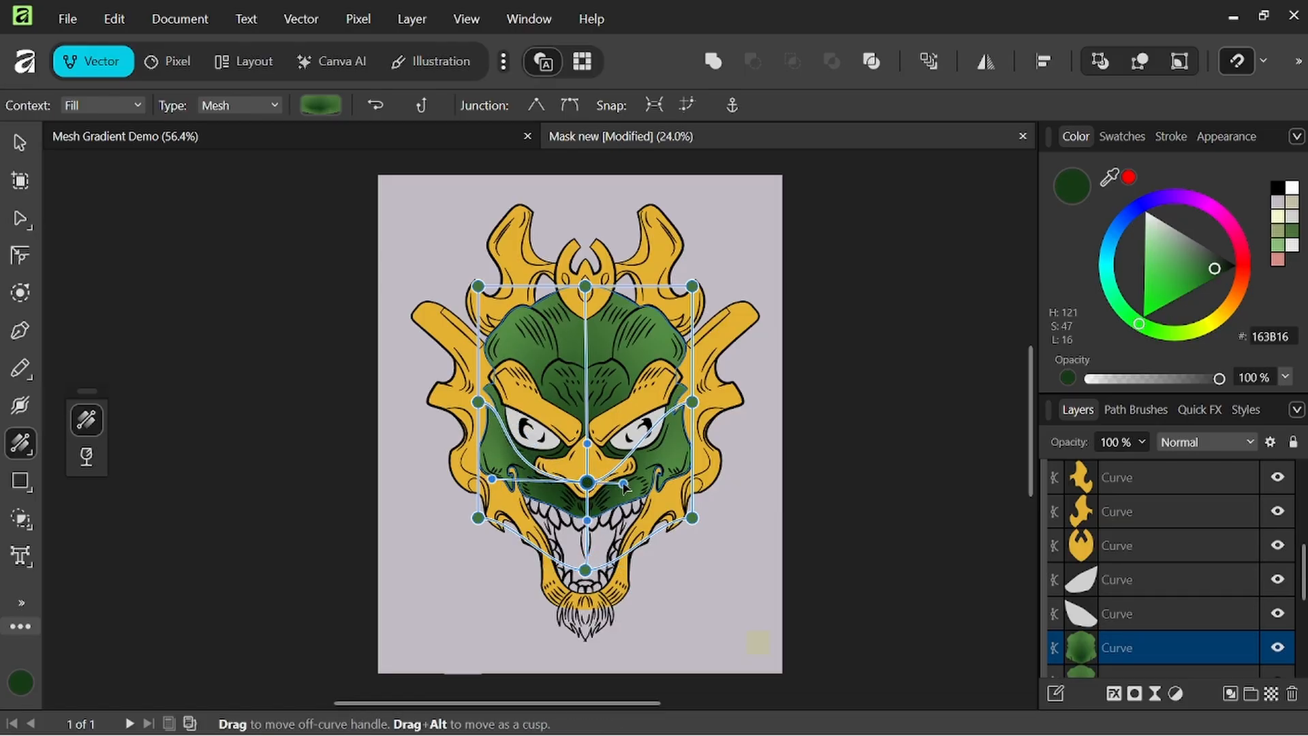
drag(621, 486, 588, 480)
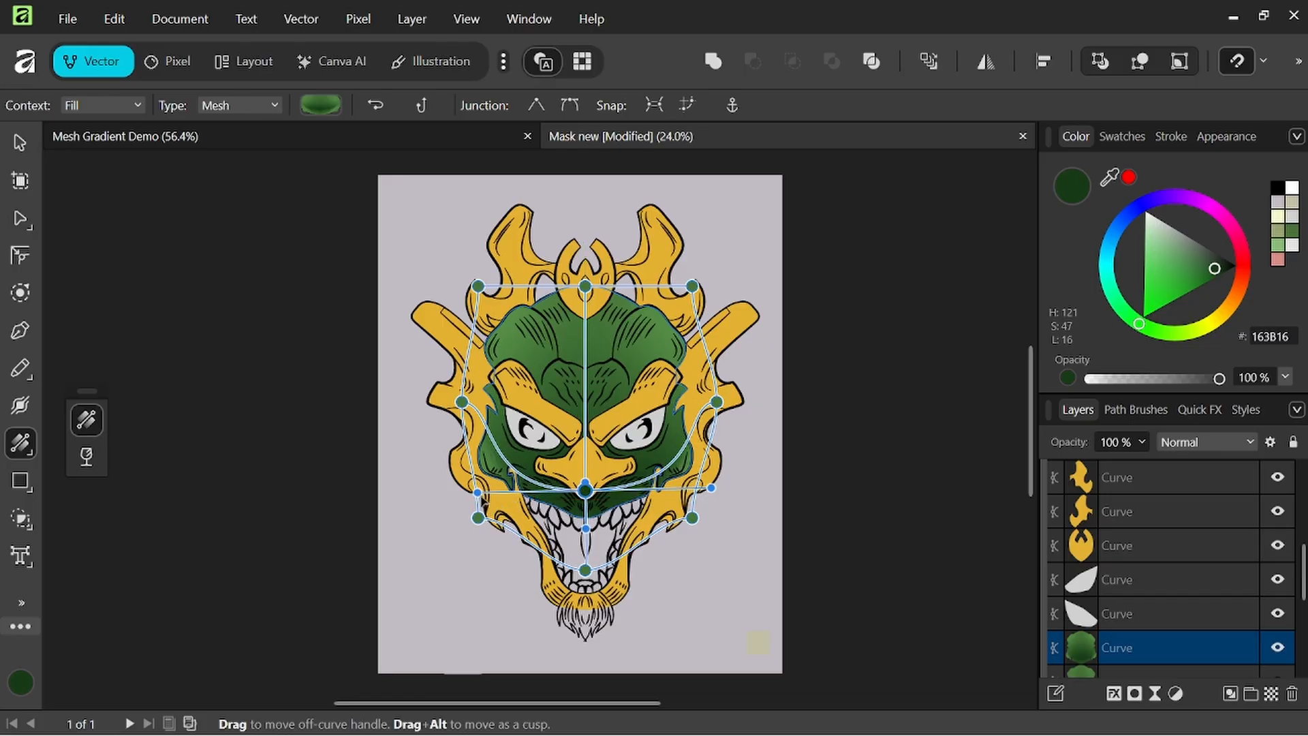
Bow the mesh sides around the face, add a forehead point and shade it lighter green
drag(480, 484, 443, 491)
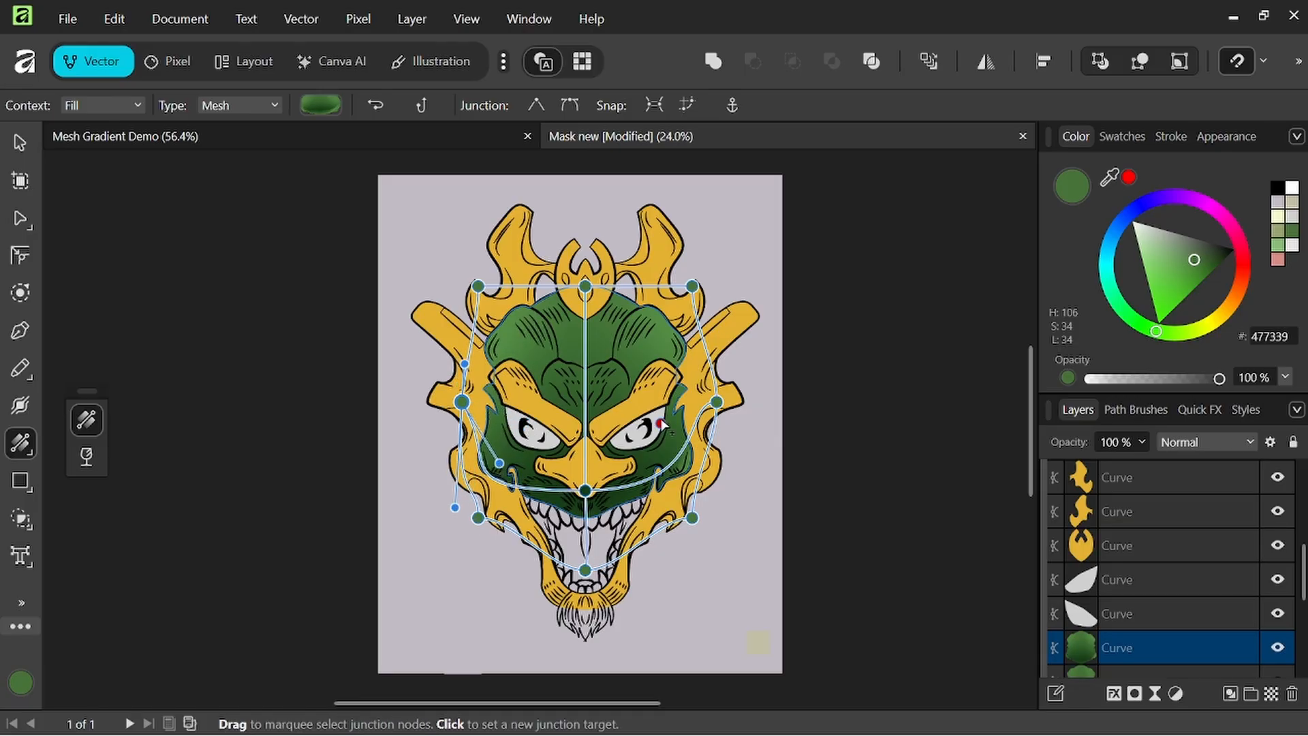
drag(714, 401, 676, 450)
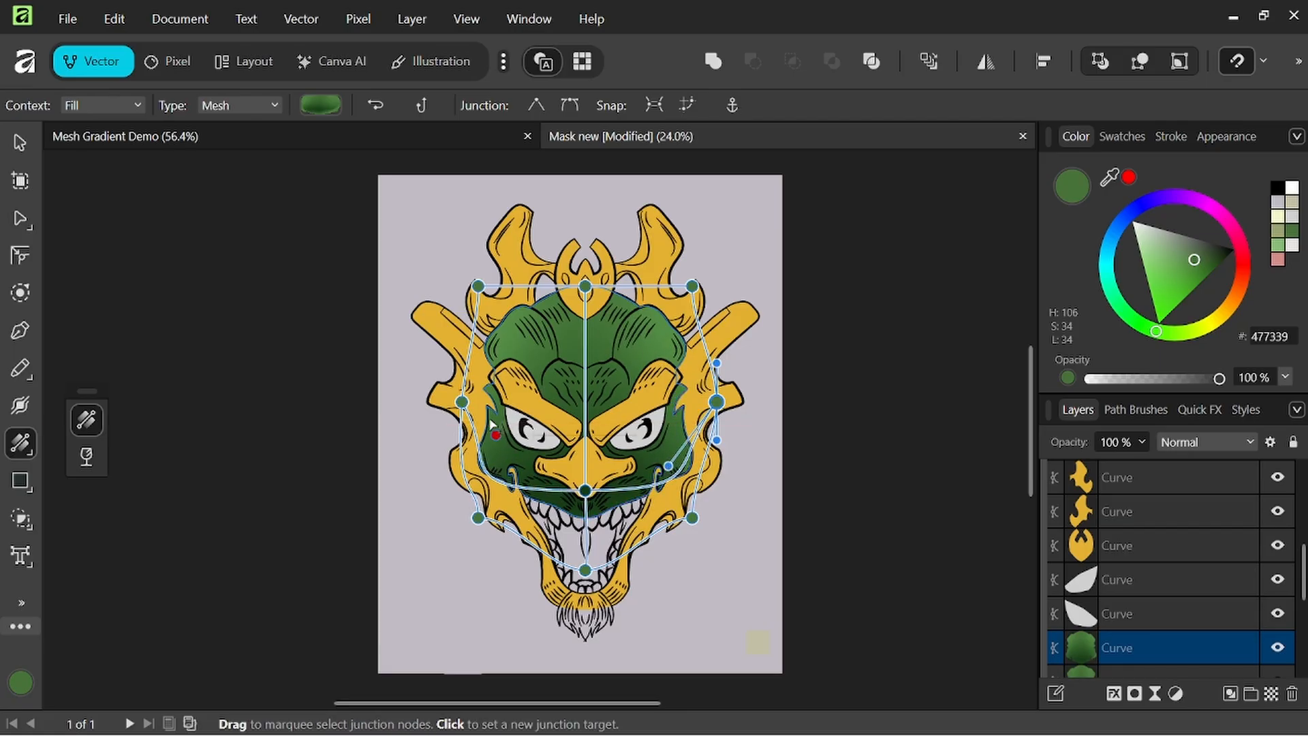
drag(495, 434, 614, 387)
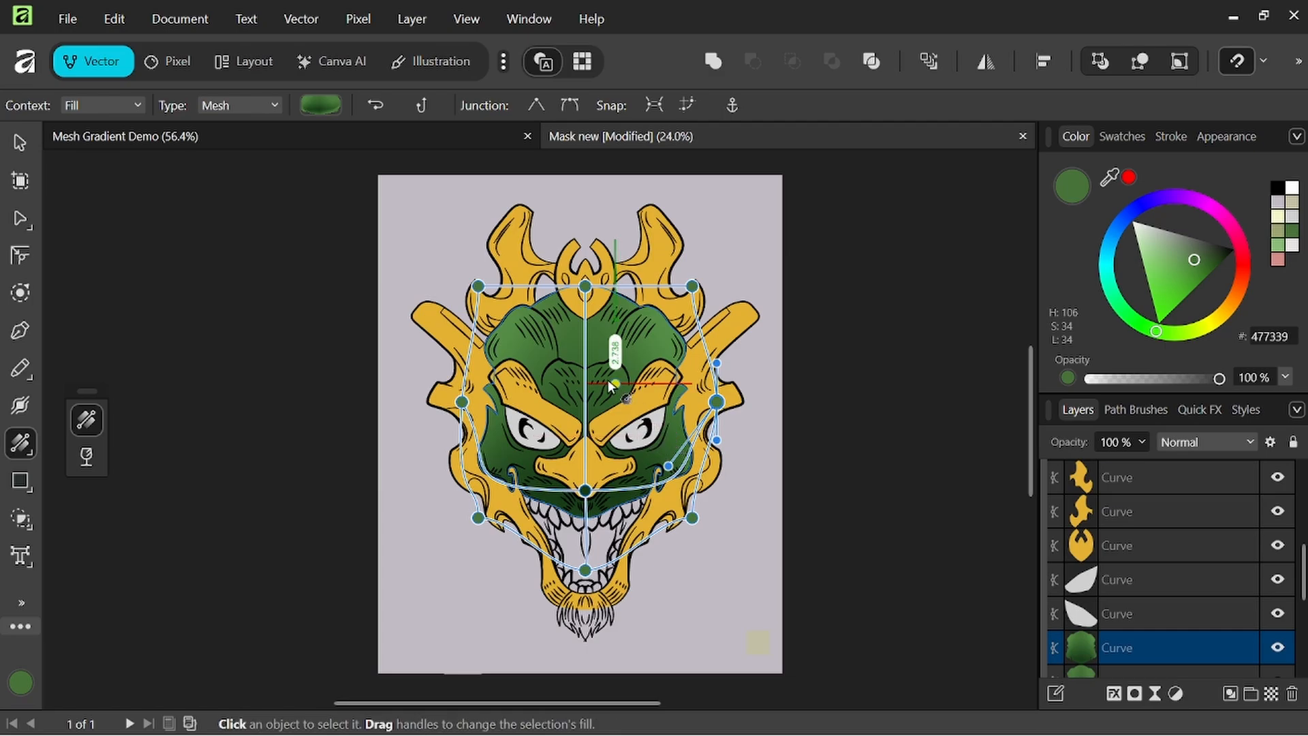
drag(614, 383, 584, 359)
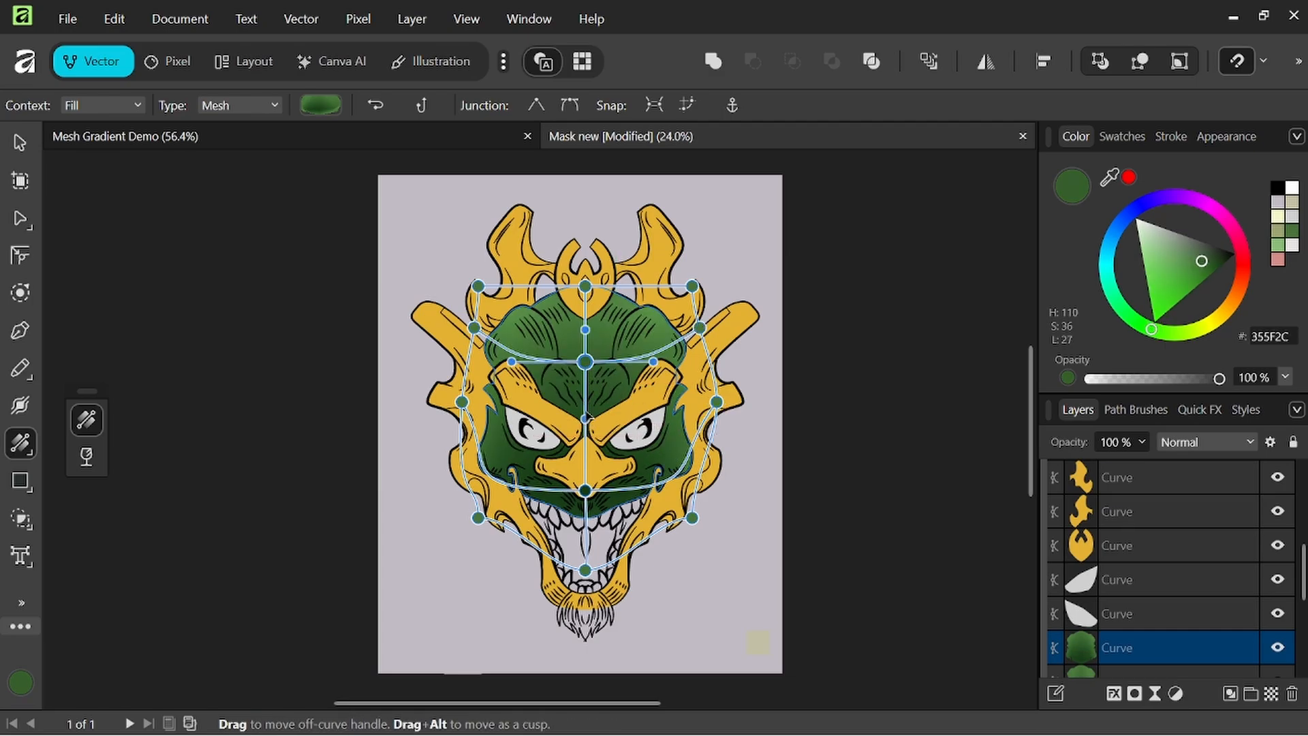
click(584, 352)
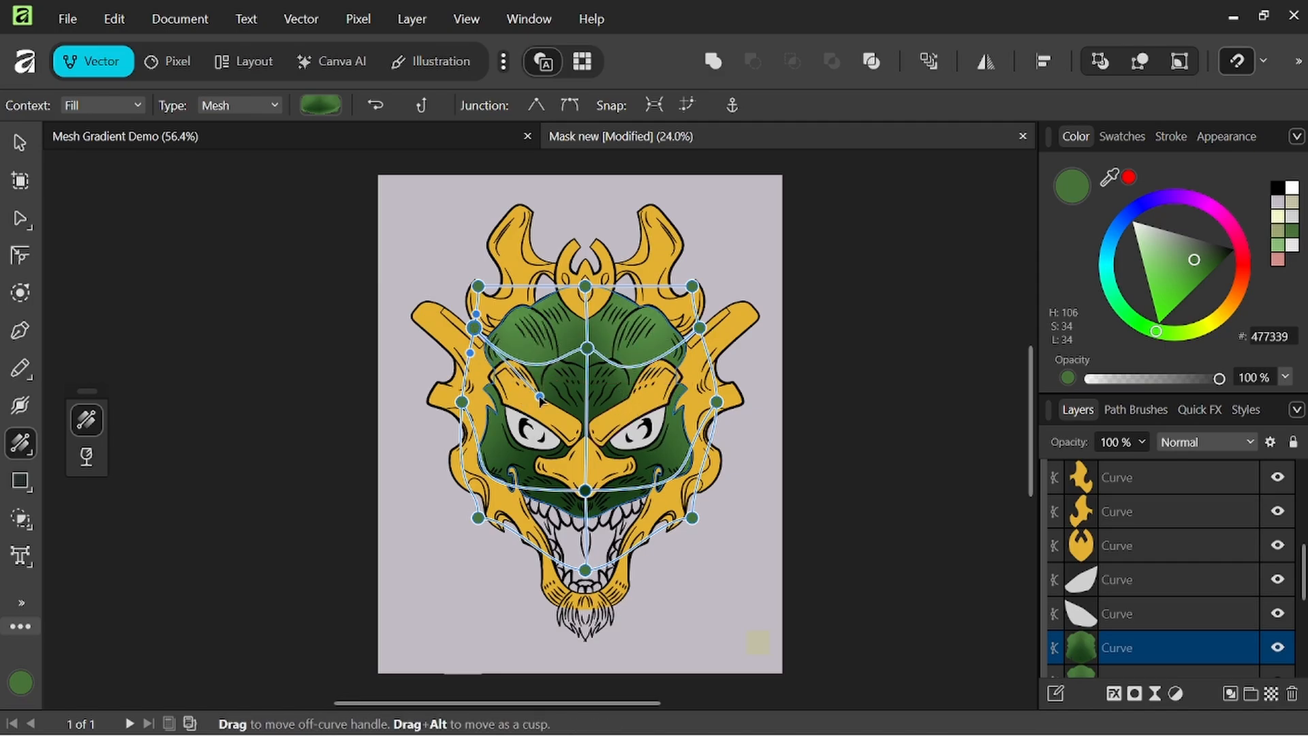
click(585, 283)
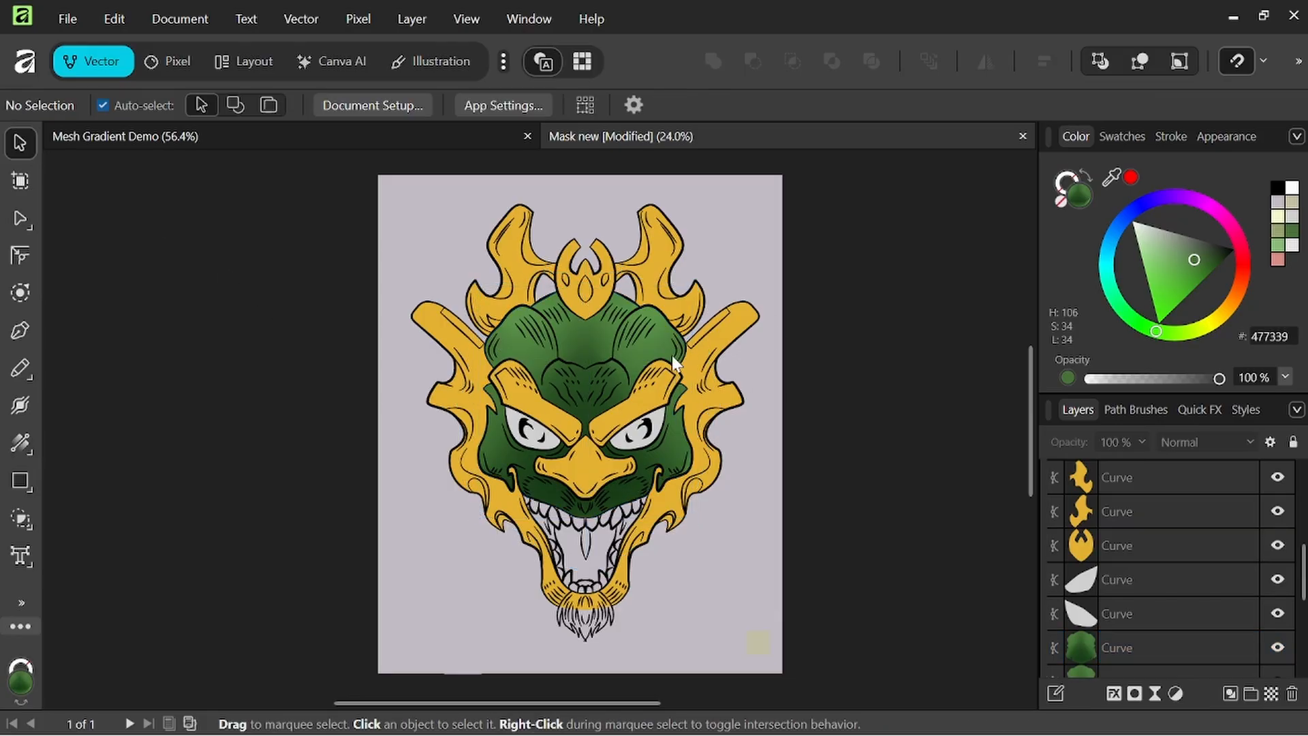
mouse_move(638, 446)
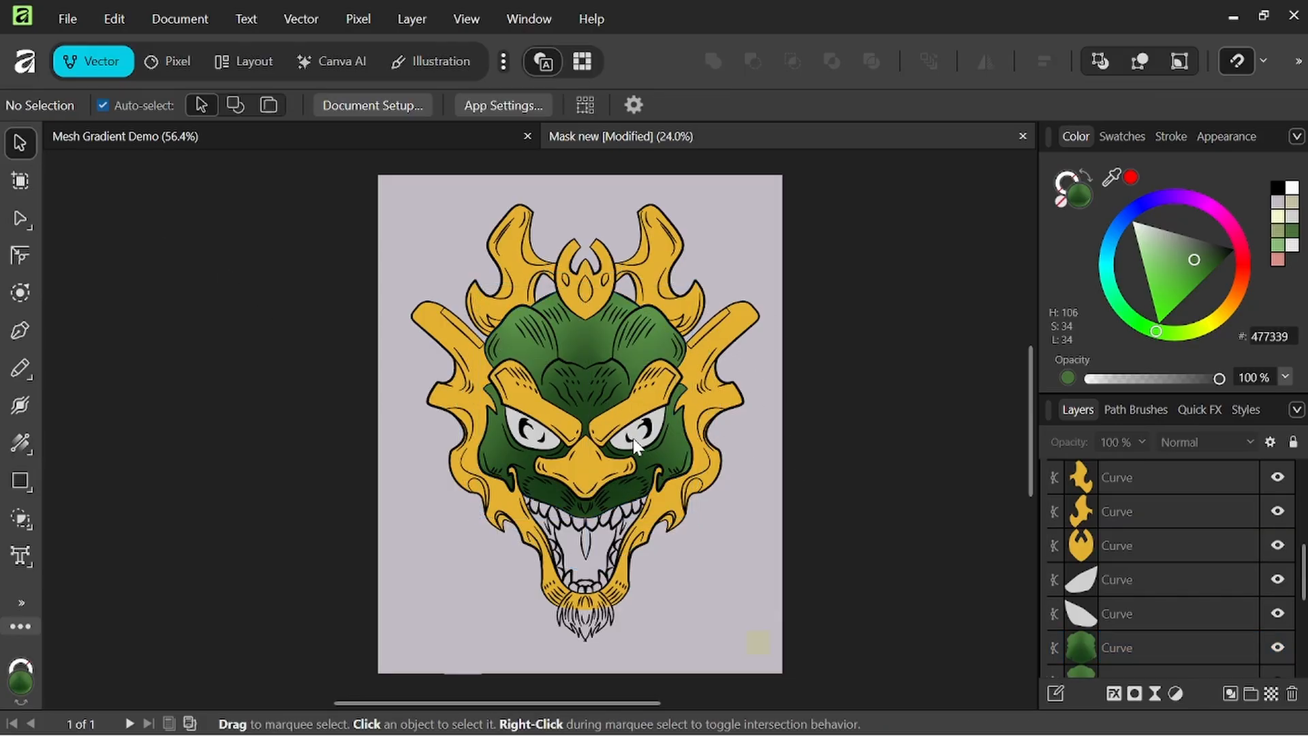
mouse_move(794, 415)
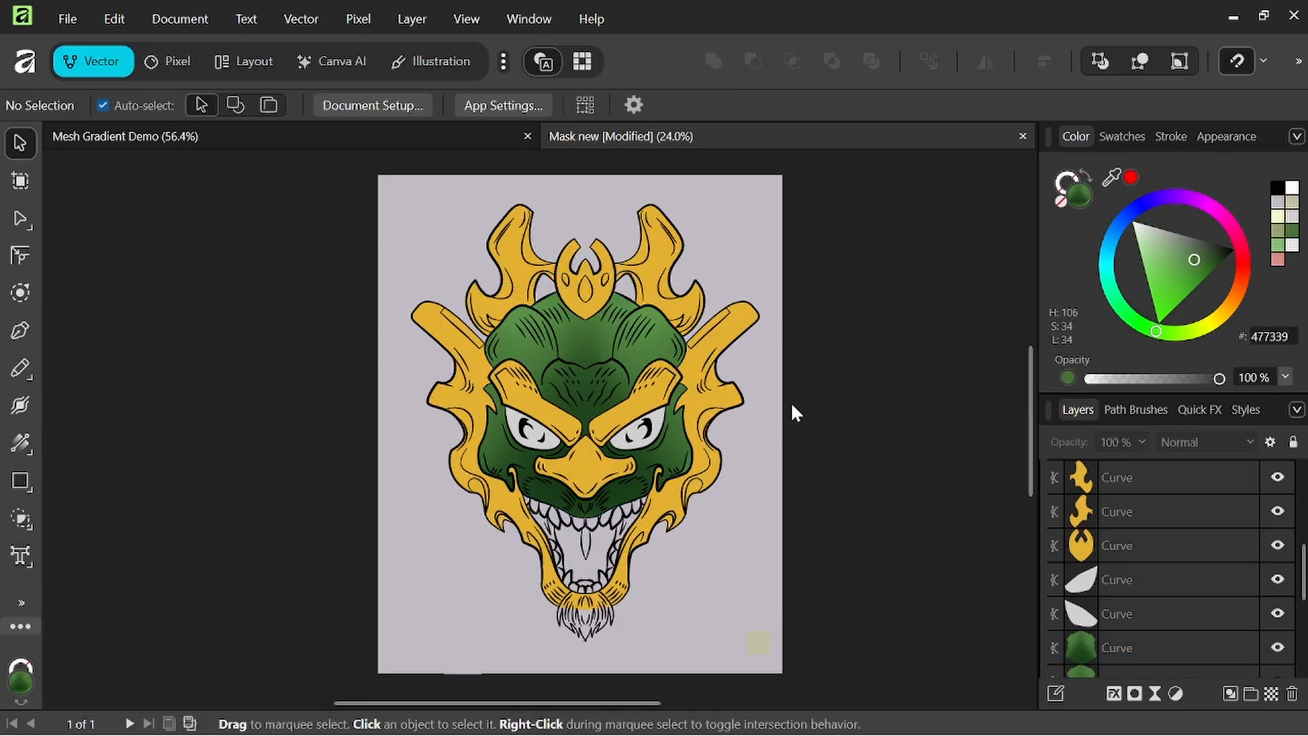
mouse_move(759, 400)
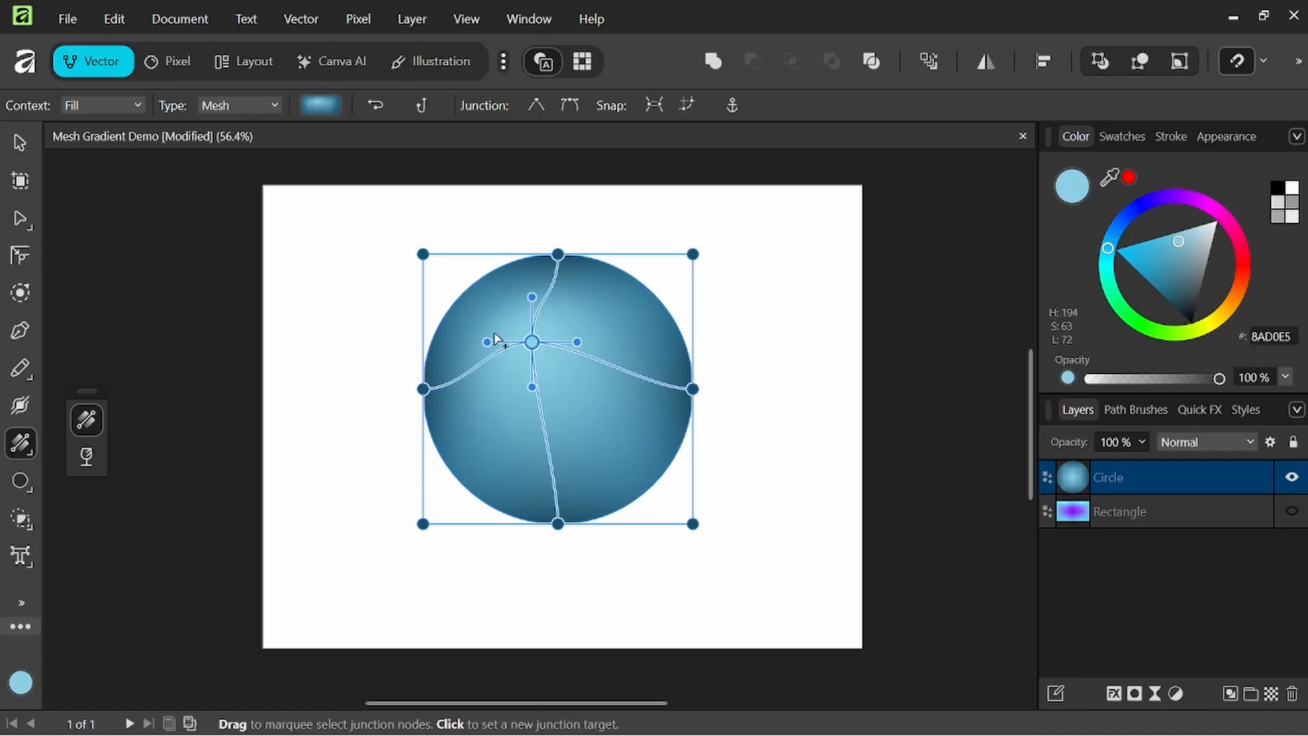
Drag the sphere's central mesh highlight point up and to the top left
drag(531, 341, 507, 309)
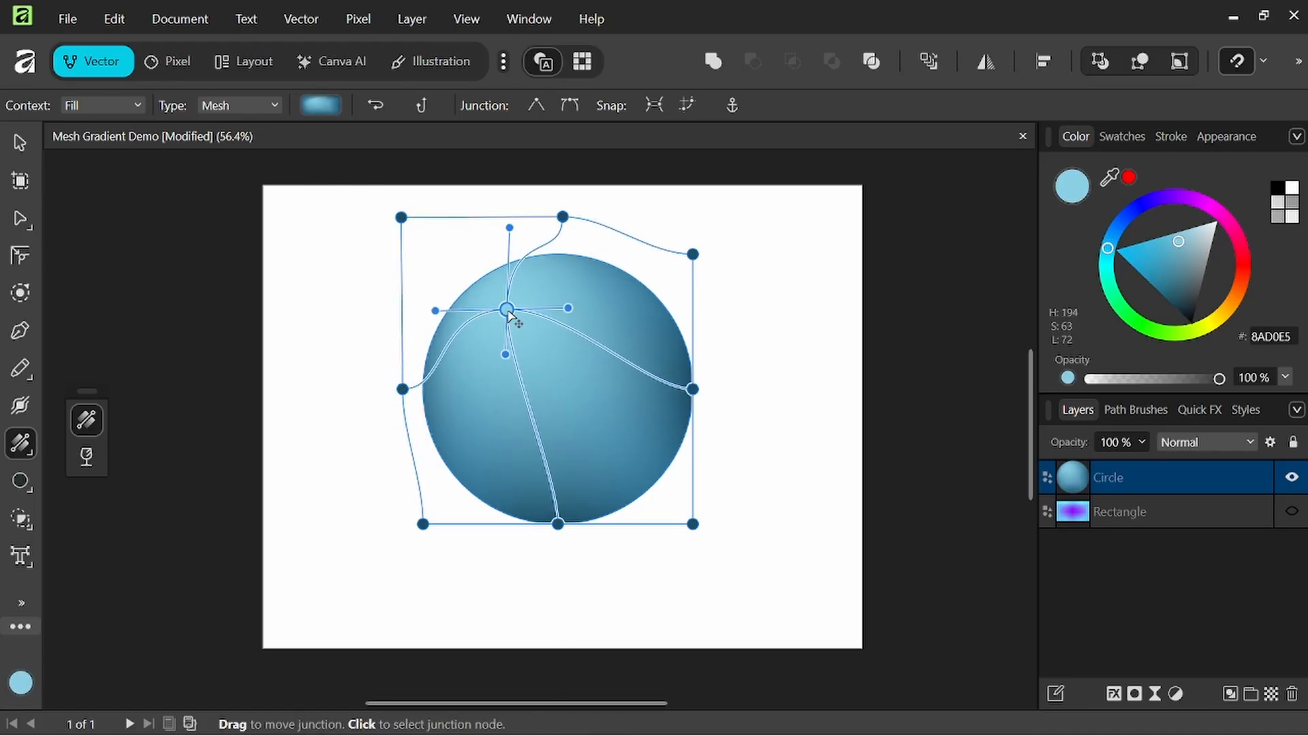
drag(507, 307, 501, 310)
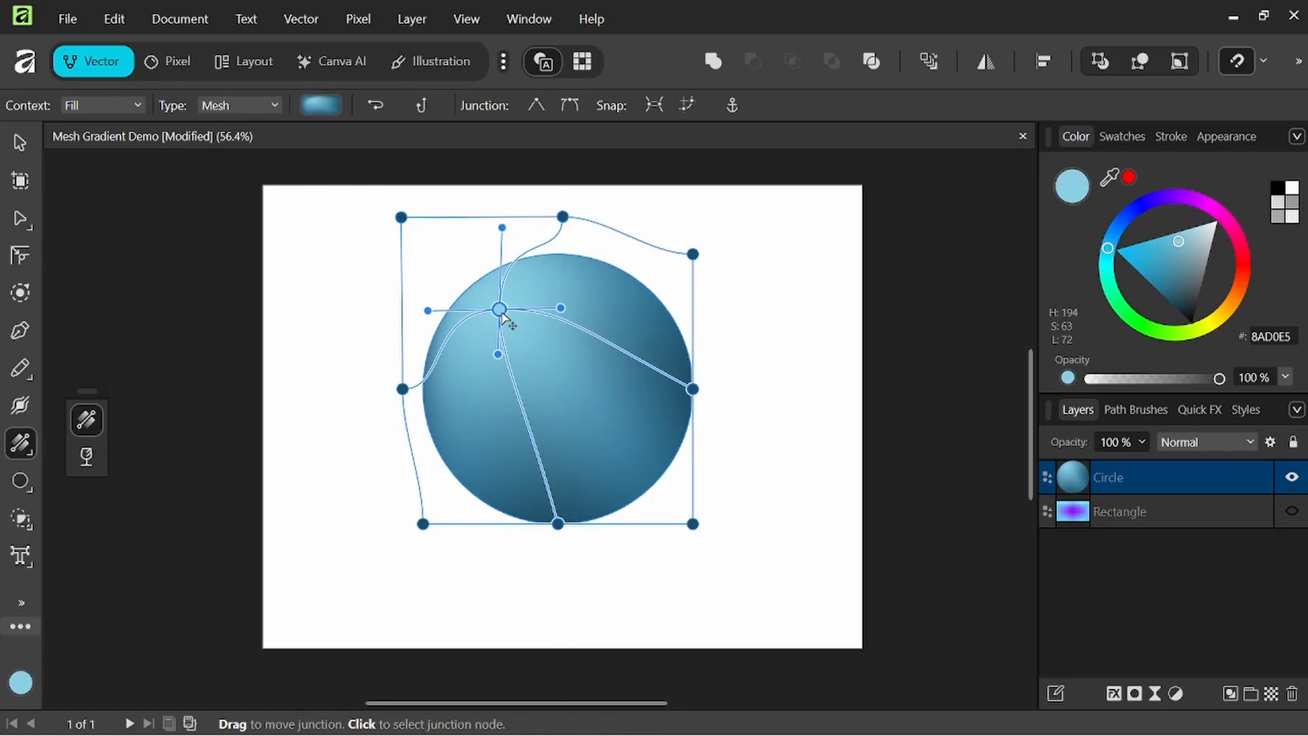